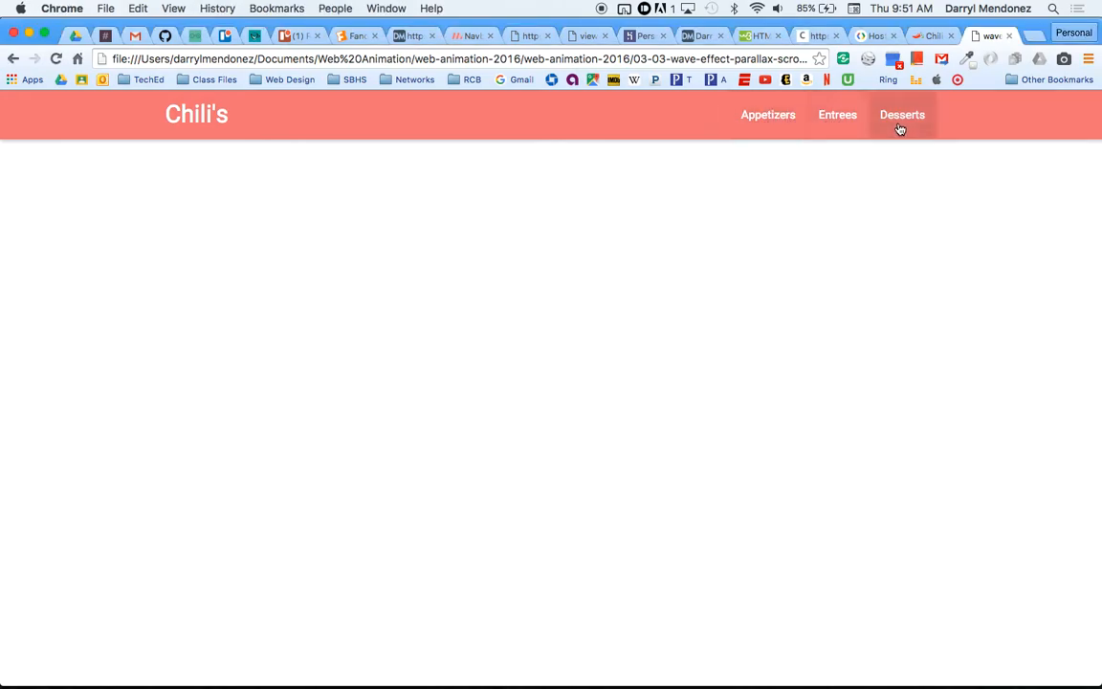
mouse_move(768, 123)
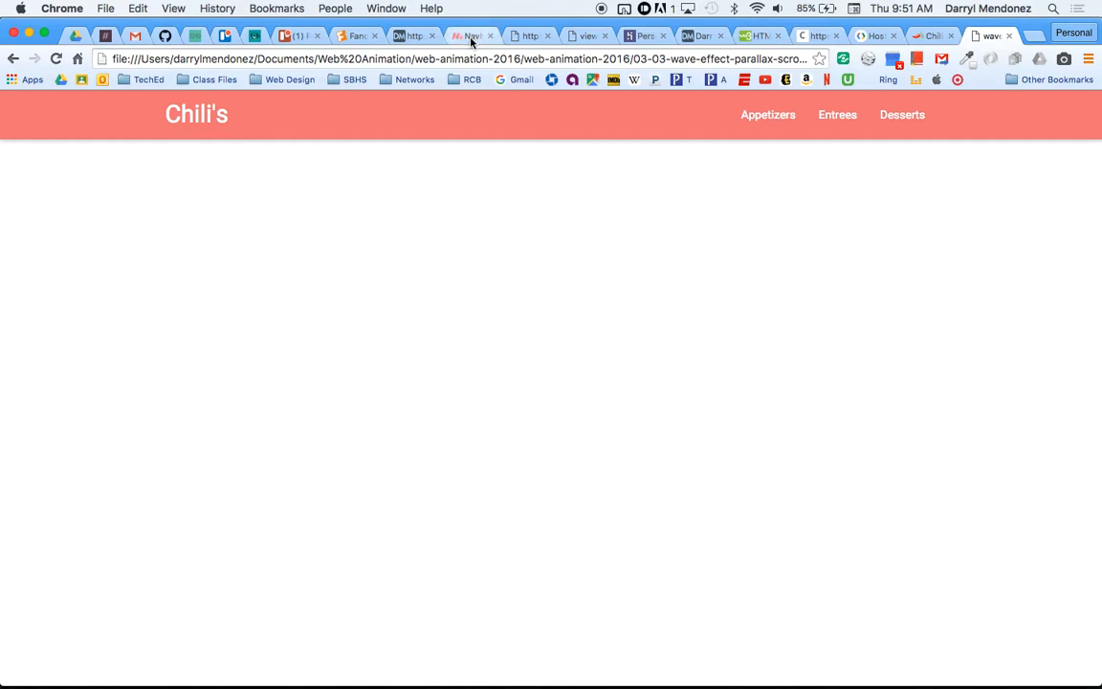
- Search the Materialize docs for 'wave' and open the Waves page
left_click(472, 35)
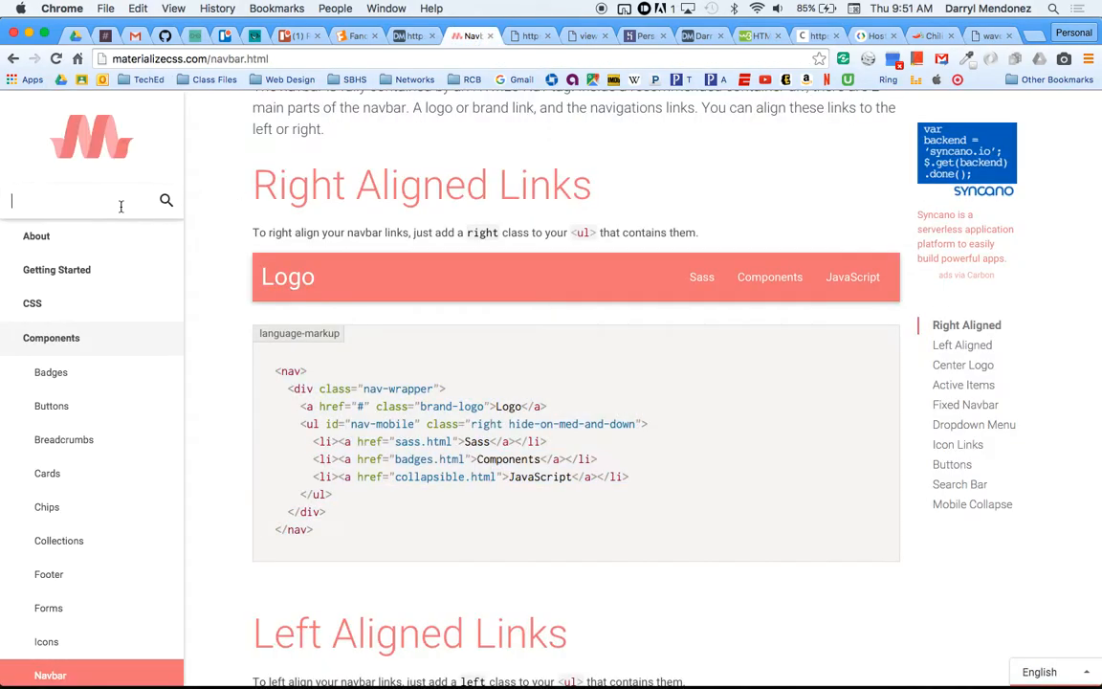
type("wave")
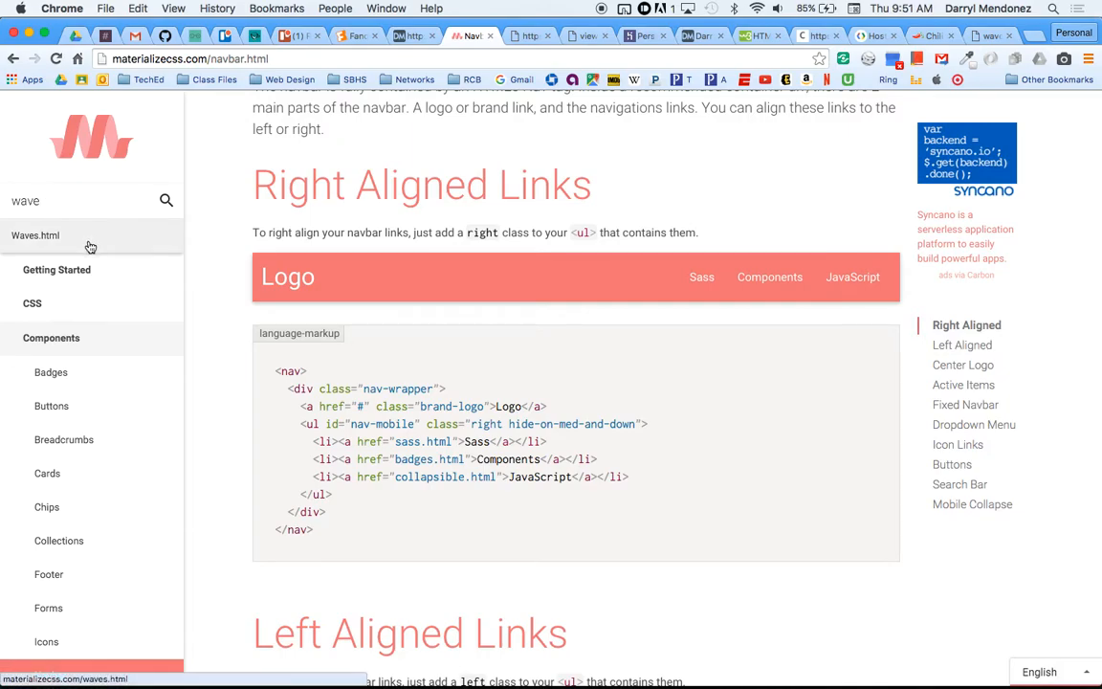
left_click(35, 236)
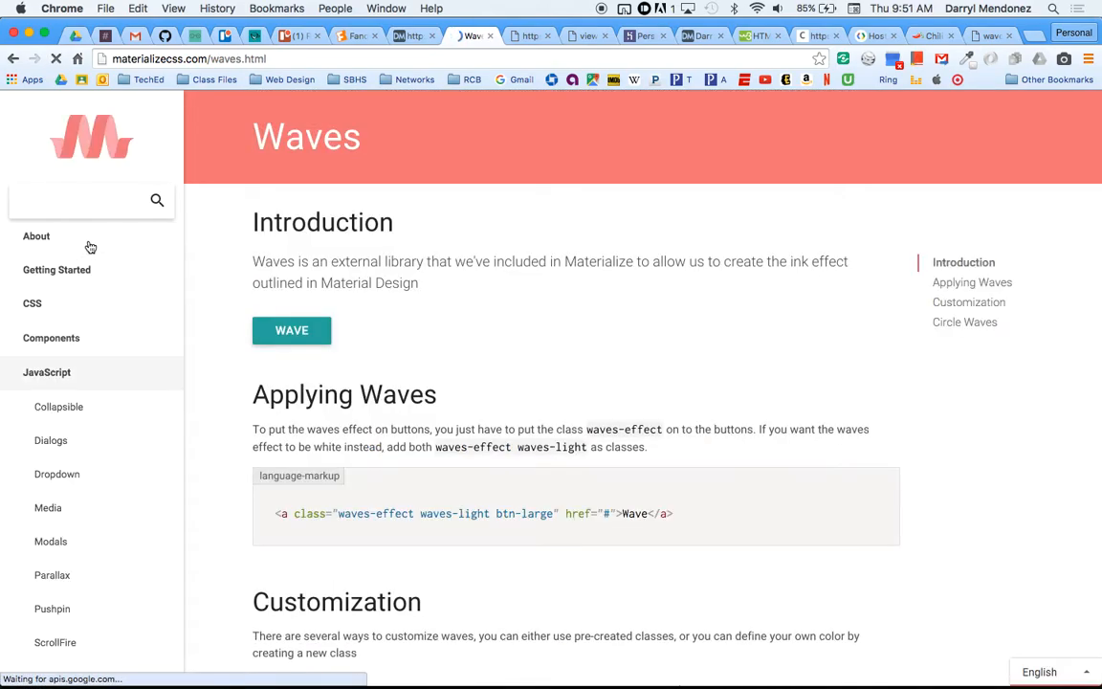
- Scroll down the Waves page and try the WAVE demo button's ripple
scroll("down", 3)
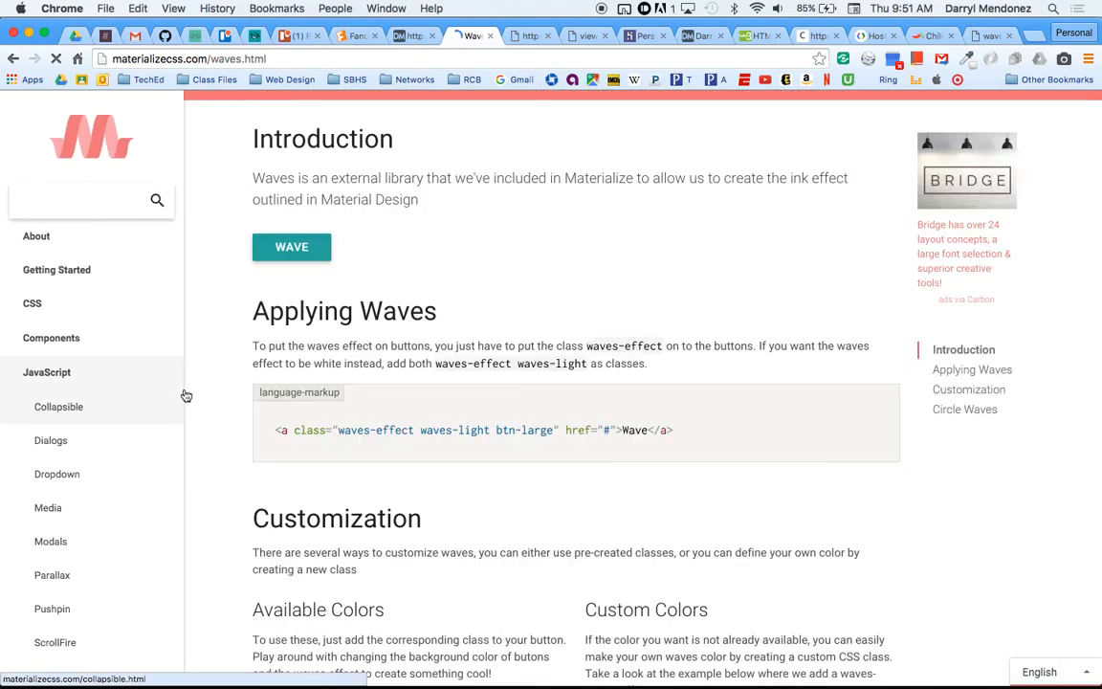
scroll("down", 3)
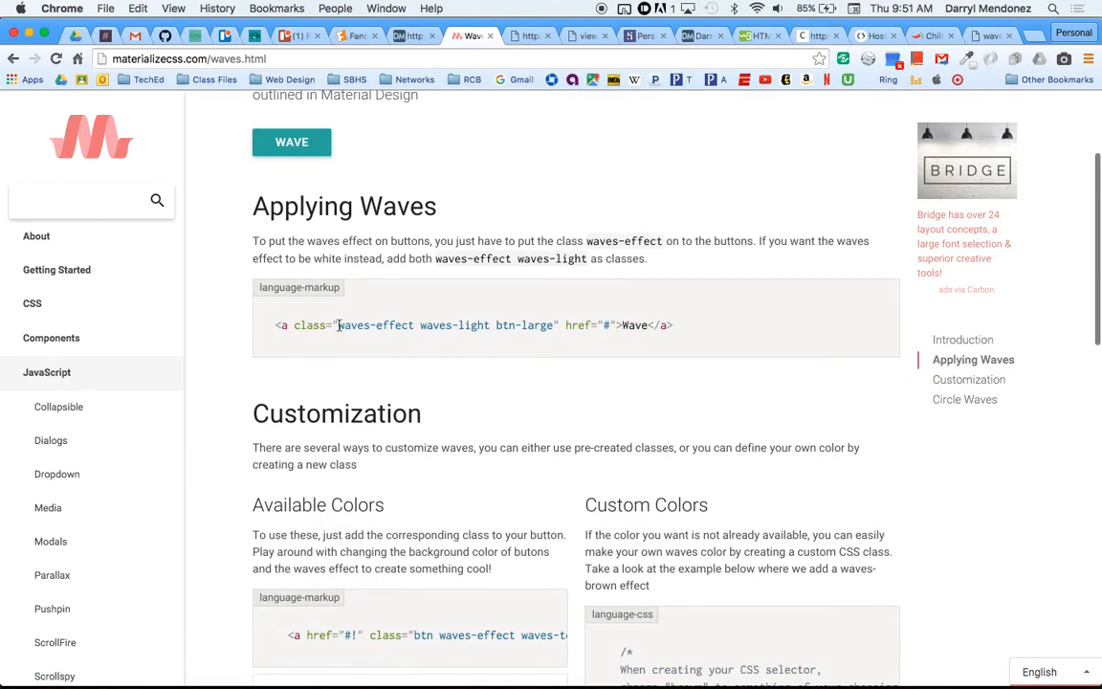
mouse_move(504, 325)
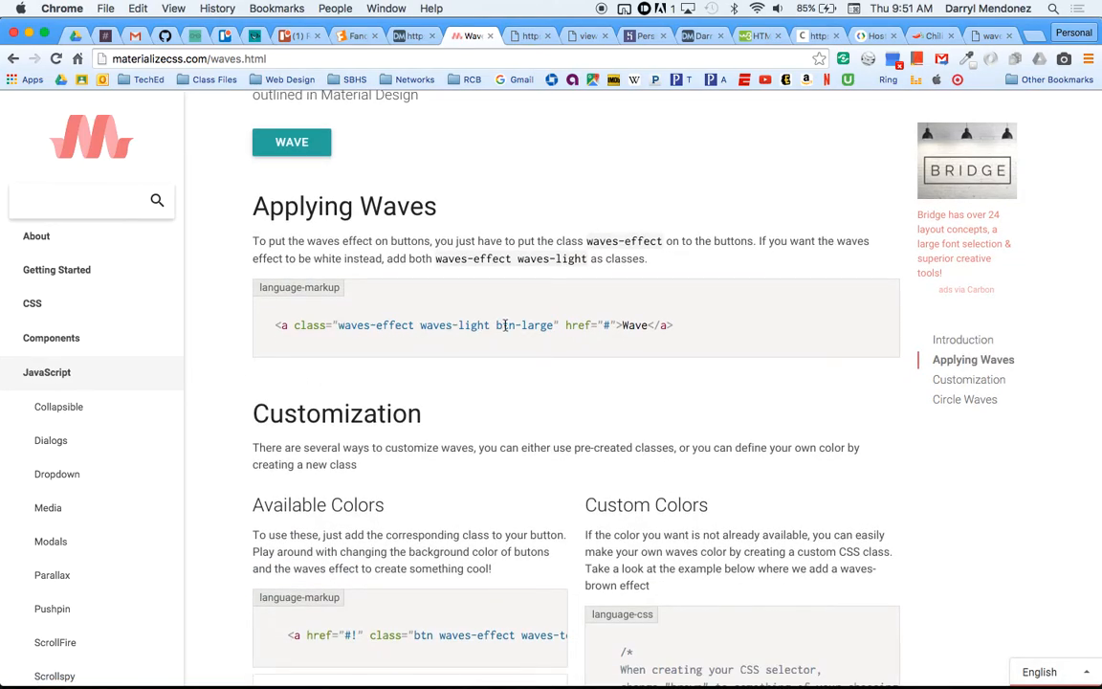
scroll("down", 3)
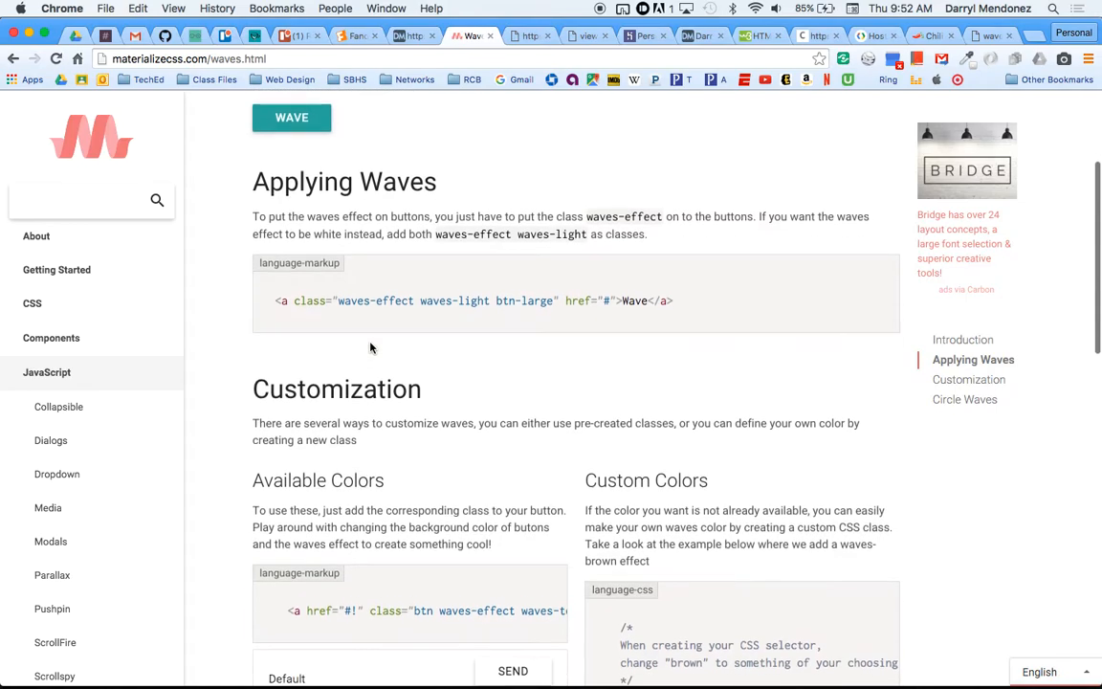
right_click(464, 280)
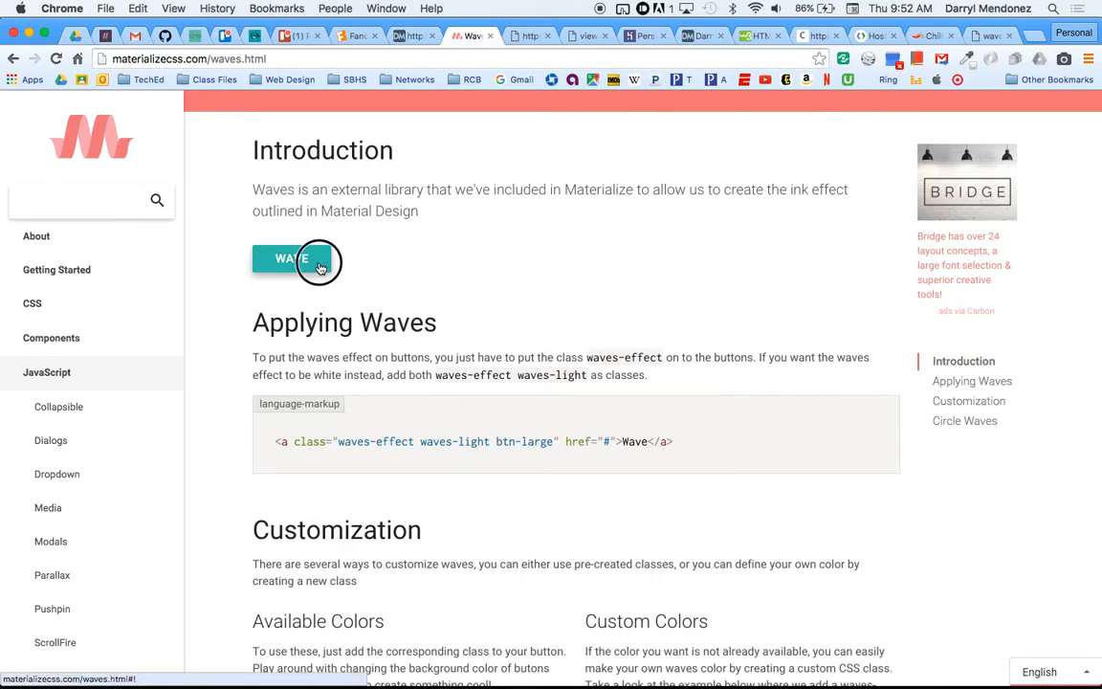
left_click(292, 259)
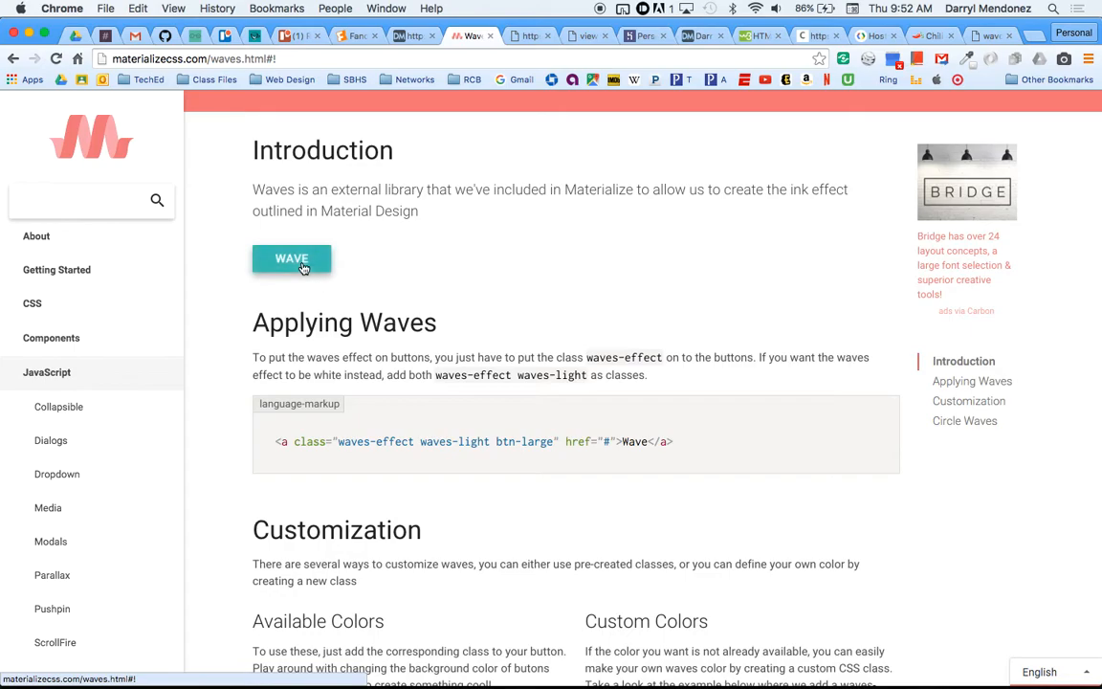
- Try the red ripple SEND button in Customization, then view Circle and scroll back
scroll("down", 3)
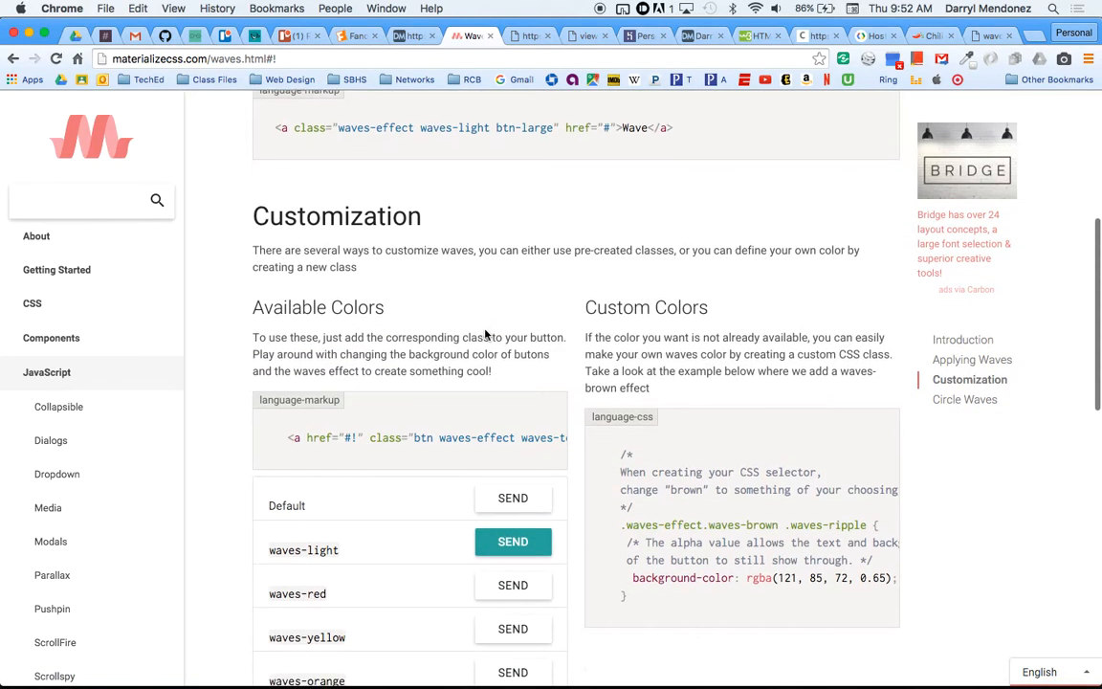
scroll("down", 3)
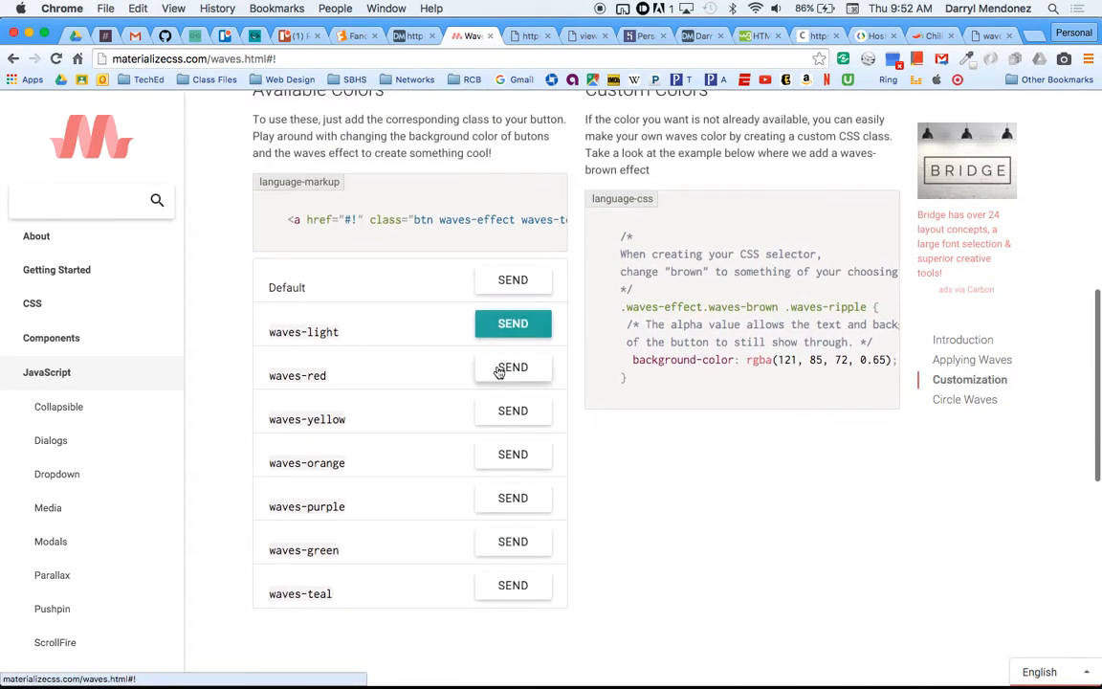
left_click(512, 367)
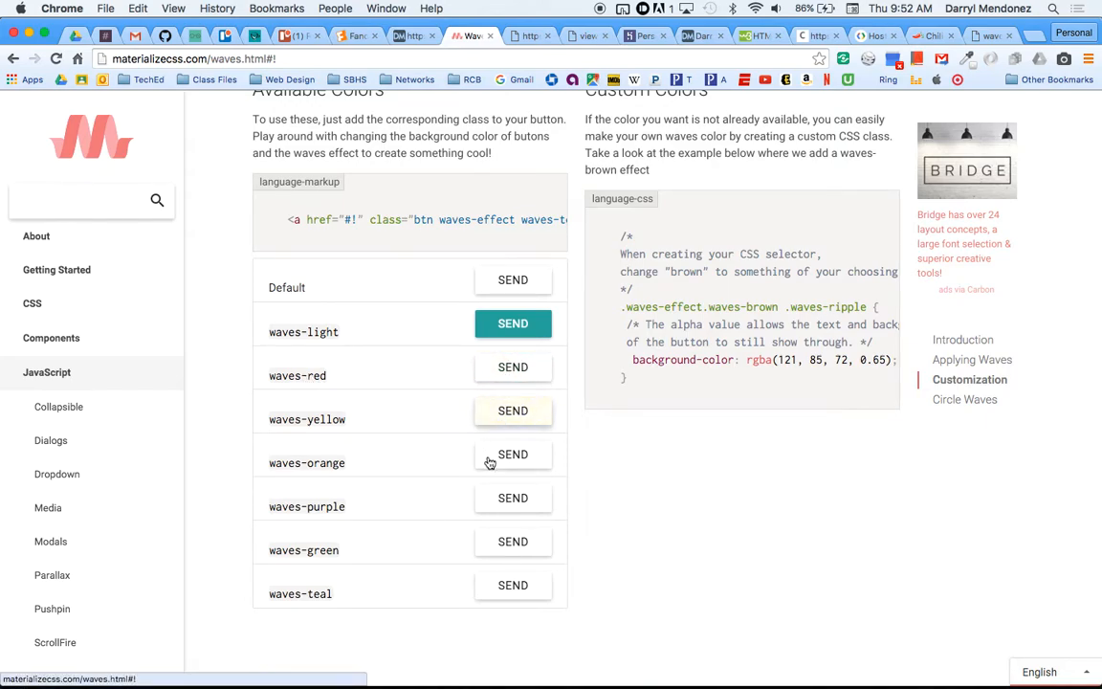
mouse_move(512, 497)
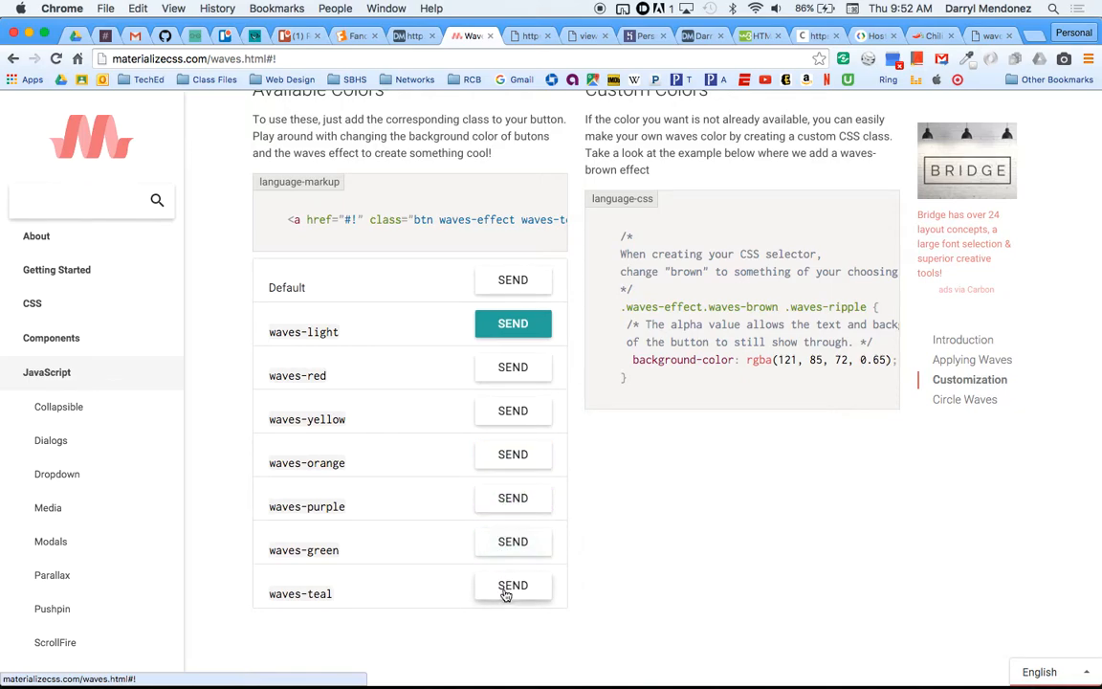
mouse_move(513, 280)
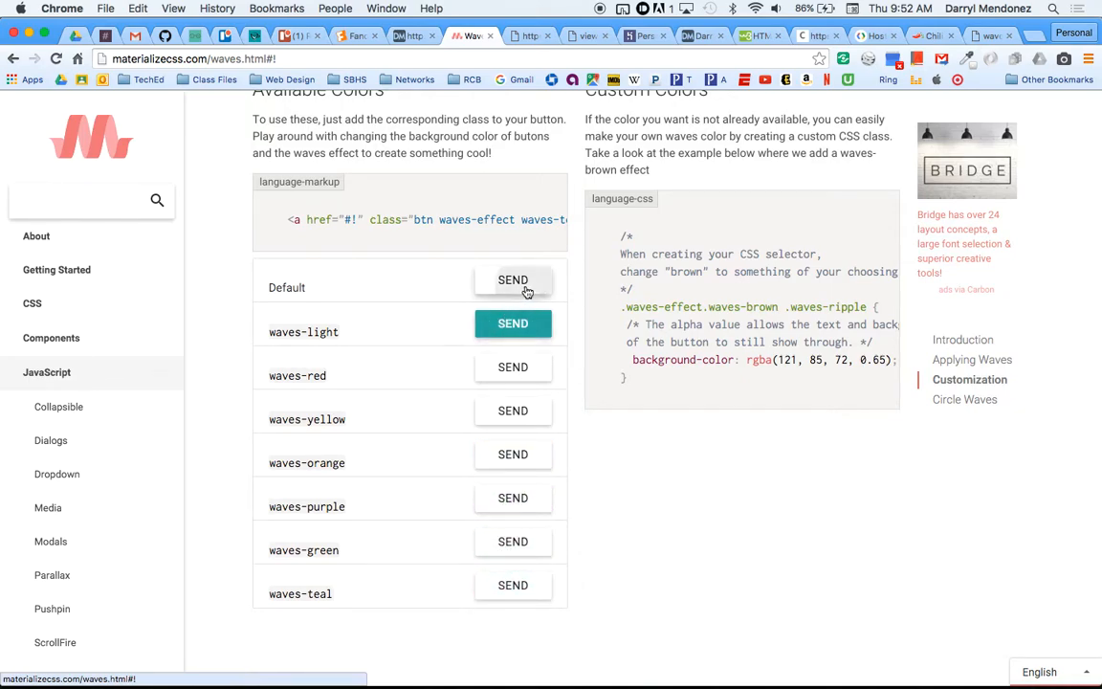
scroll("down", 3)
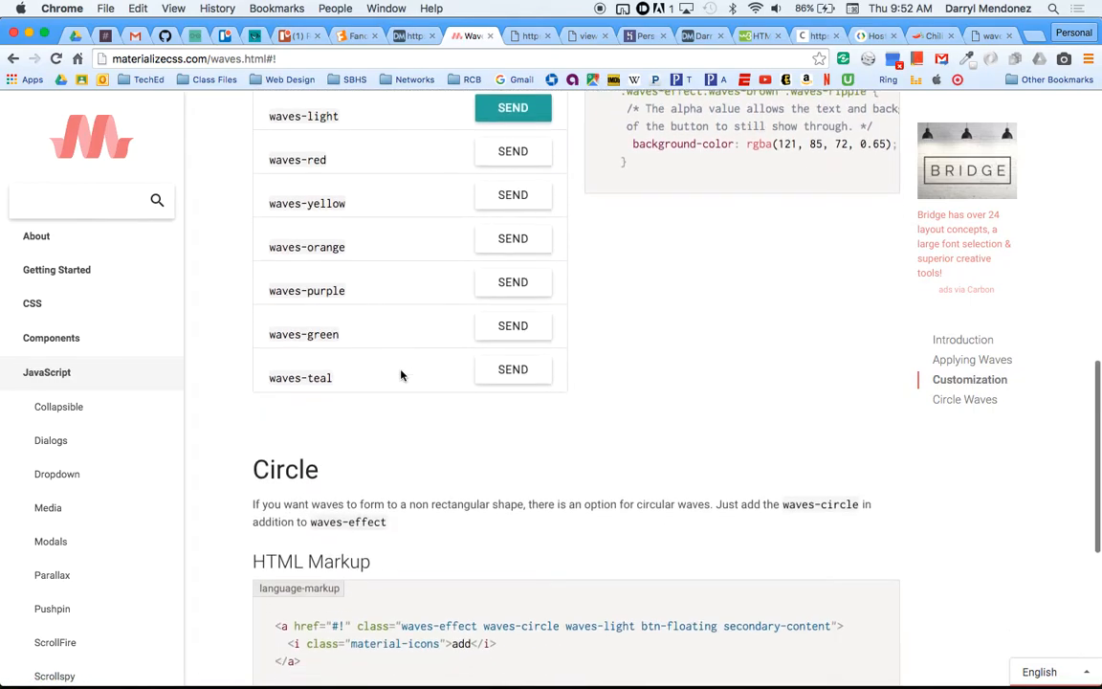
scroll("down", 3)
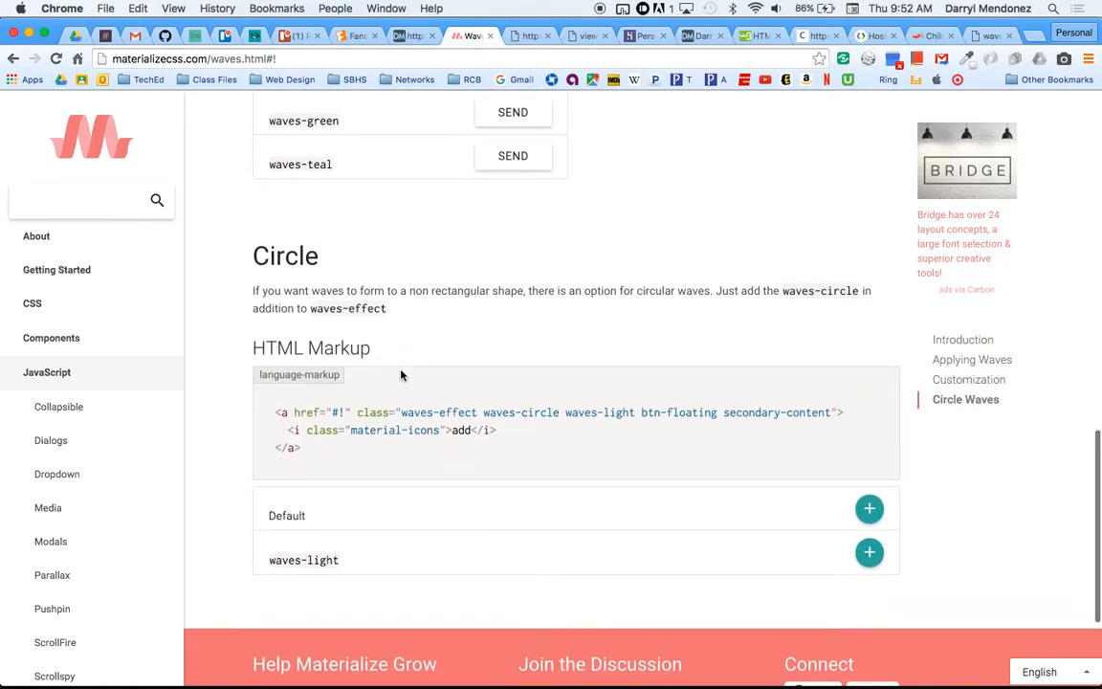
scroll("down", 3)
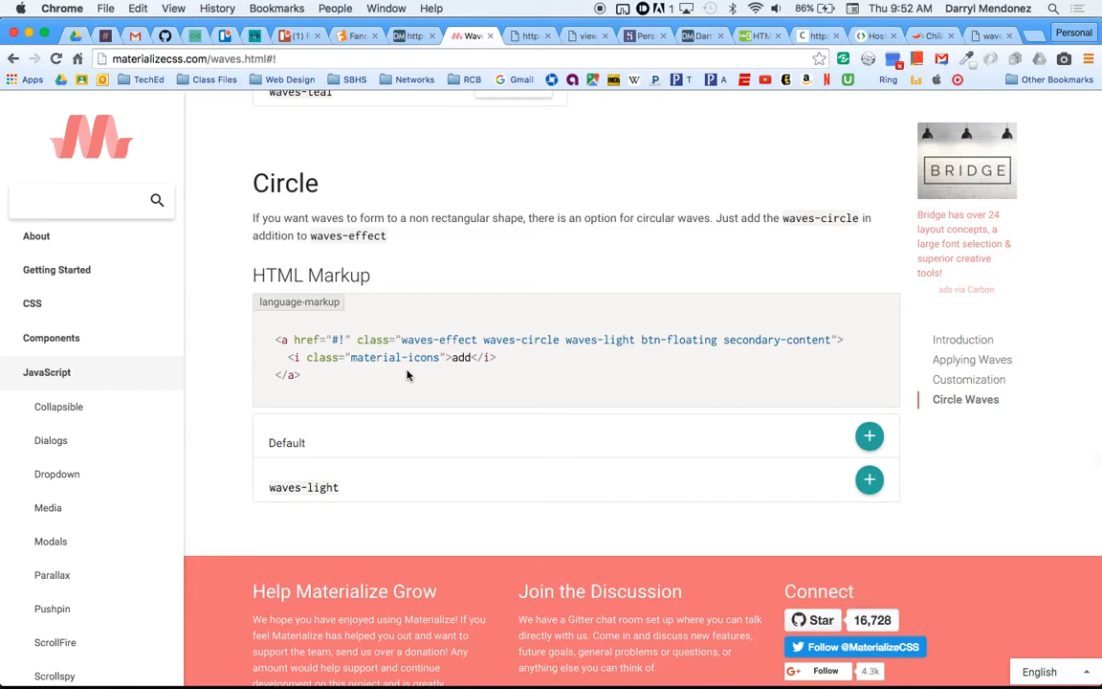
scroll("up", 3)
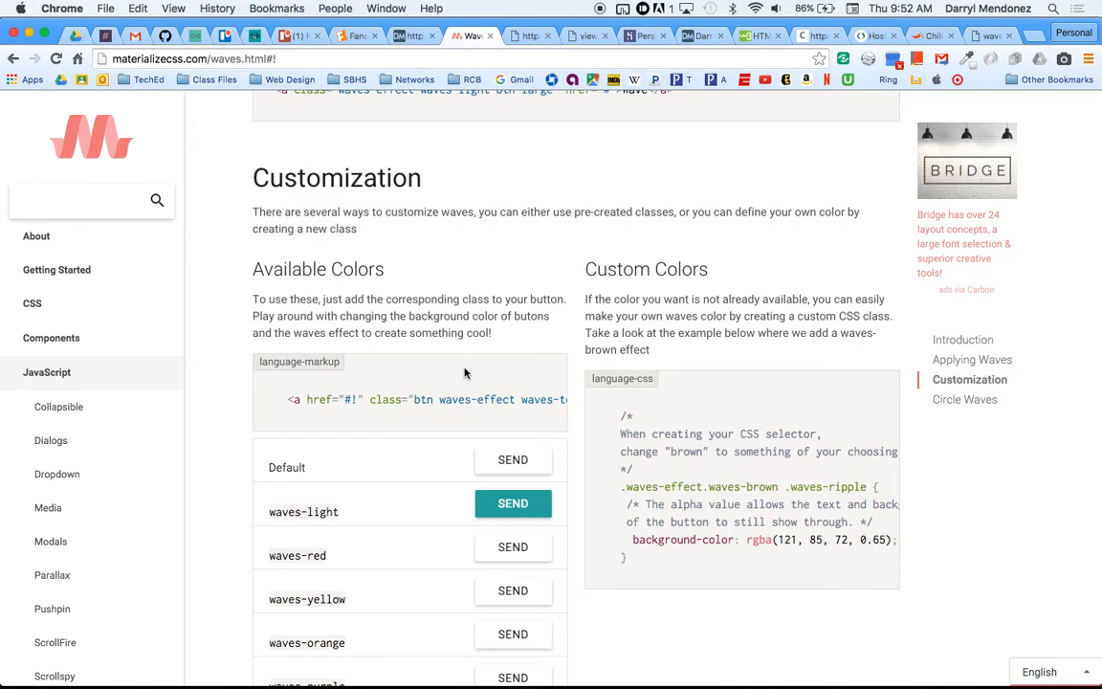
- Put cursors on the Appetizers and Entrees list items and type class= there
scroll("down", 3)
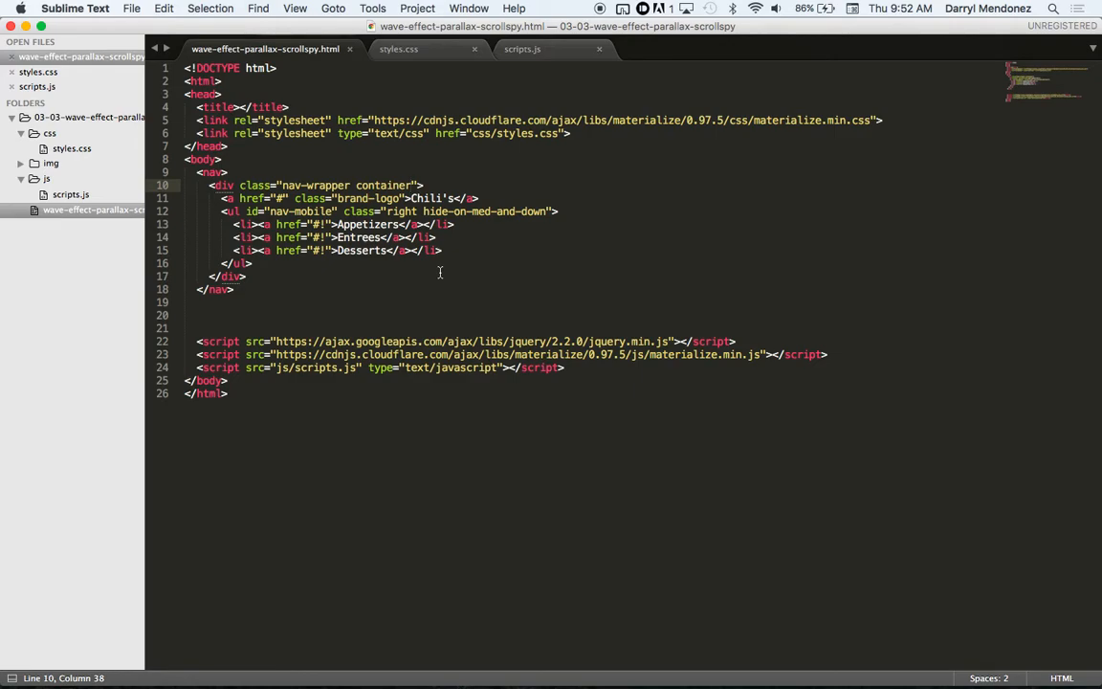
left_click(328, 224)
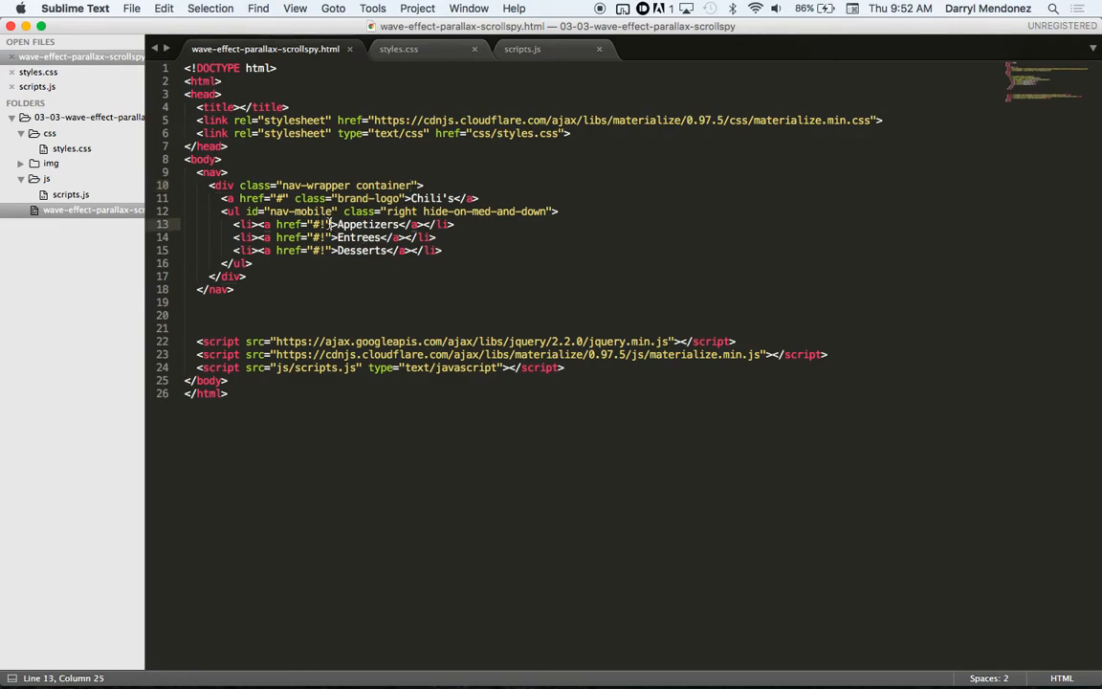
left_click(328, 238)
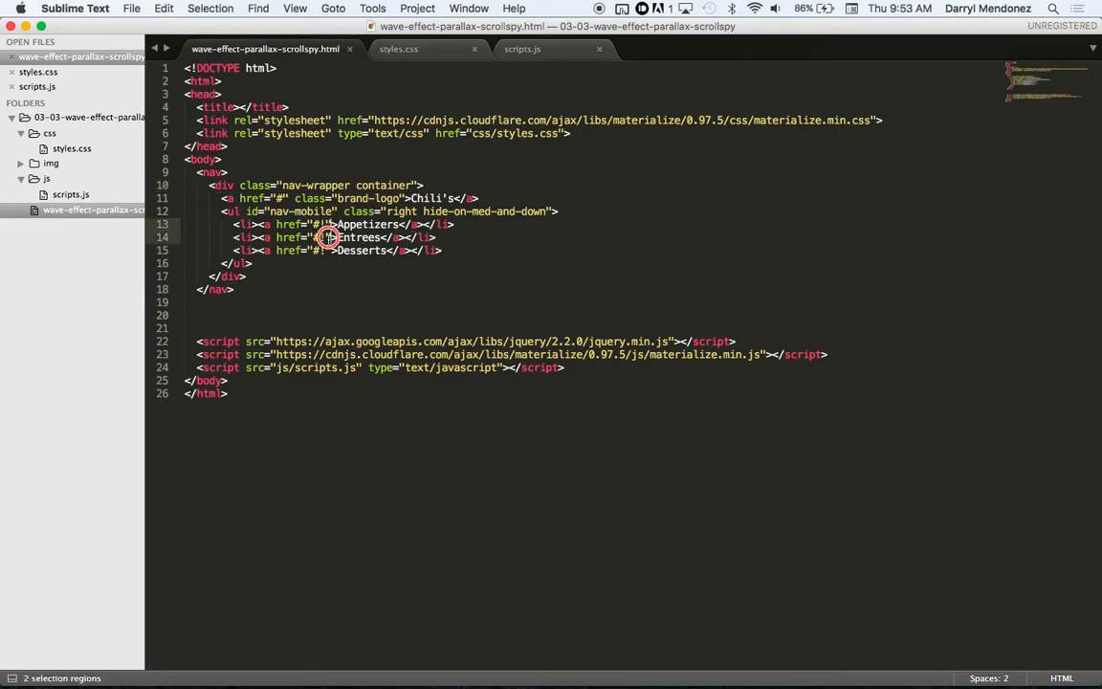
type("c")
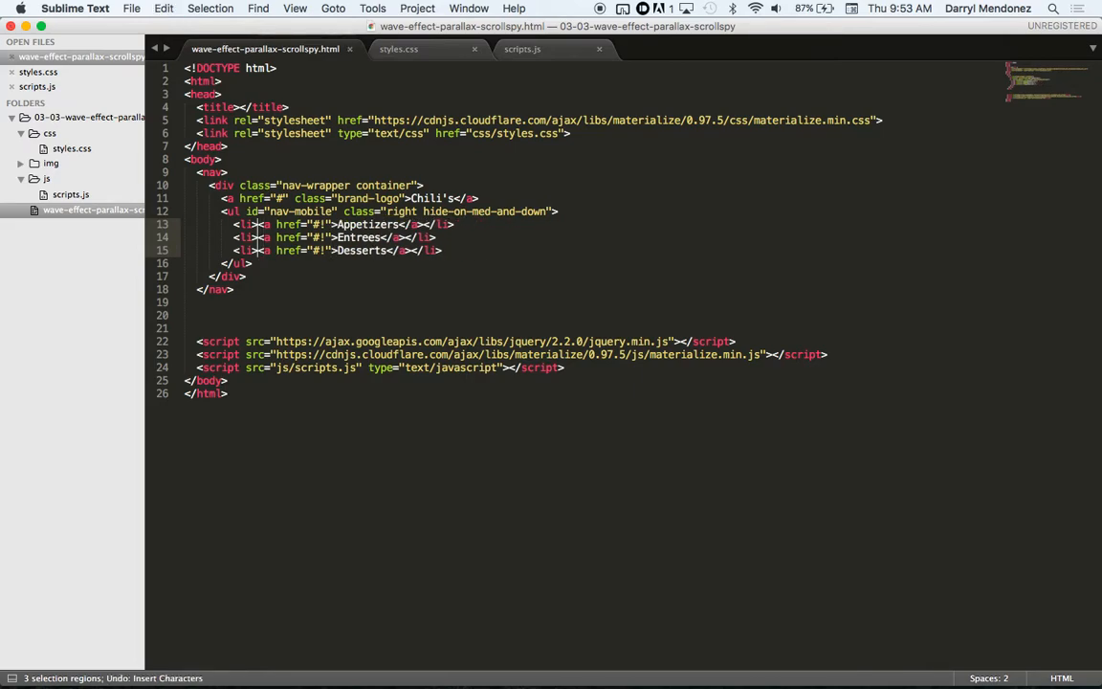
type("class=")
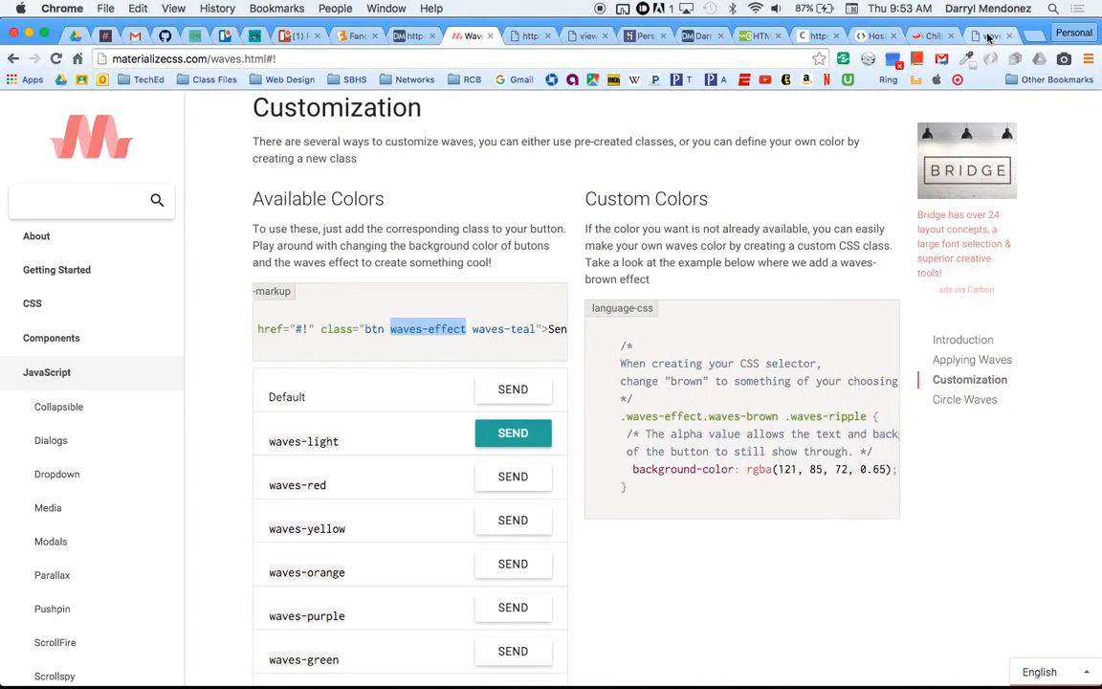
- Check the Chili's test page and the real Chili's menu, then return to the docs
left_click(990, 36)
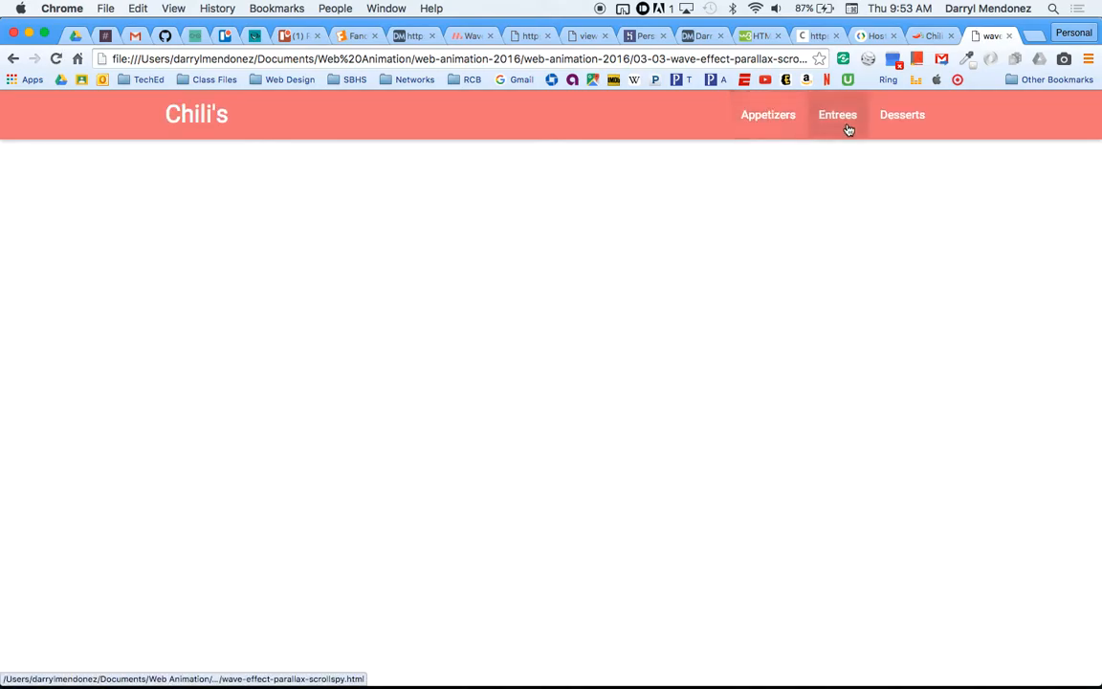
mouse_move(901, 115)
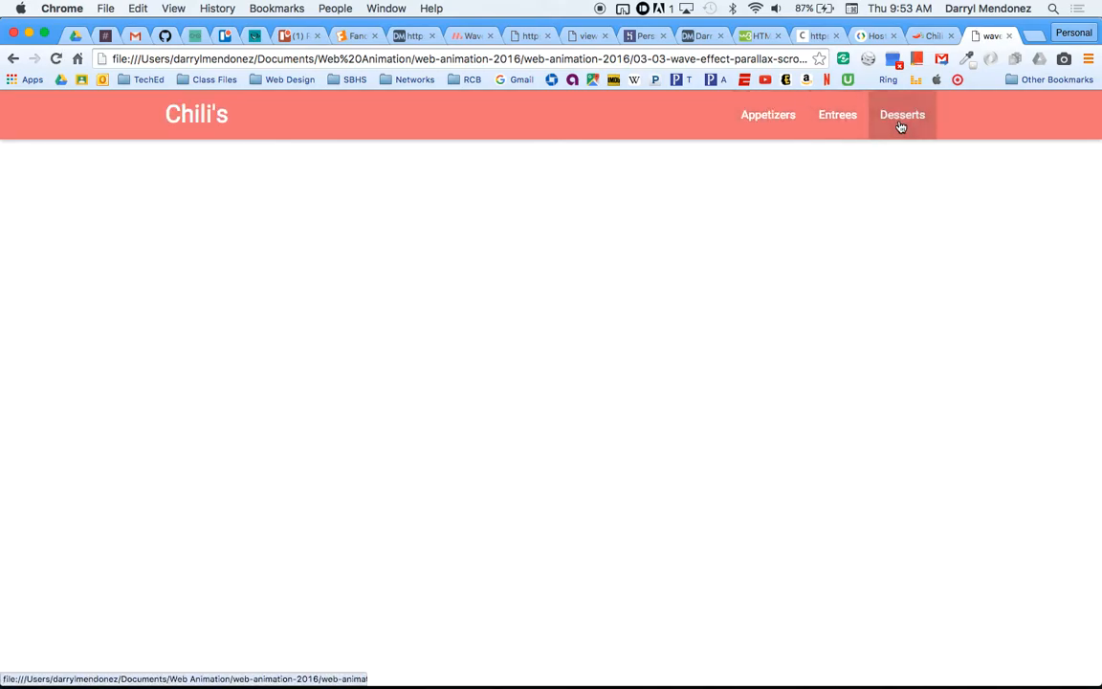
mouse_move(837, 129)
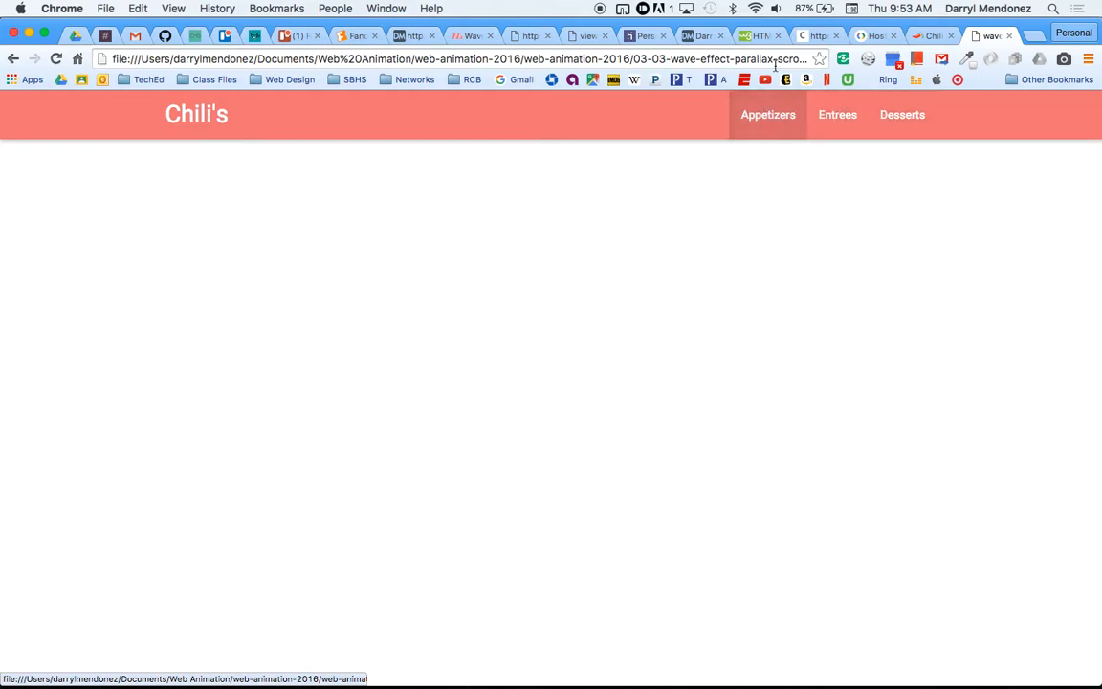
left_click(933, 35)
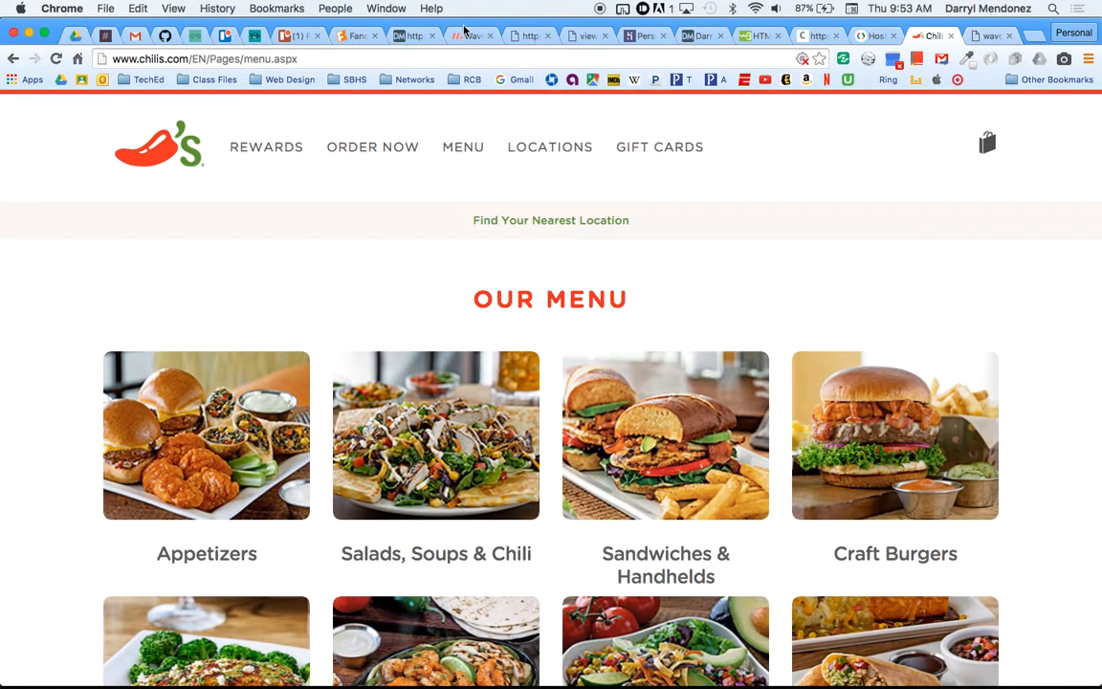
left_click(469, 36)
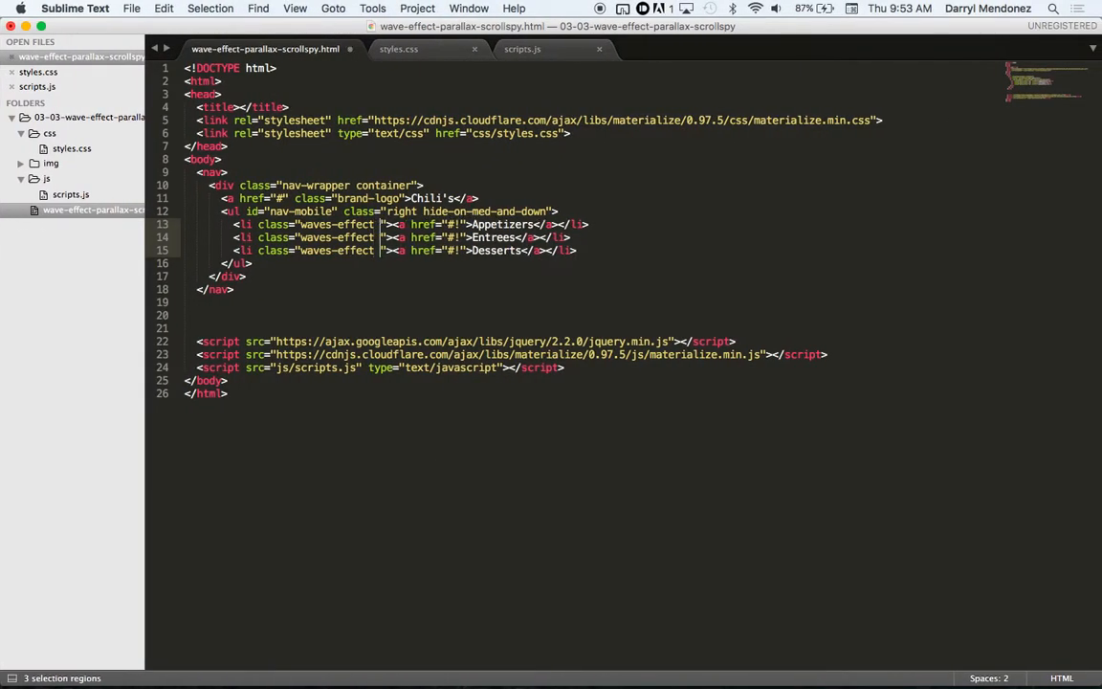
- Type waves-red into all three navbar class attributes at once
type("waves-red")
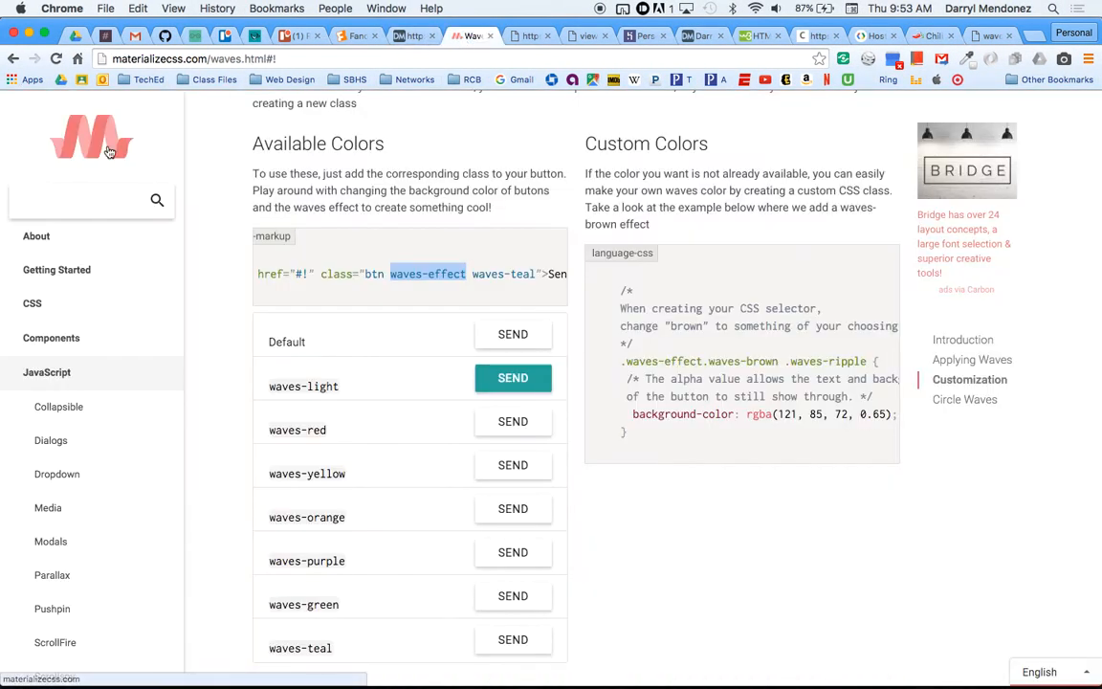
- Open the Color page from the CSS sidebar and select the 'red lighten-1' shade name
left_click(32, 303)
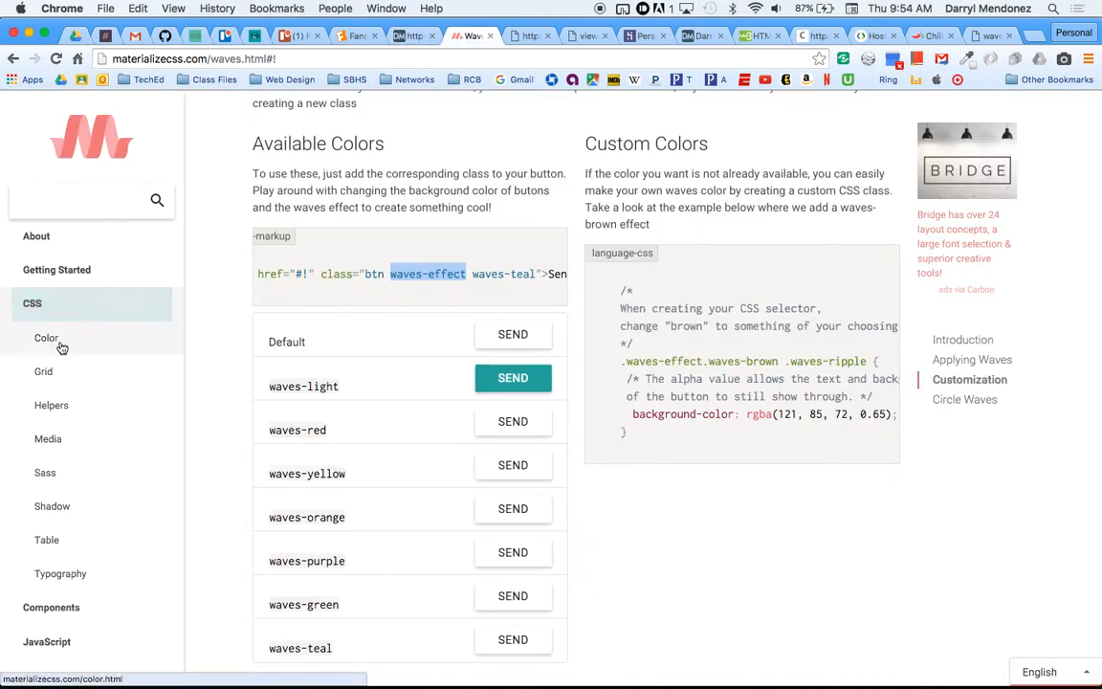
left_click(46, 337)
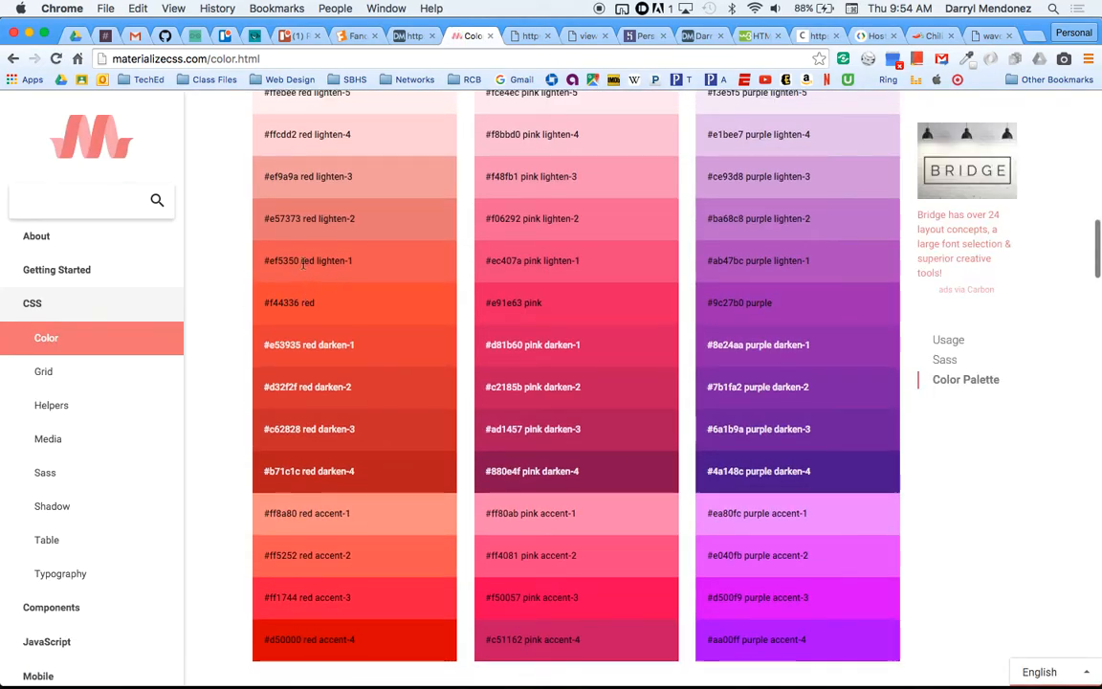
double_click(332, 260)
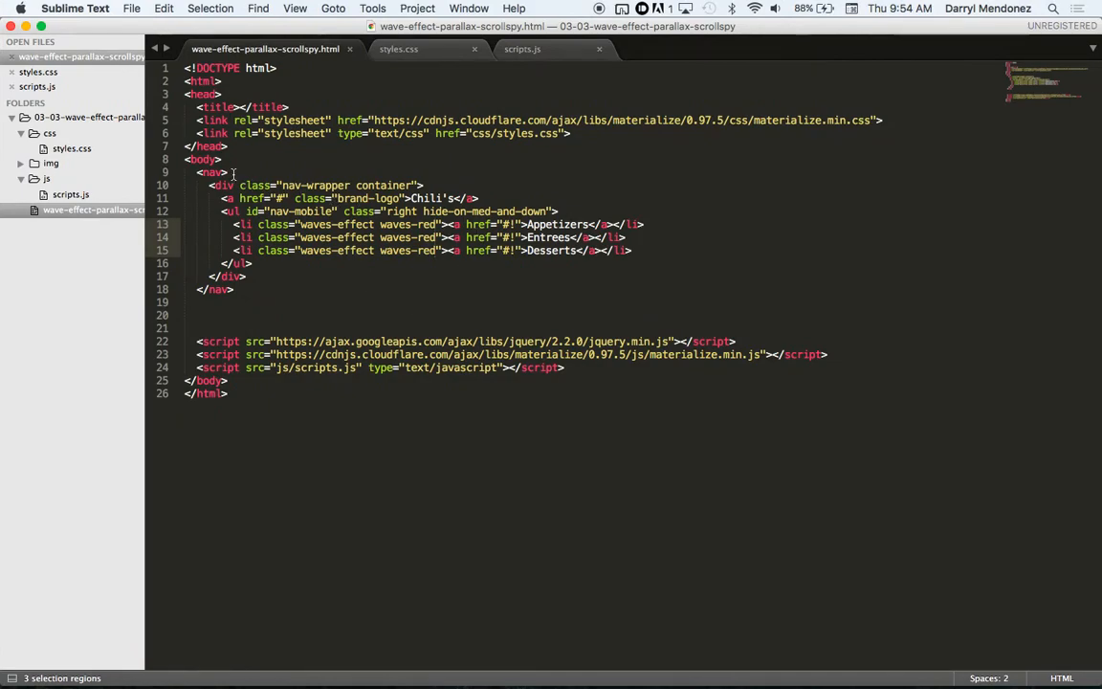
- Give the nav class="red lighten-1" and set the page title to Chili's
type("class")
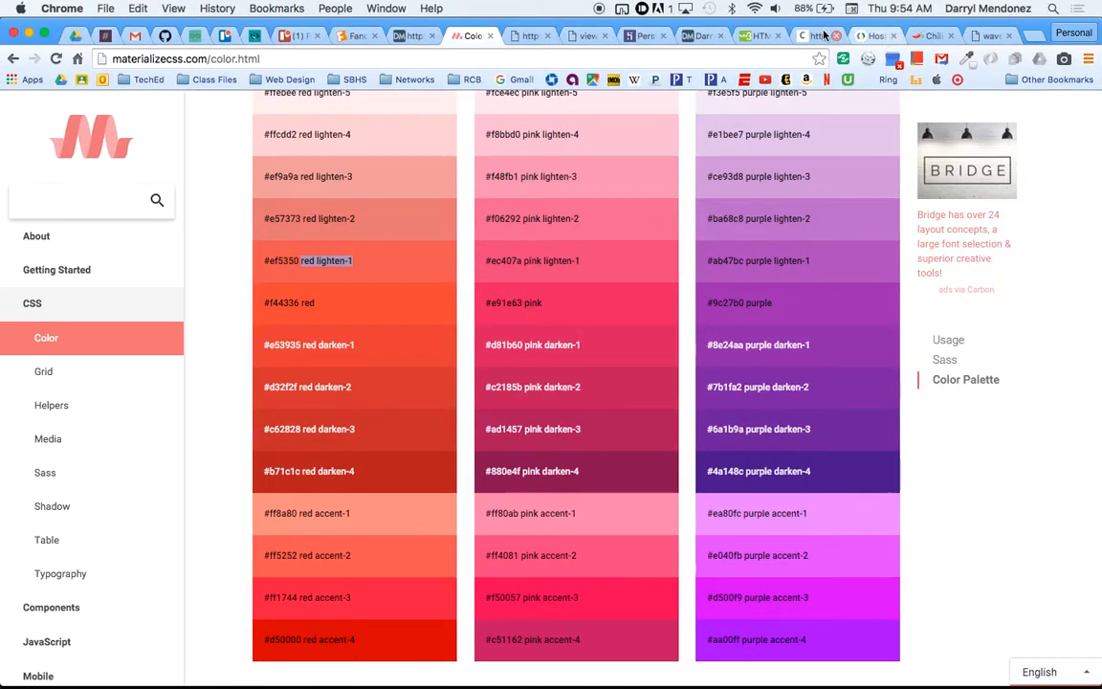
left_click(990, 36)
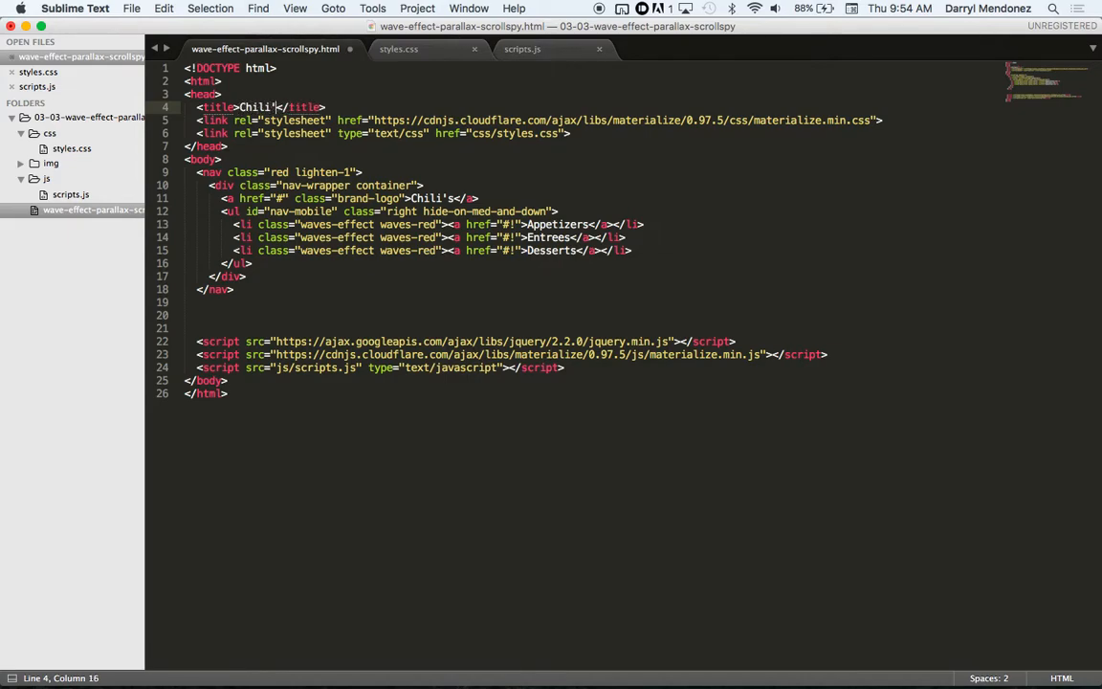
type("'s")
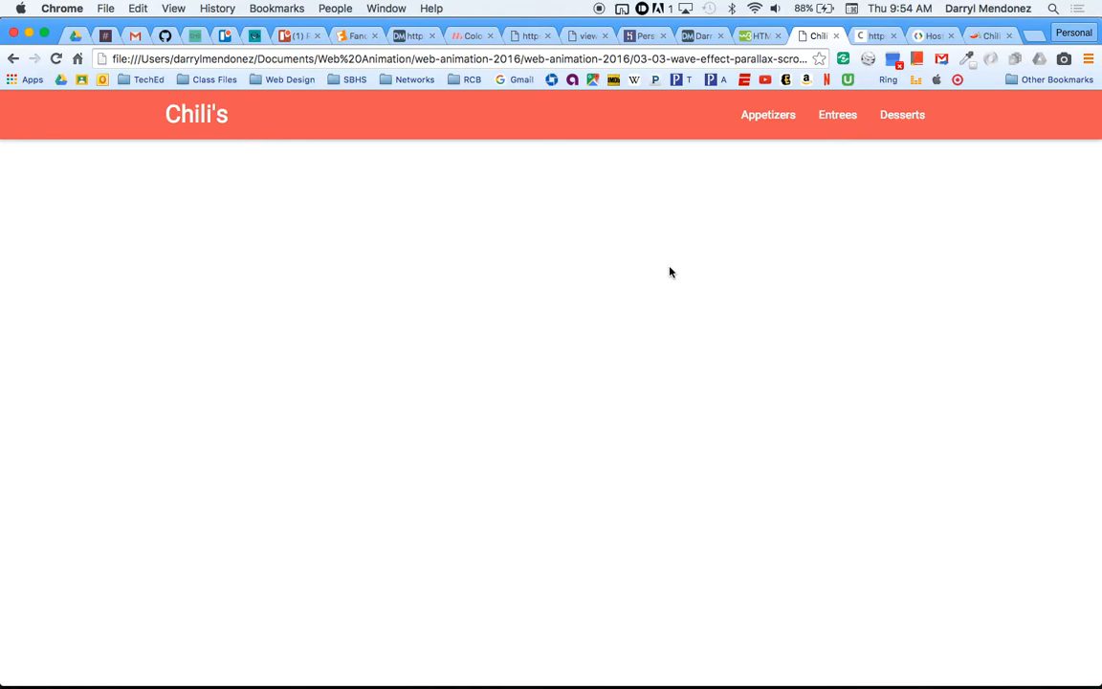
mouse_move(719, 125)
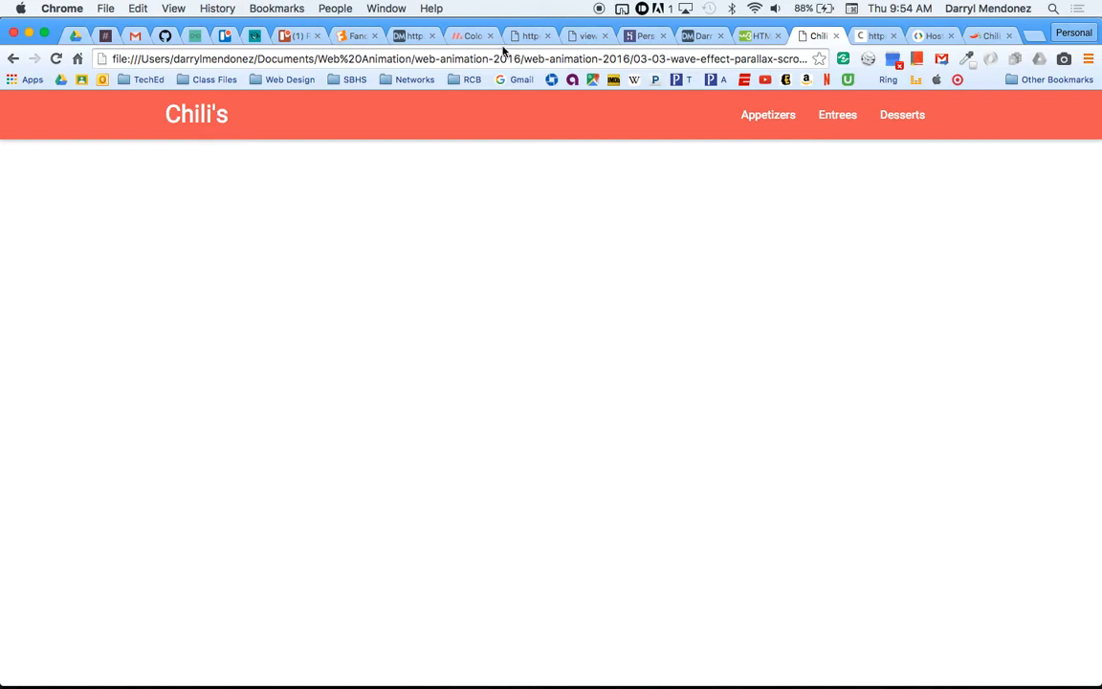
- Return to the Materialize colour palette tab after viewing the red navbar
left_click(468, 35)
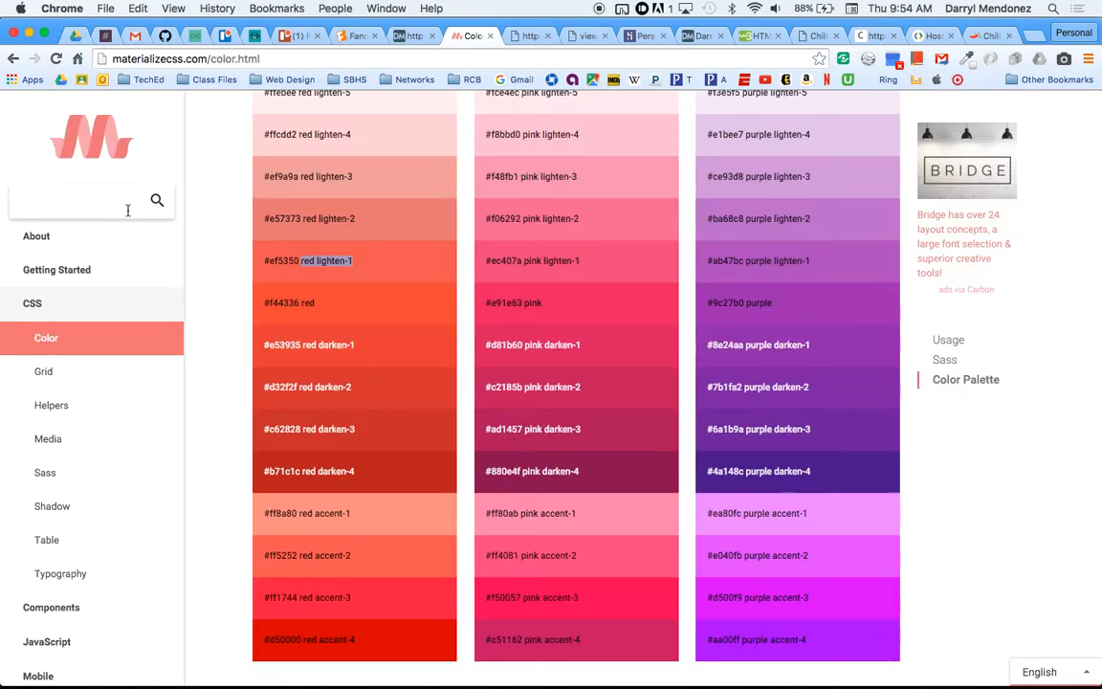
- Search the docs for 'para', open the Parallax page, and launch its demo
type("para")
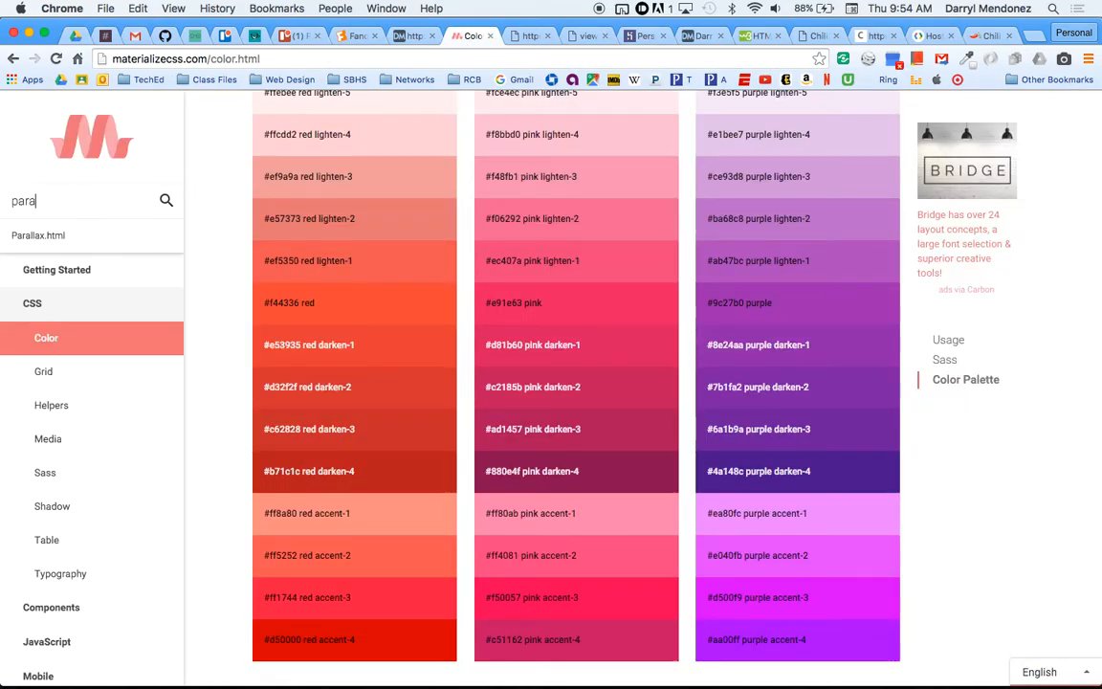
left_click(38, 235)
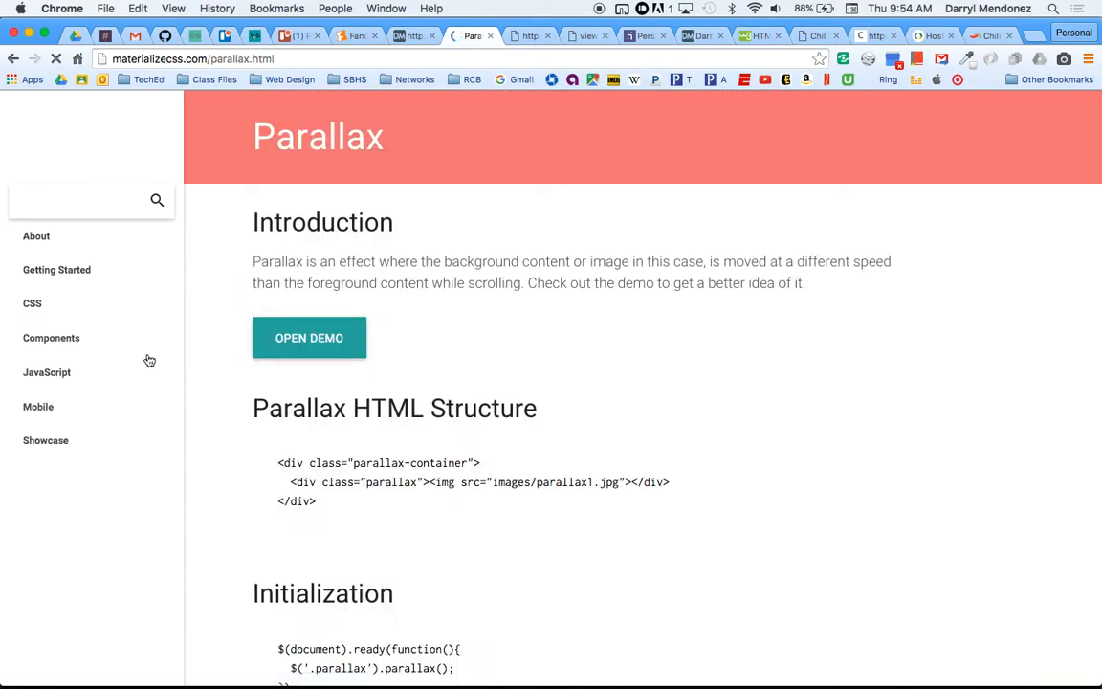
left_click(308, 336)
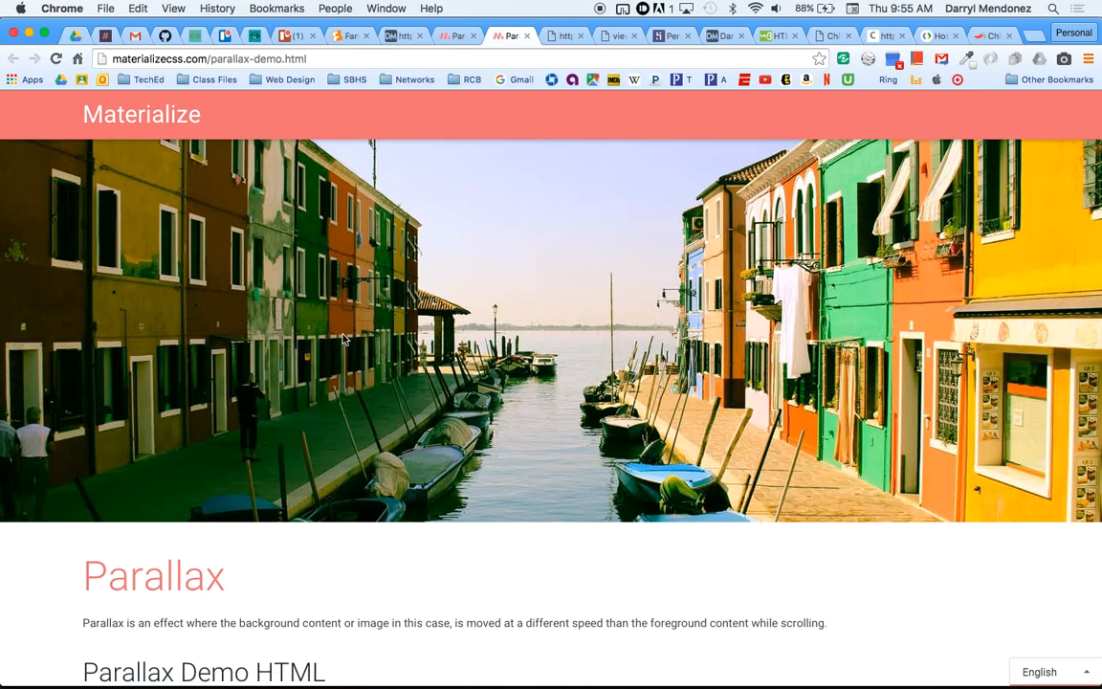
mouse_move(399, 370)
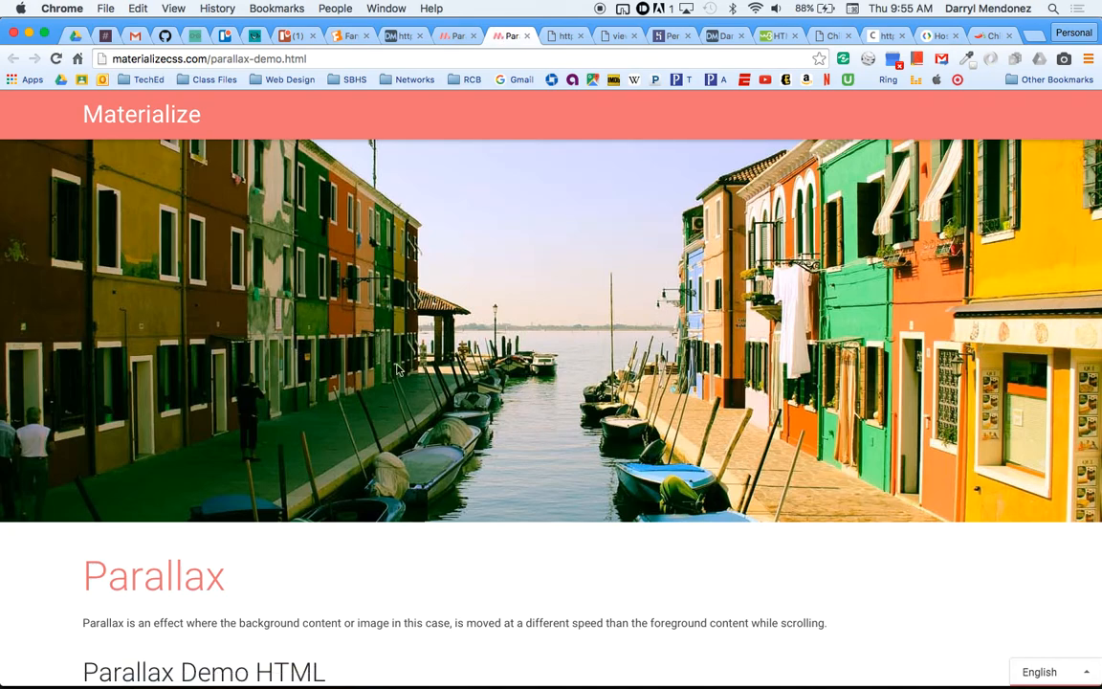
- Scroll up and down through the parallax demo to see the effect
scroll("down", 3)
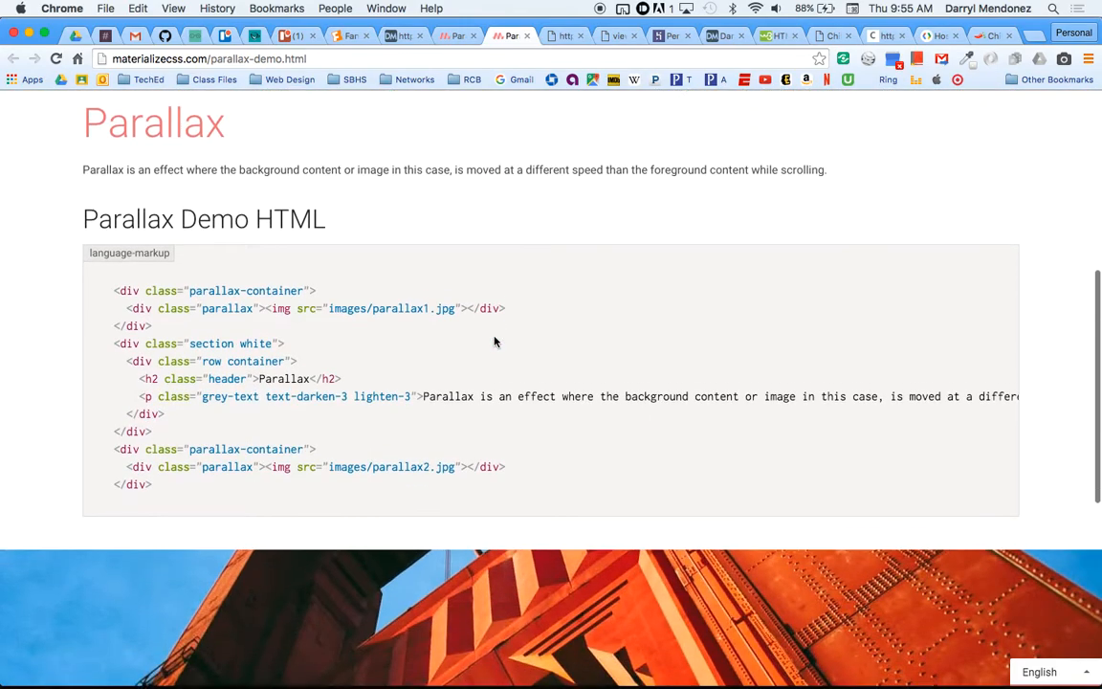
scroll("down", 3)
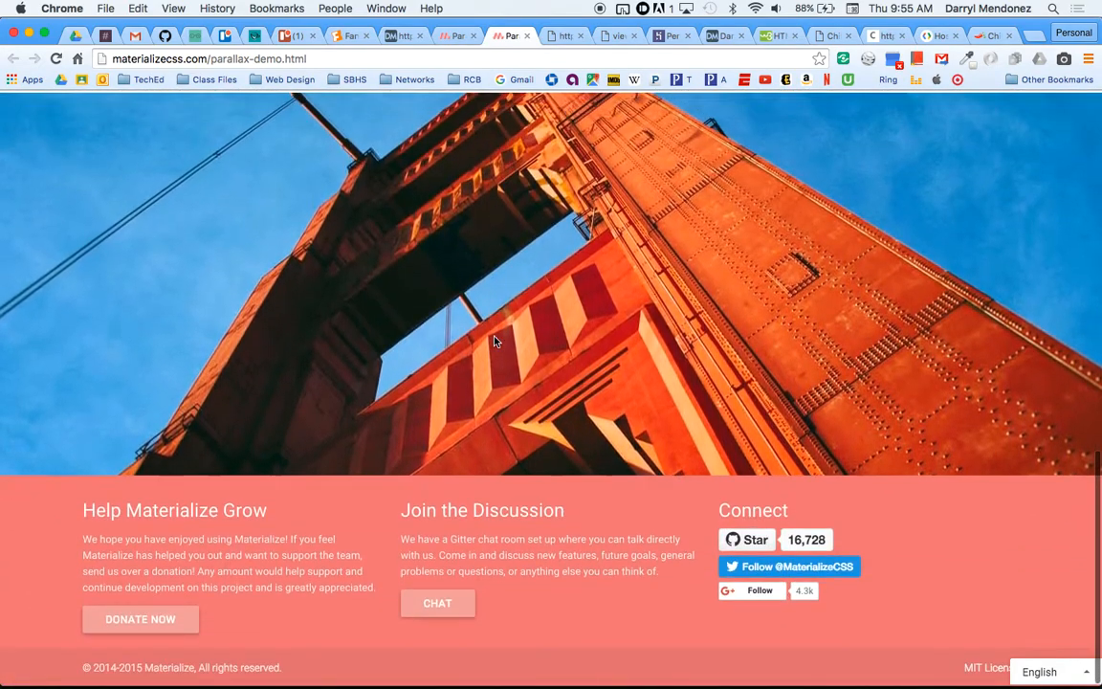
scroll("up", 3)
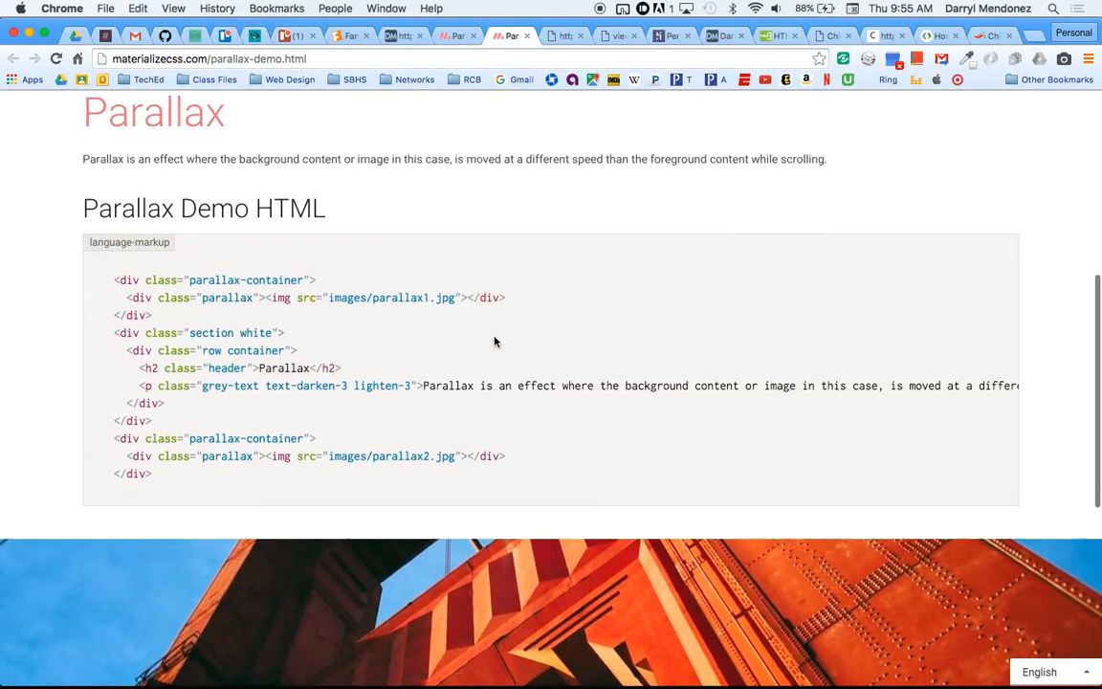
scroll("up", 3)
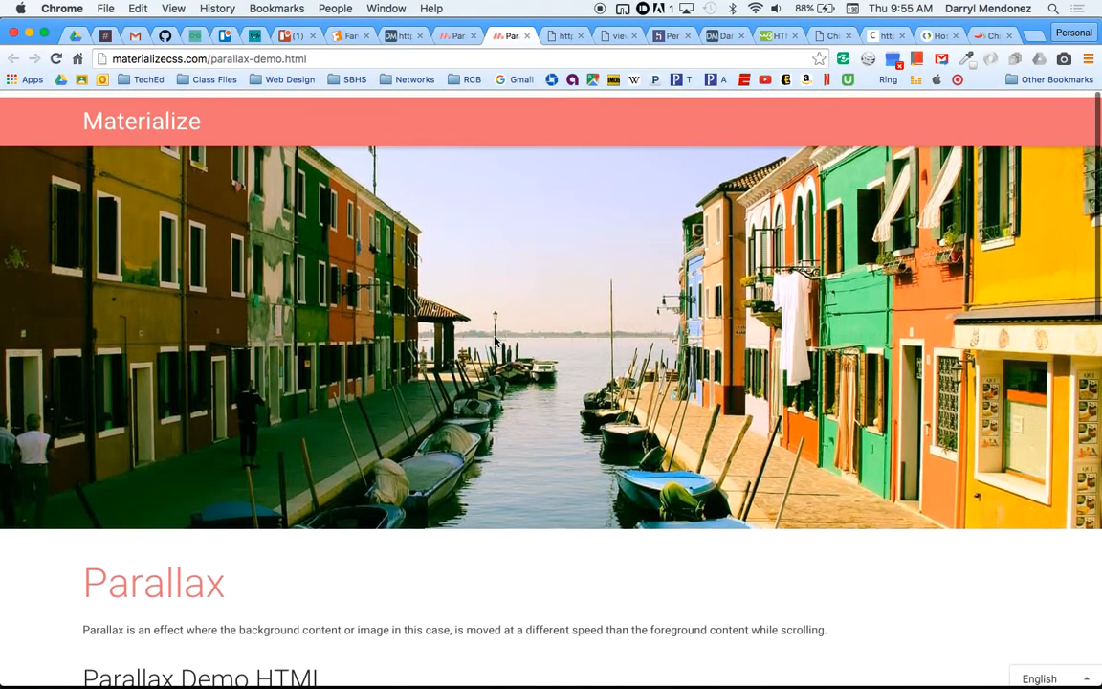
scroll("down", 3)
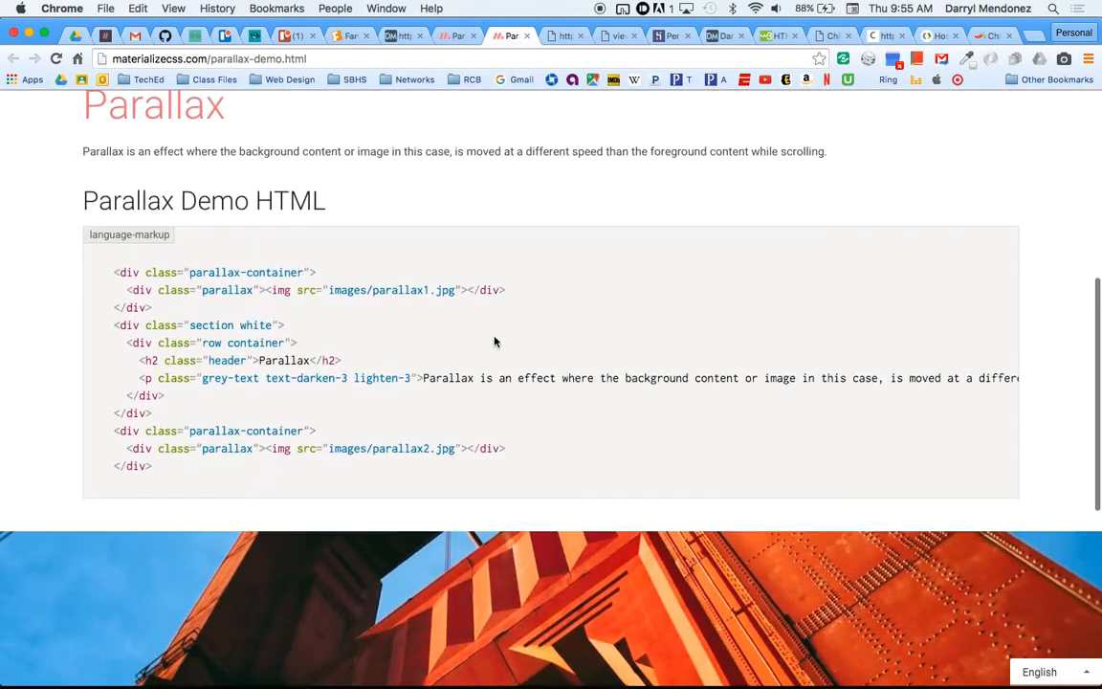
scroll("up", 3)
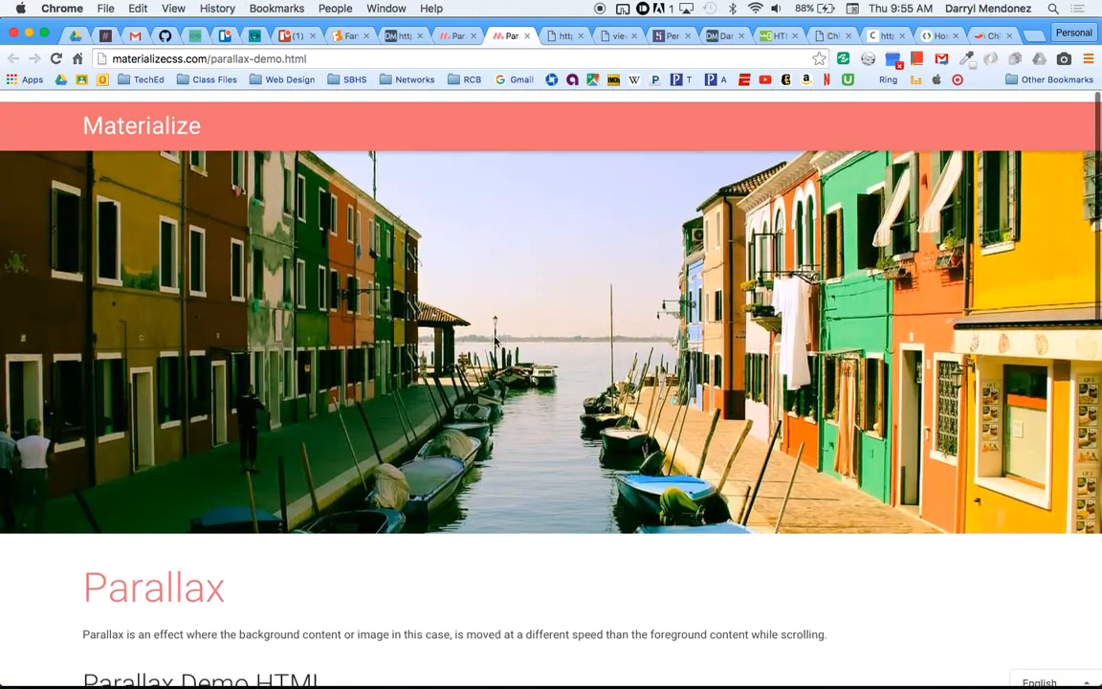
scroll("down", 3)
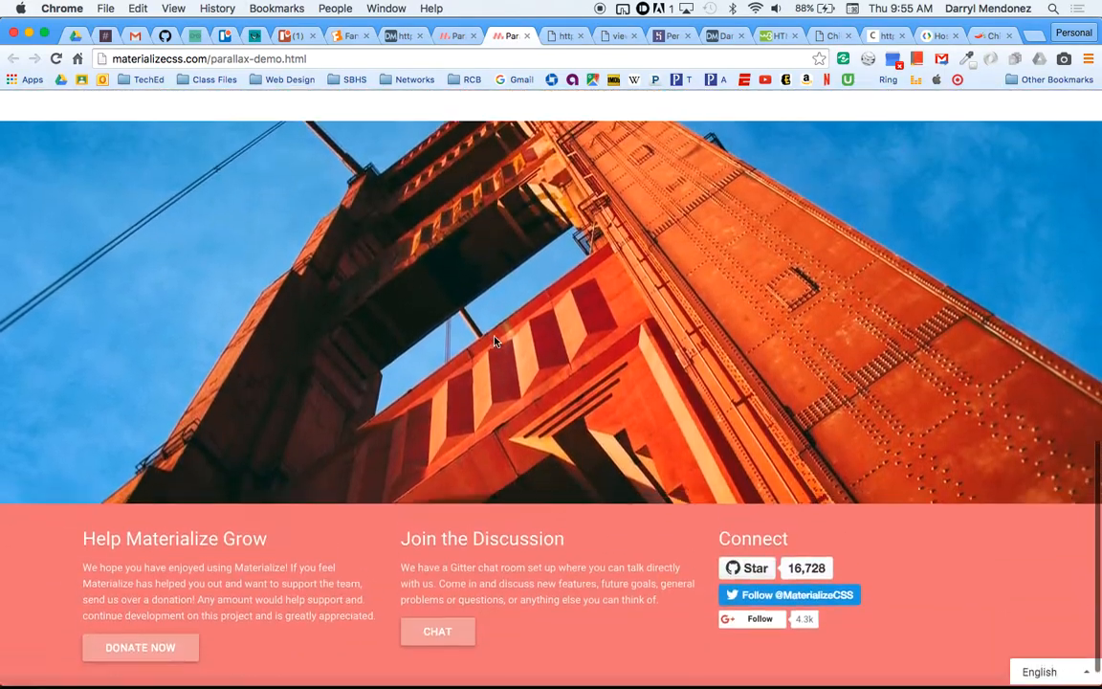
scroll("up", 3)
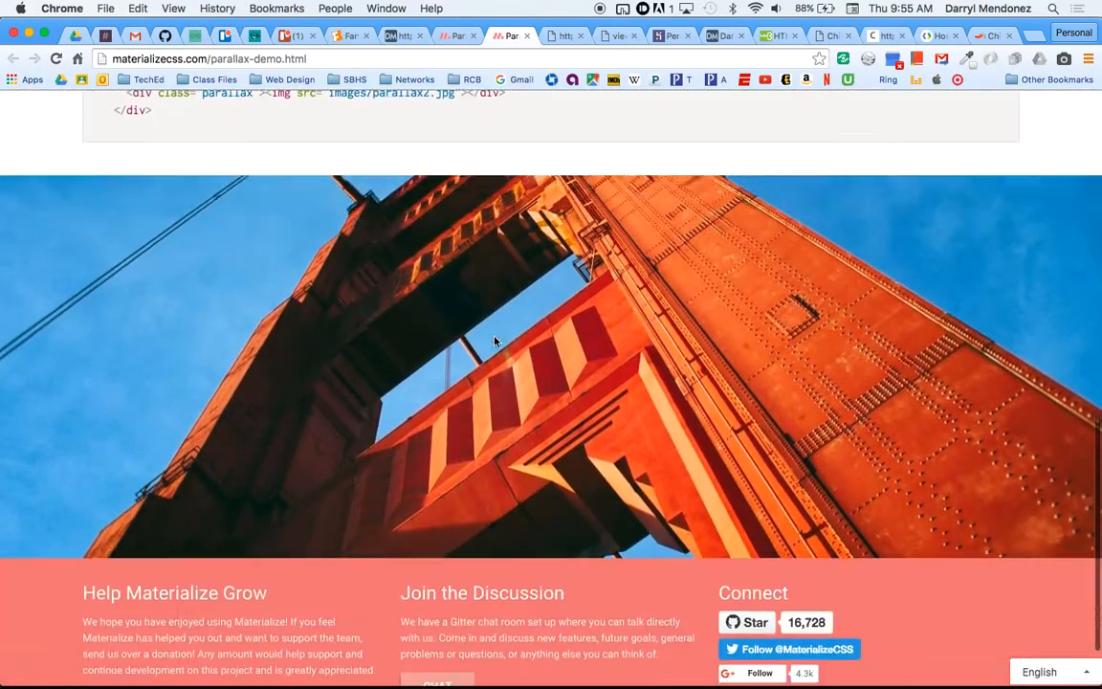
scroll("up", 3)
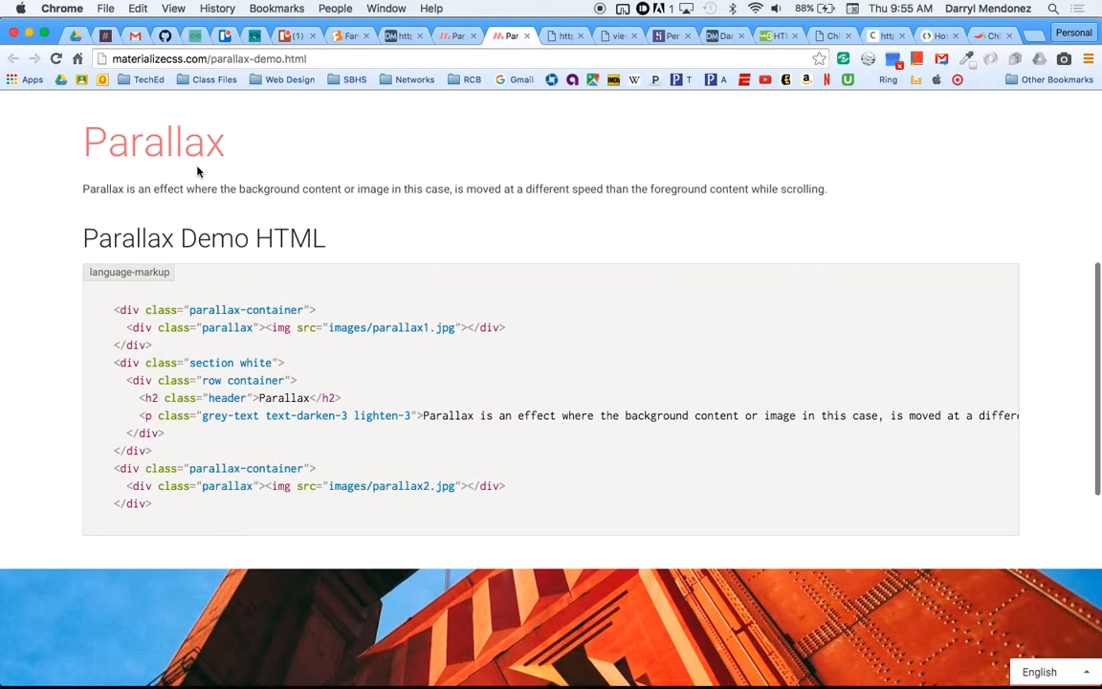
scroll("up", 3)
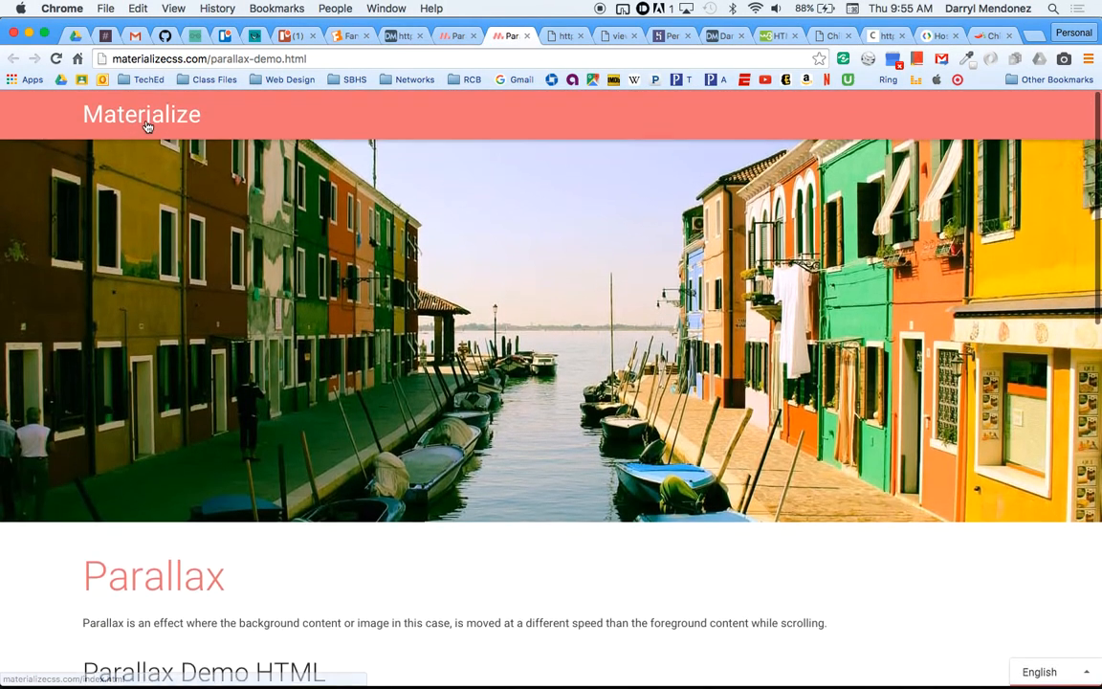
- Go back to the Parallax documentation and scroll down to the setup instructions
left_click(457, 36)
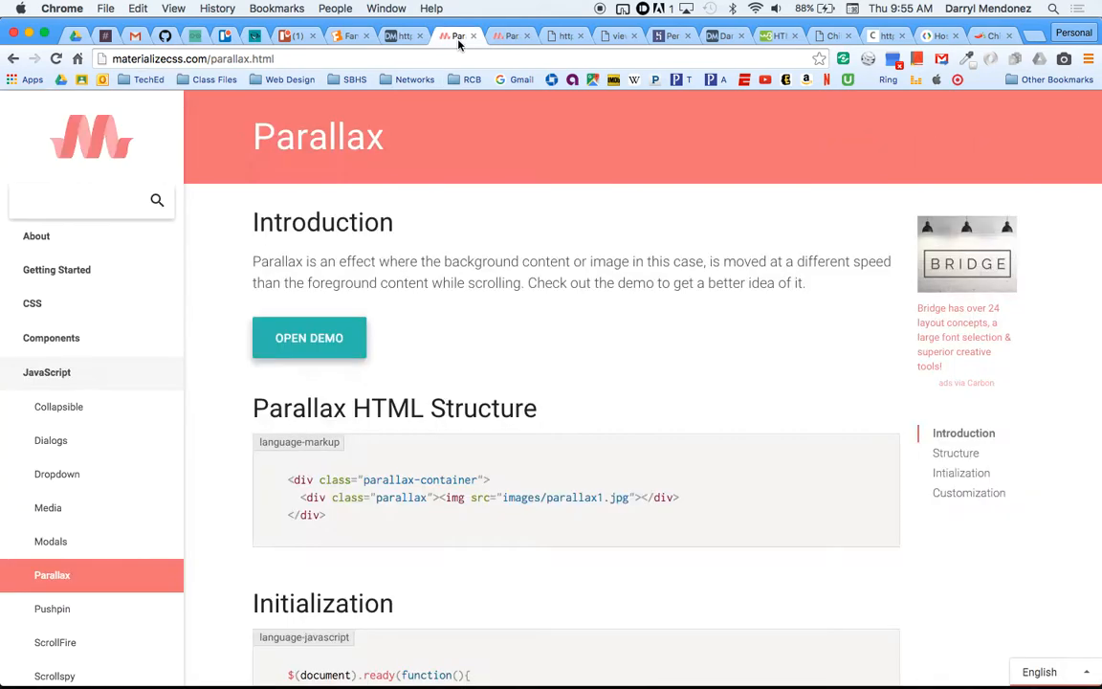
scroll("down", 3)
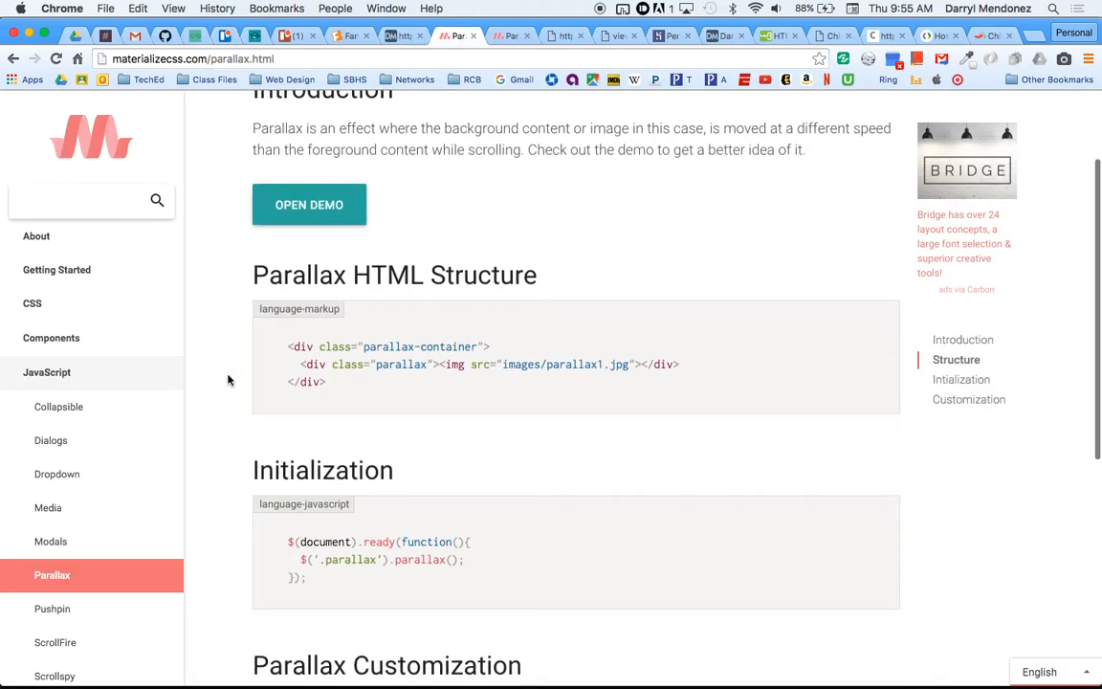
scroll("down", 3)
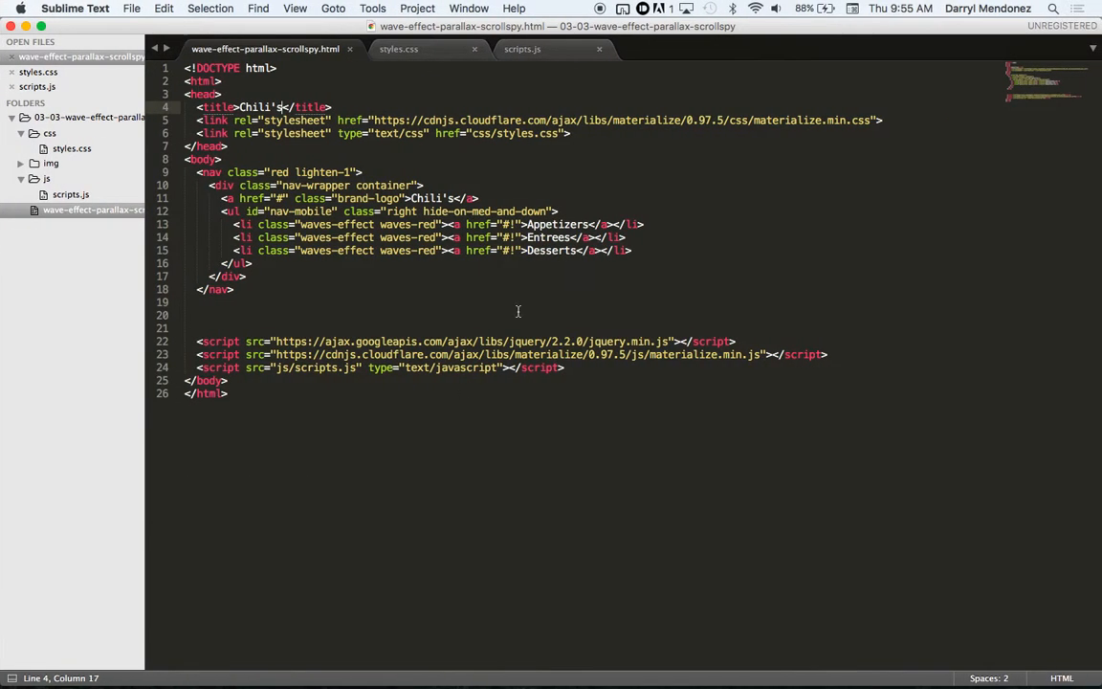
- In scripts.js, add $('.parallax').parallax(); inside the document-ready function
left_click(522, 49)
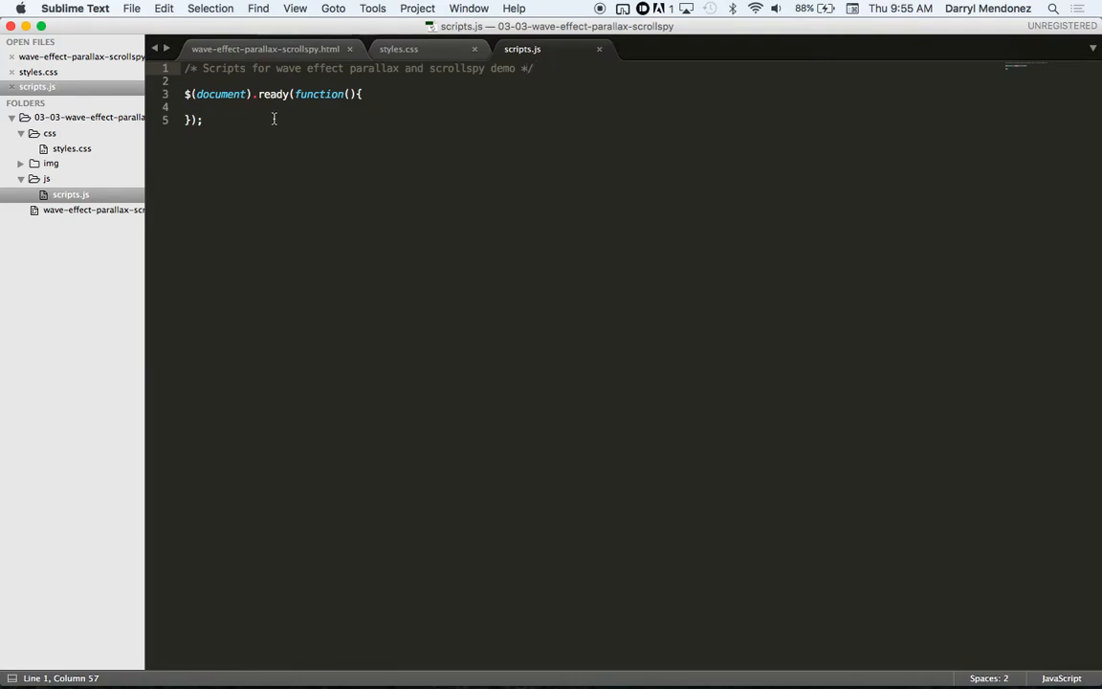
left_click(209, 106)
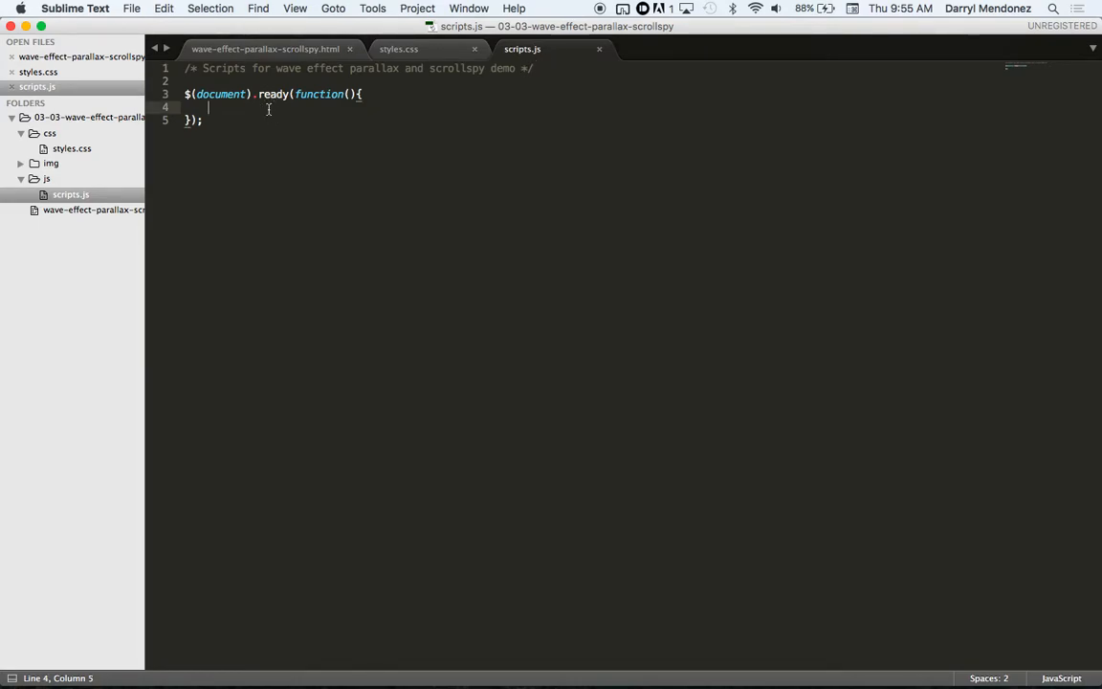
type("$('.parallax').parallax();")
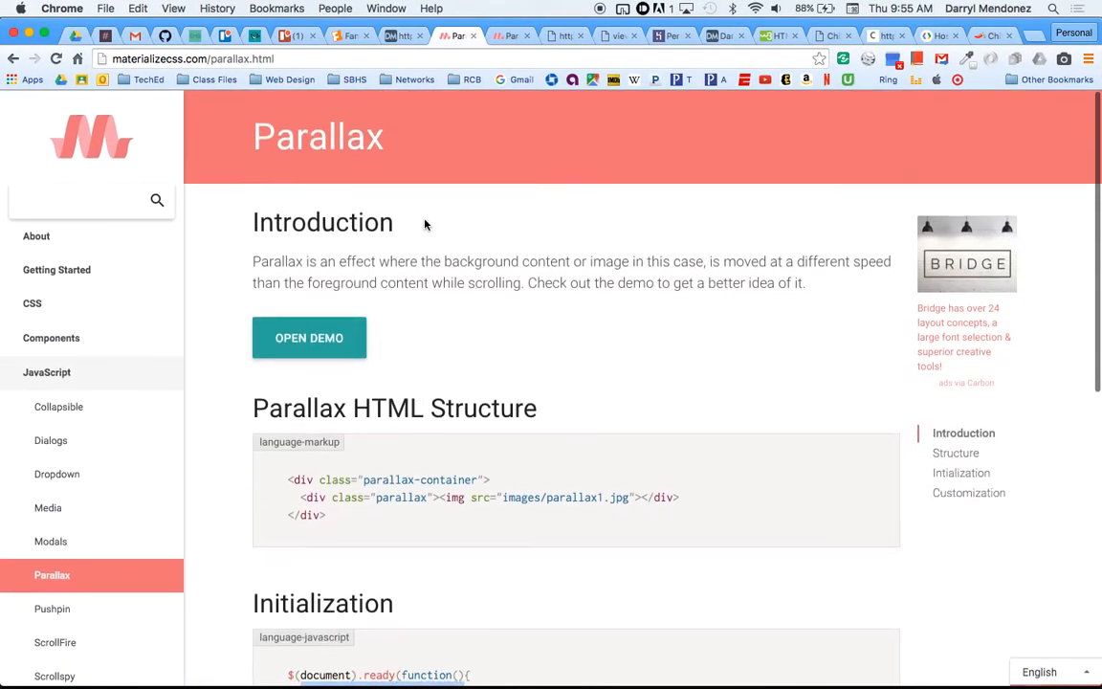
- Switch to the Materialize parallax demo tab and scroll through the demo
left_click(309, 338)
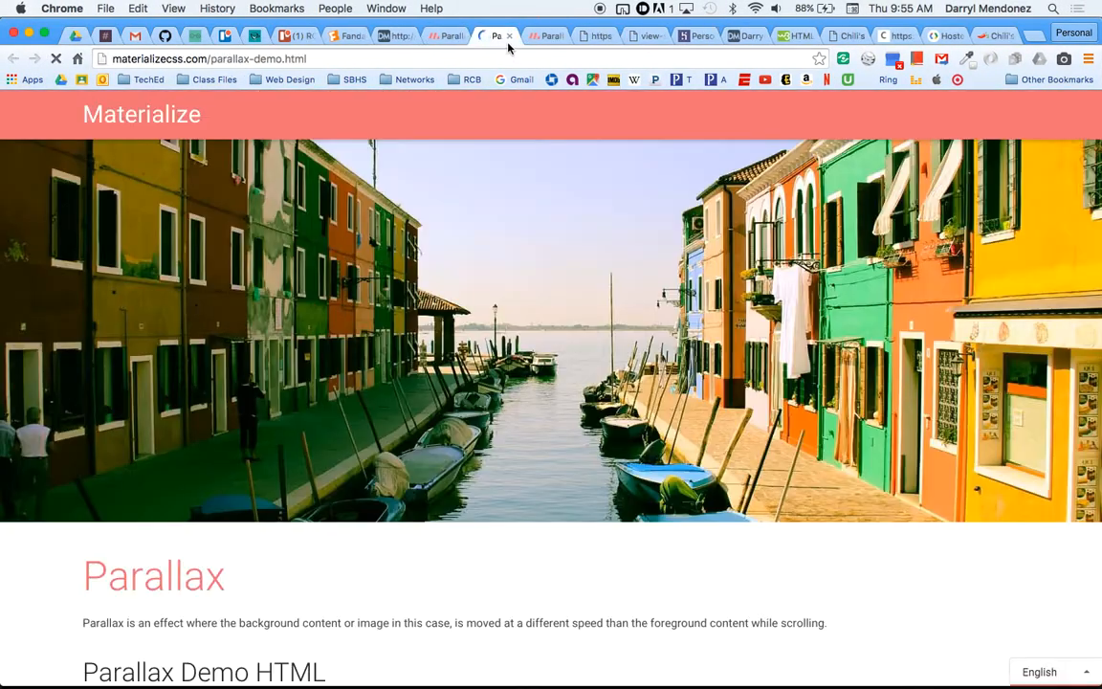
scroll("down", 3)
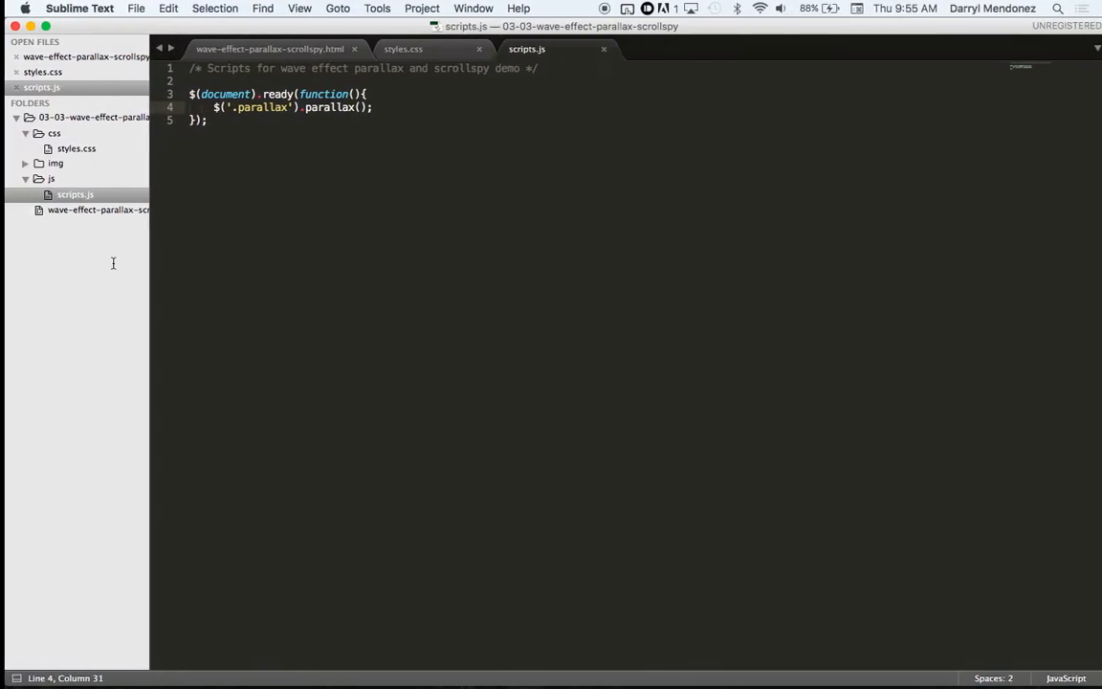
mouse_move(270, 49)
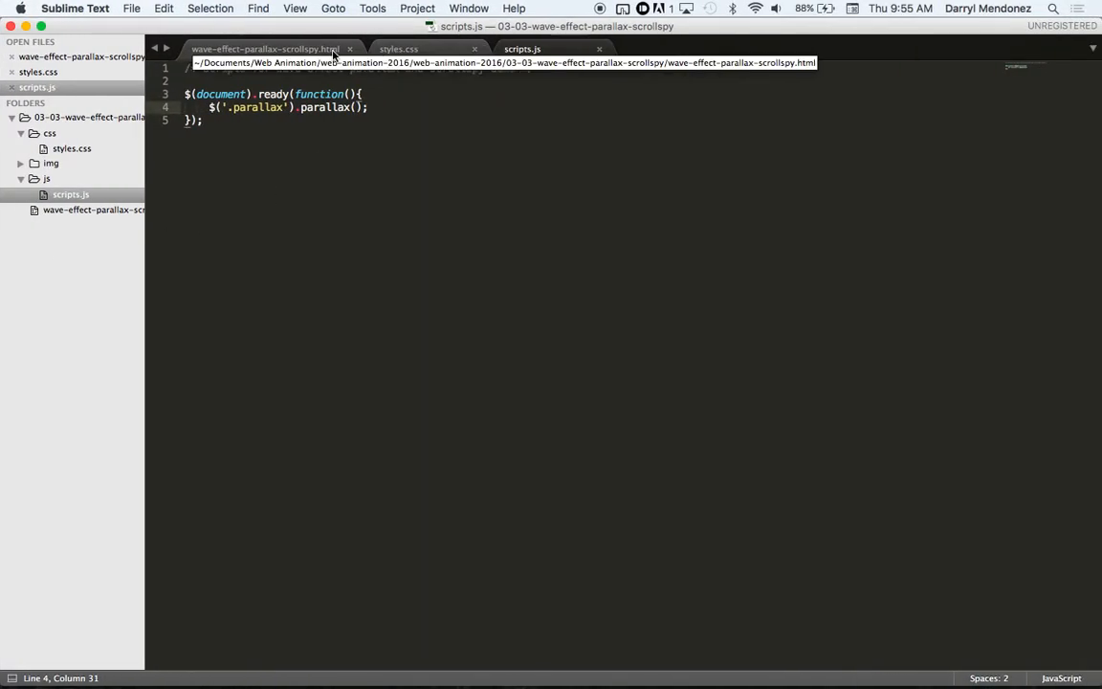
- Add a <main> below </nav> holding the pasted parallax demo markup, indented and saved
left_click(264, 49)
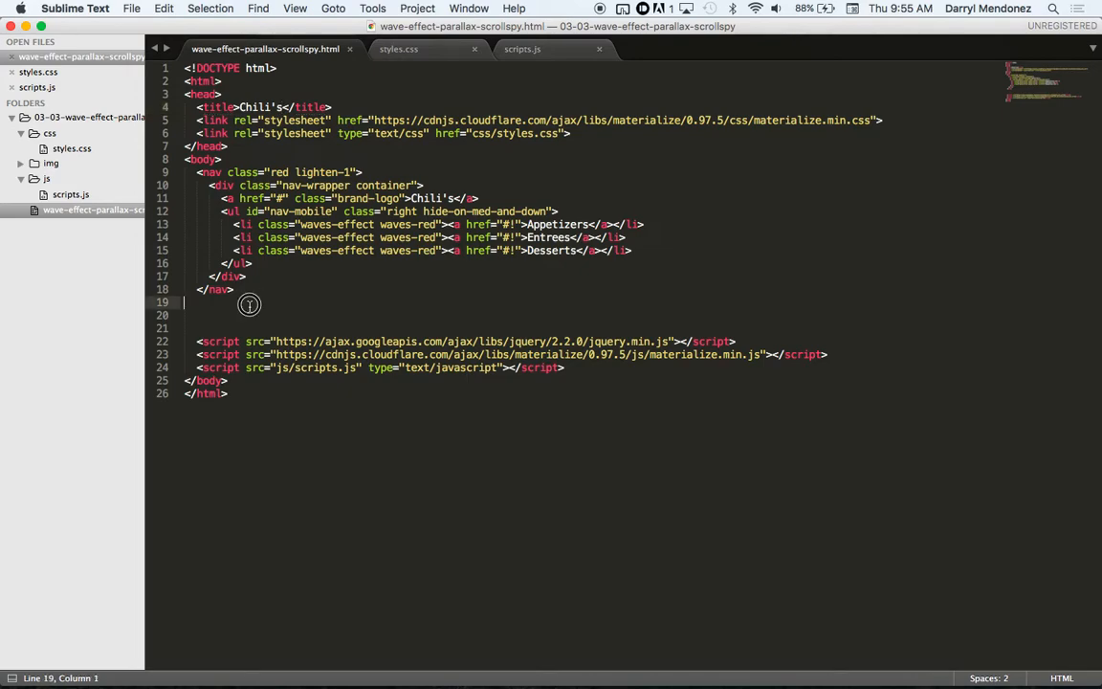
type("</div>")
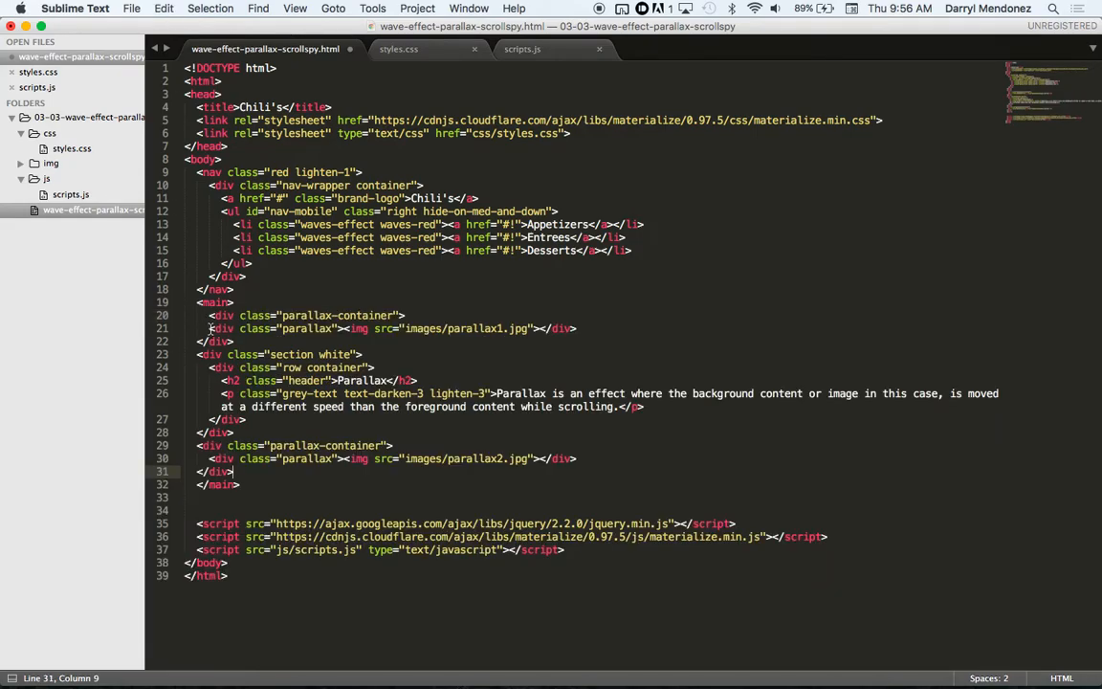
left_click_drag(208, 328, 540, 471)
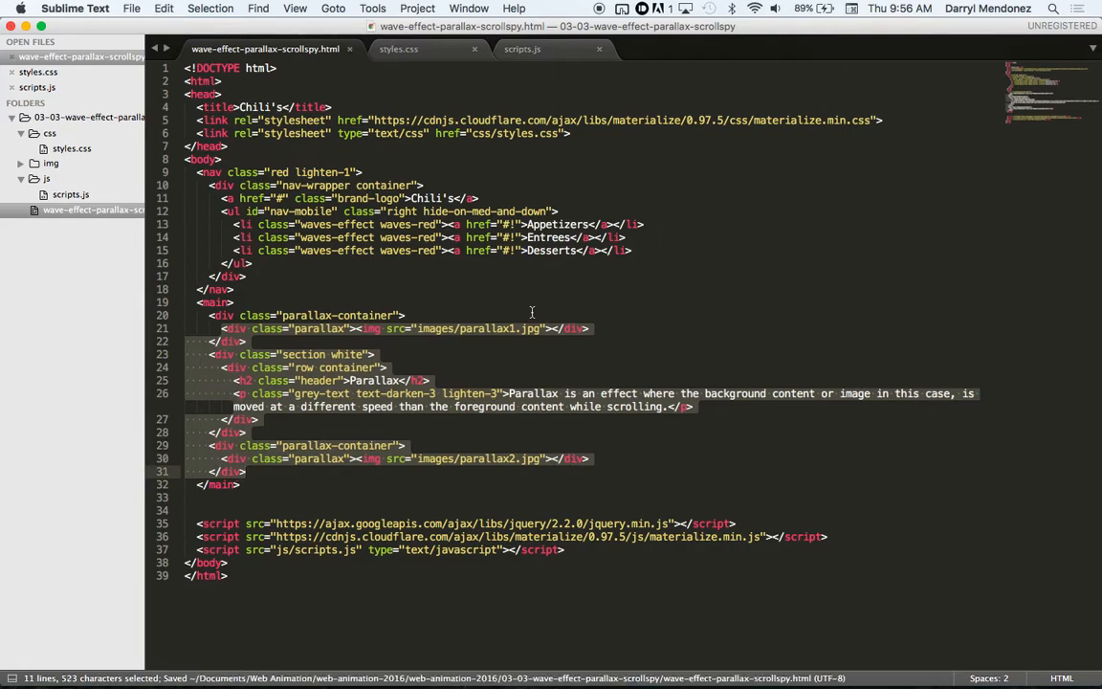
left_click(427, 328)
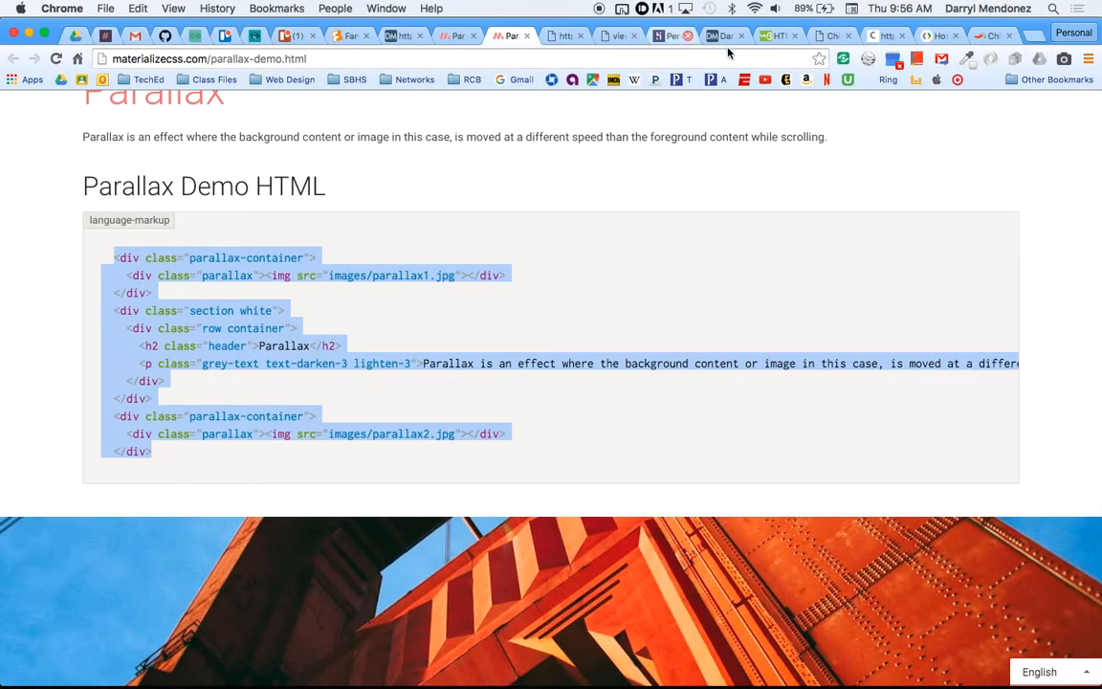
- Review the Chili's menu tab, then the Google Hosted Libraries jQuery tab
left_click(990, 36)
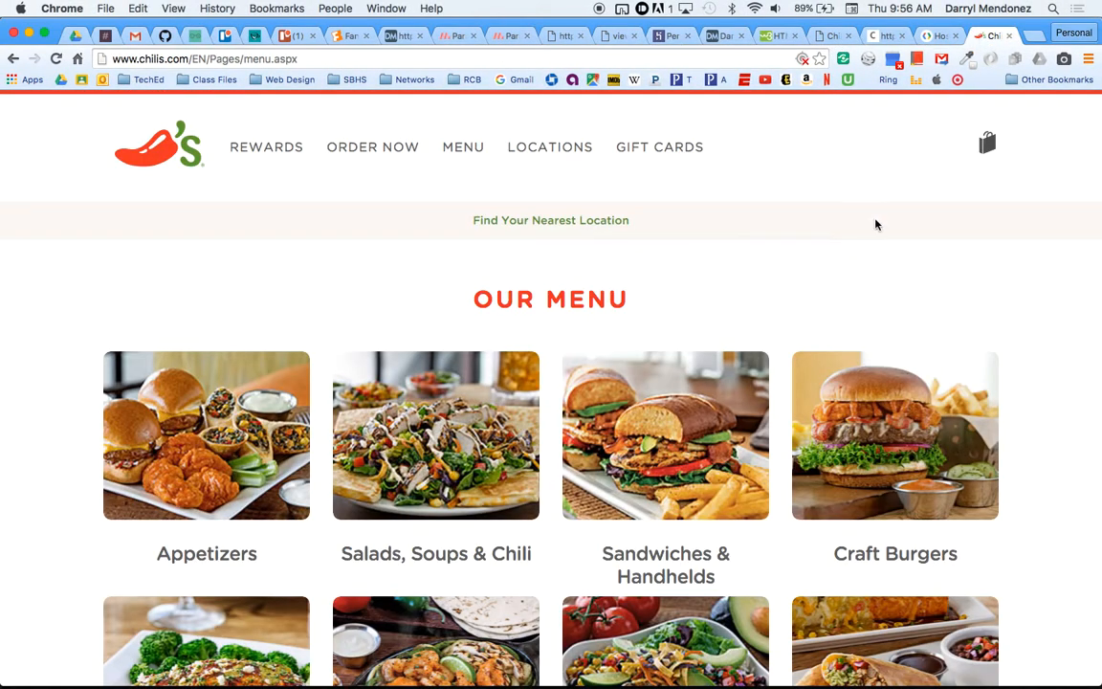
left_click(831, 35)
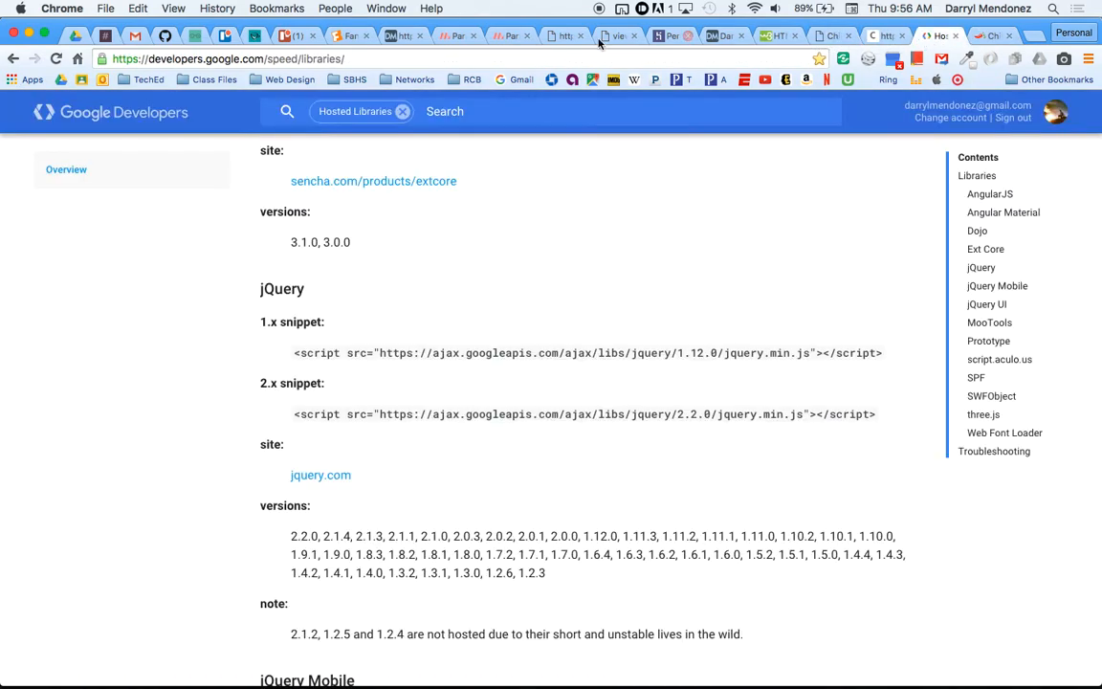
left_click(554, 35)
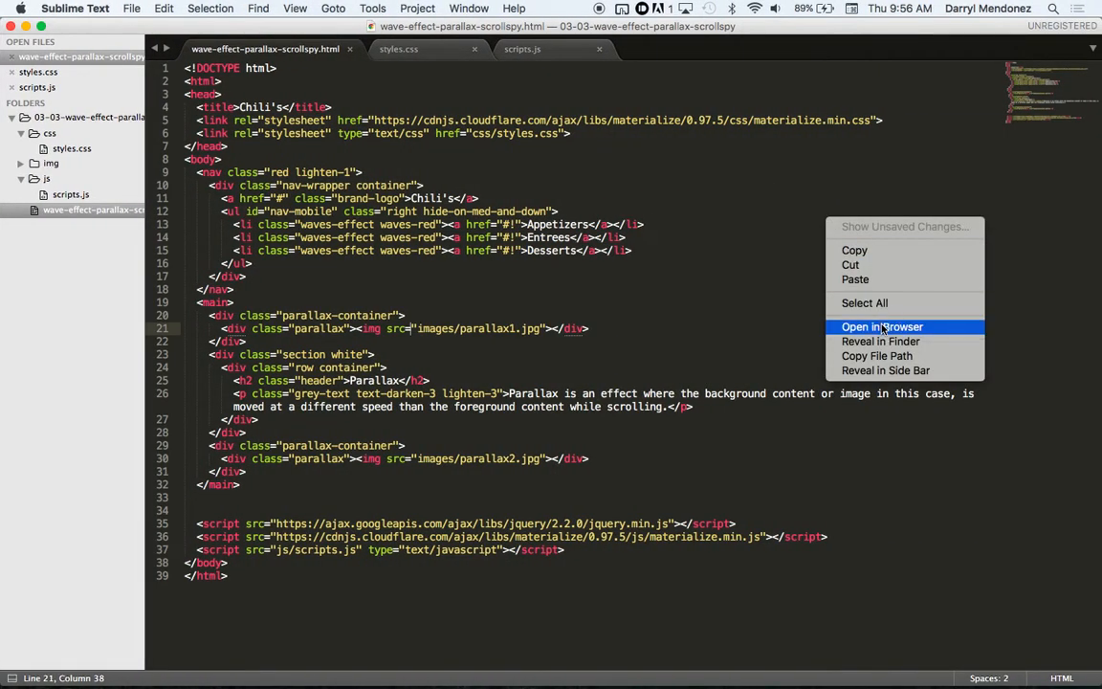
- Open the Chili's HTML in the browser and scroll the red navbar and Parallax section
left_click(881, 326)
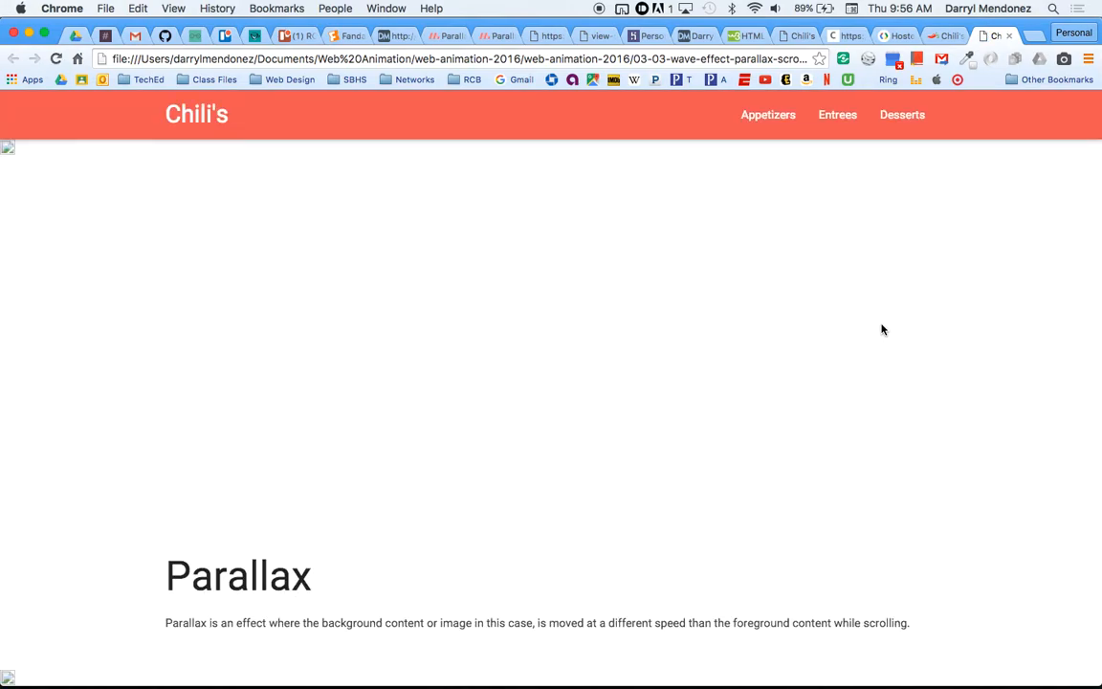
scroll("down", 3)
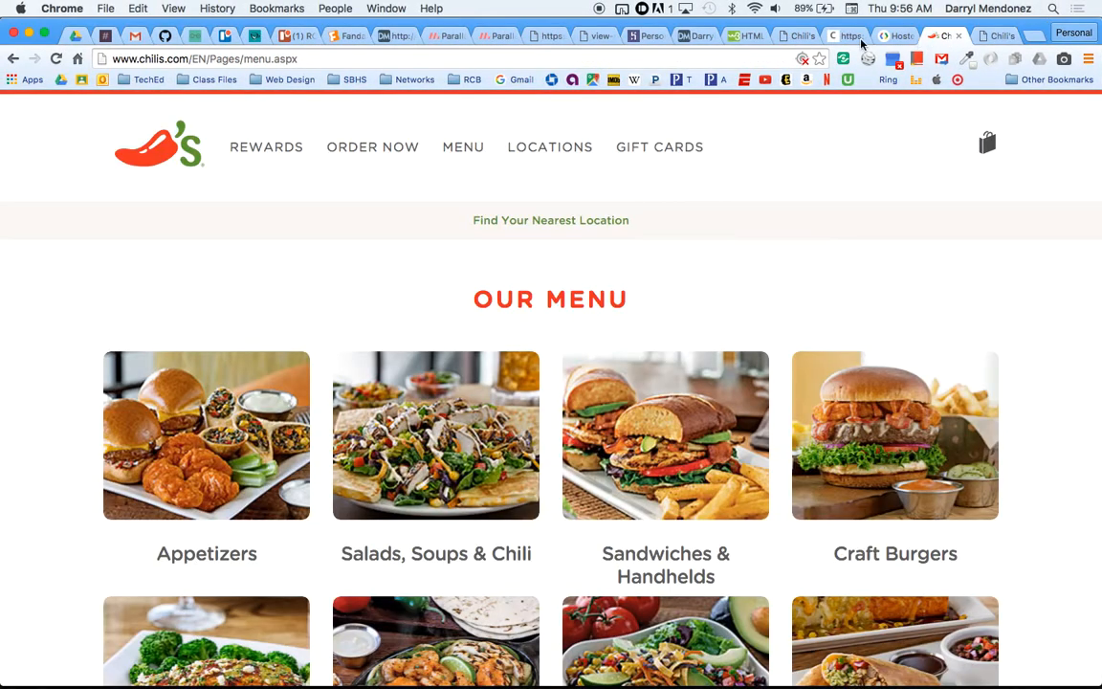
- Check Chili's Appetizers menu and search Google for 'appetizers chilis'
left_click(207, 435)
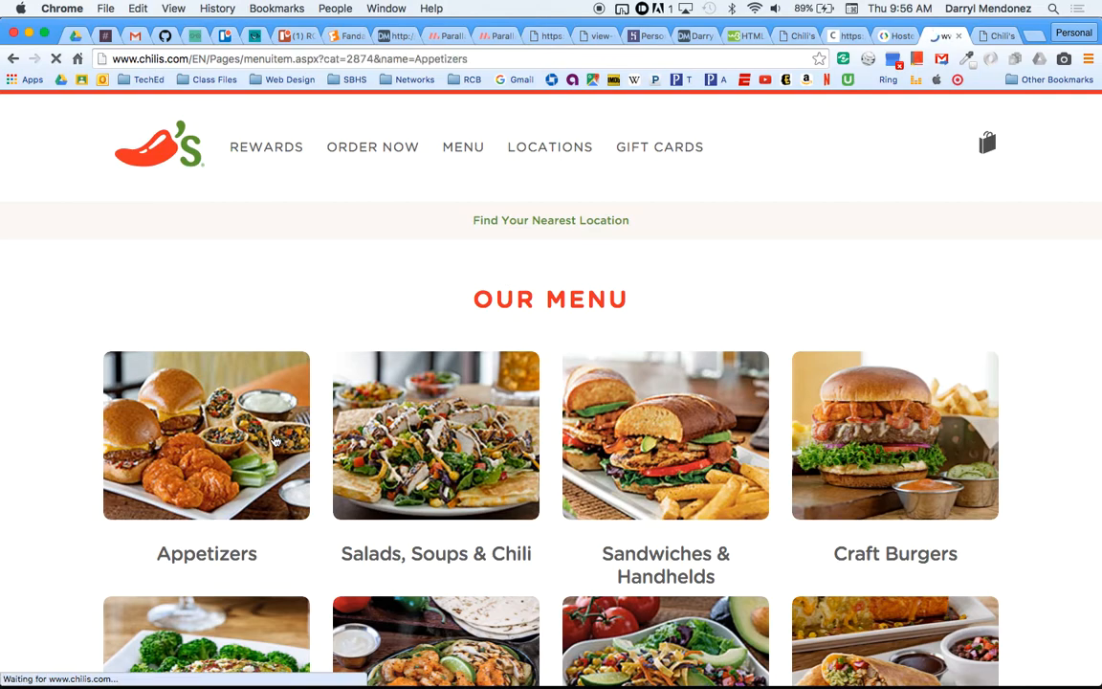
left_click(207, 435)
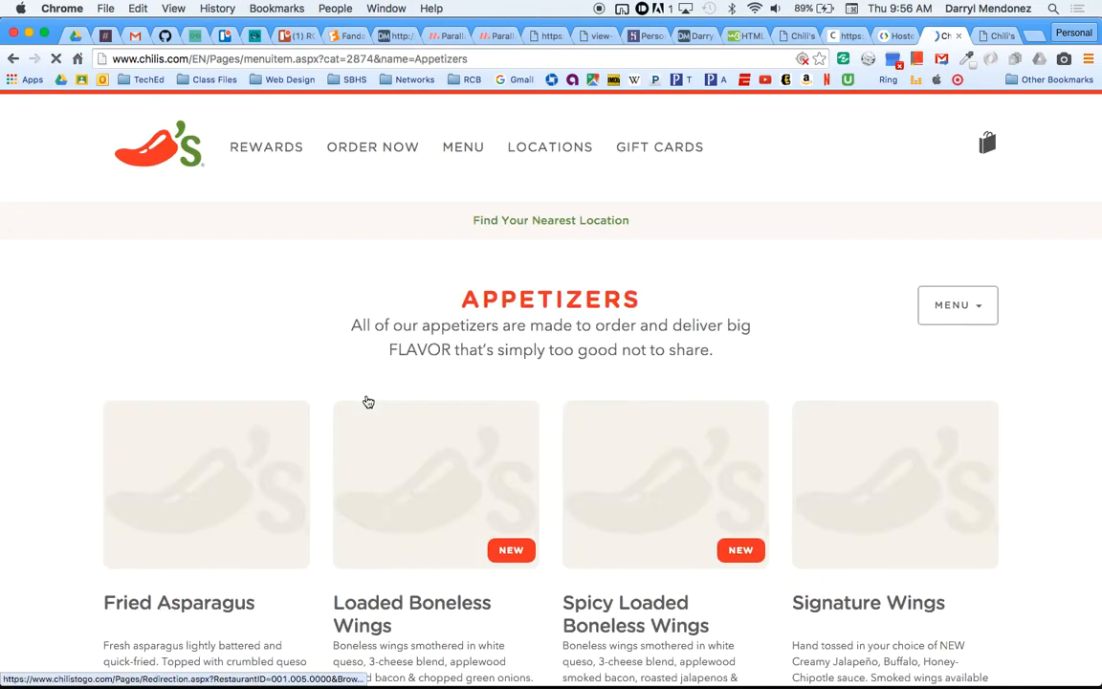
scroll("down", 3)
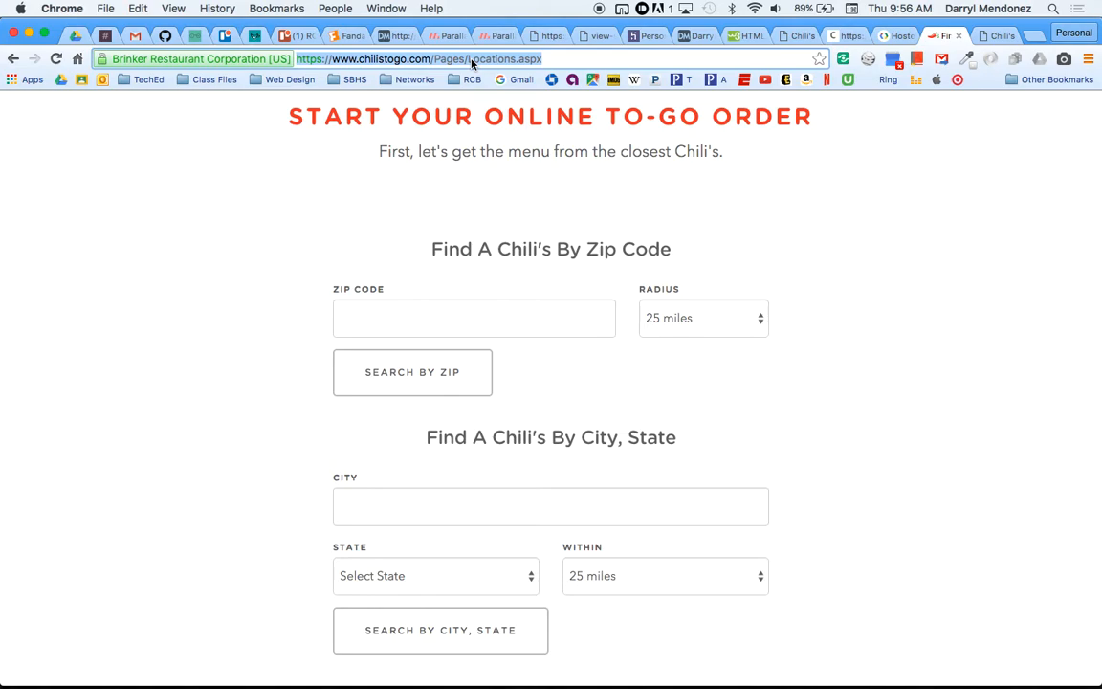
type("appetizers+")
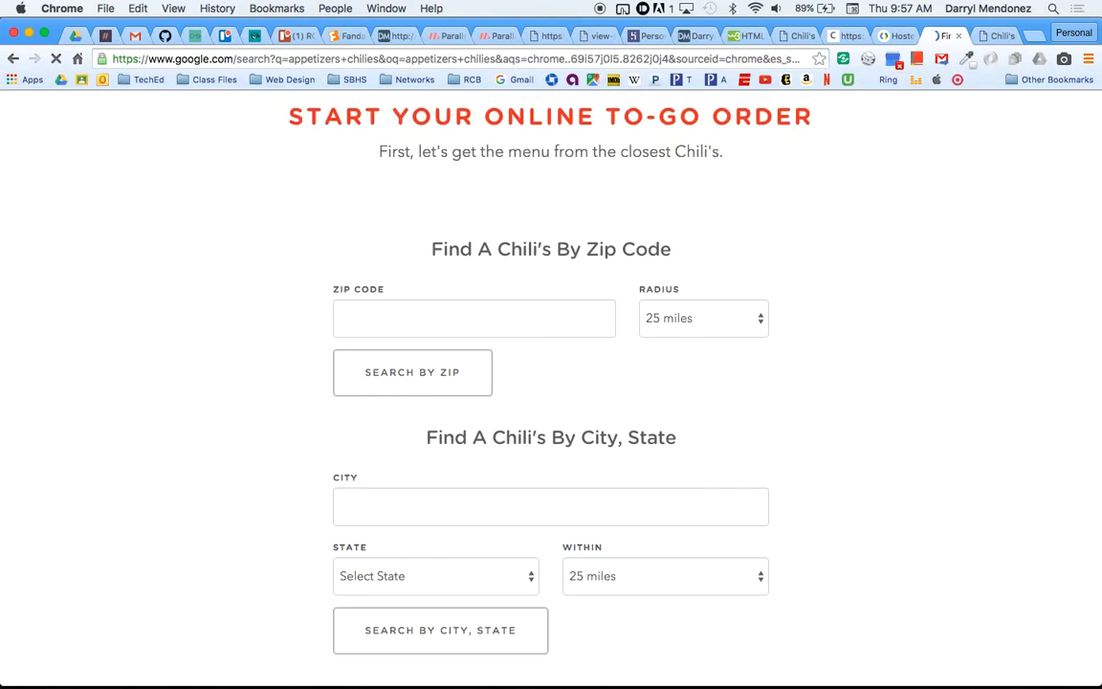
left_click(13, 59)
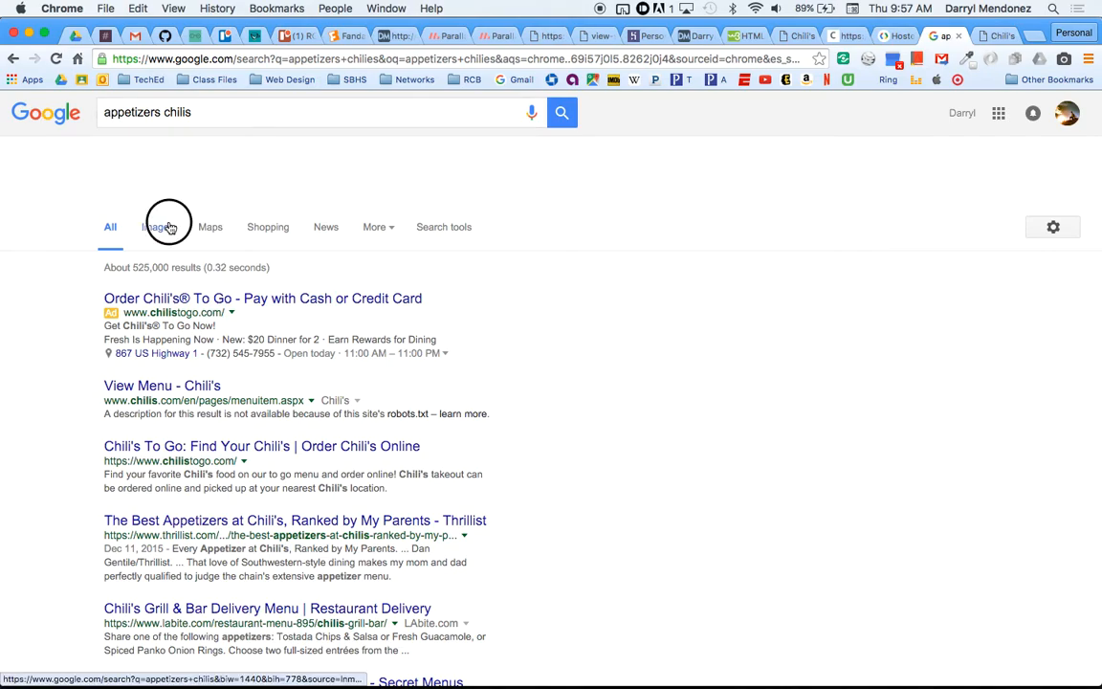
- Filter image results to Large size and open the Triple Dipper photo
left_click(156, 226)
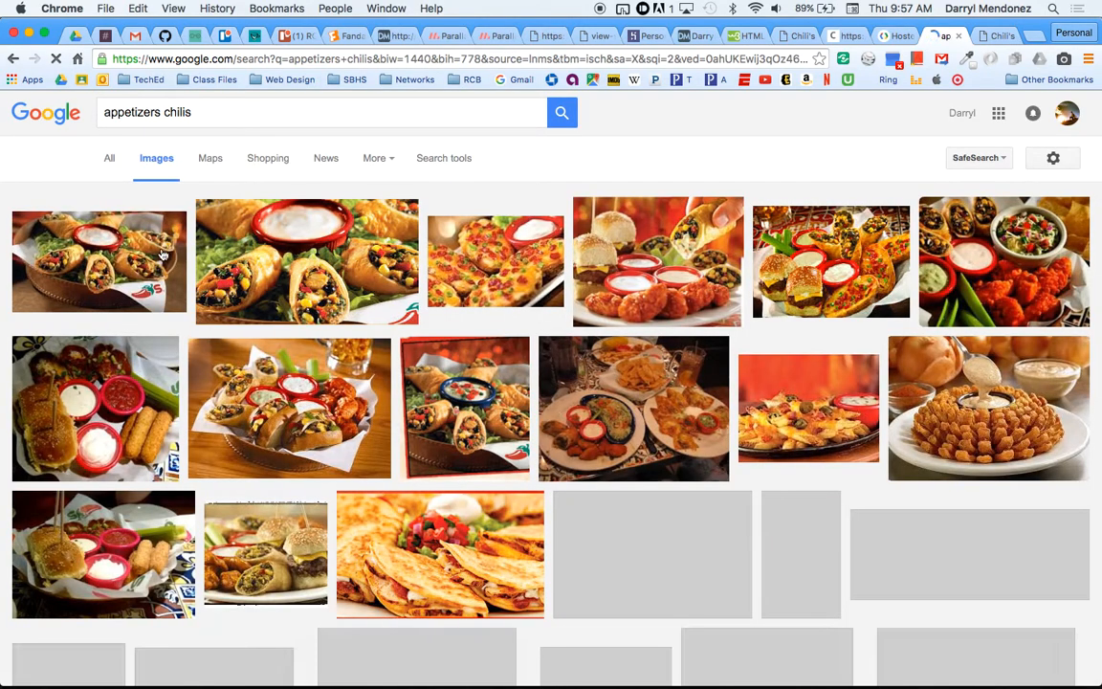
left_click(306, 261)
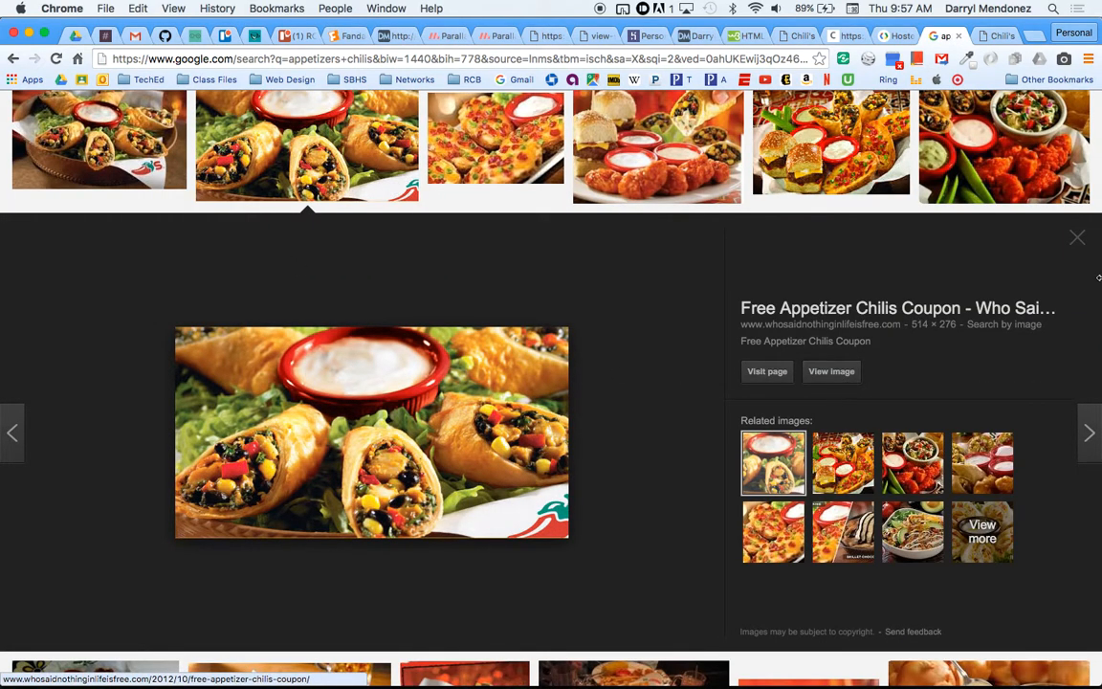
left_click(1077, 236)
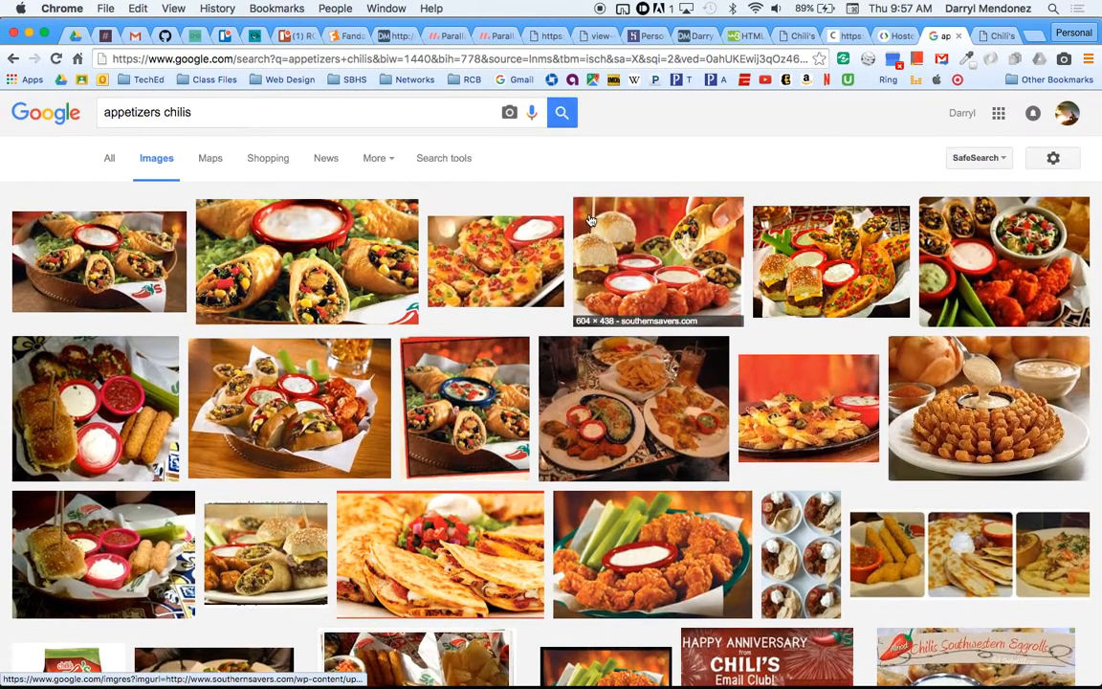
left_click(444, 157)
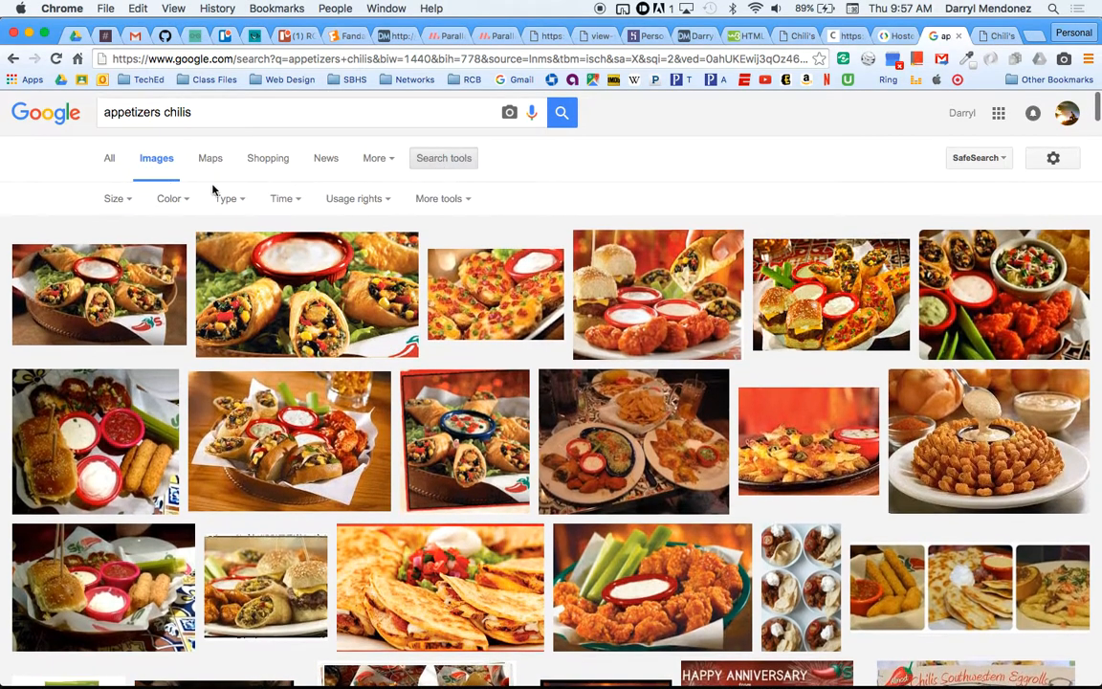
left_click(114, 198)
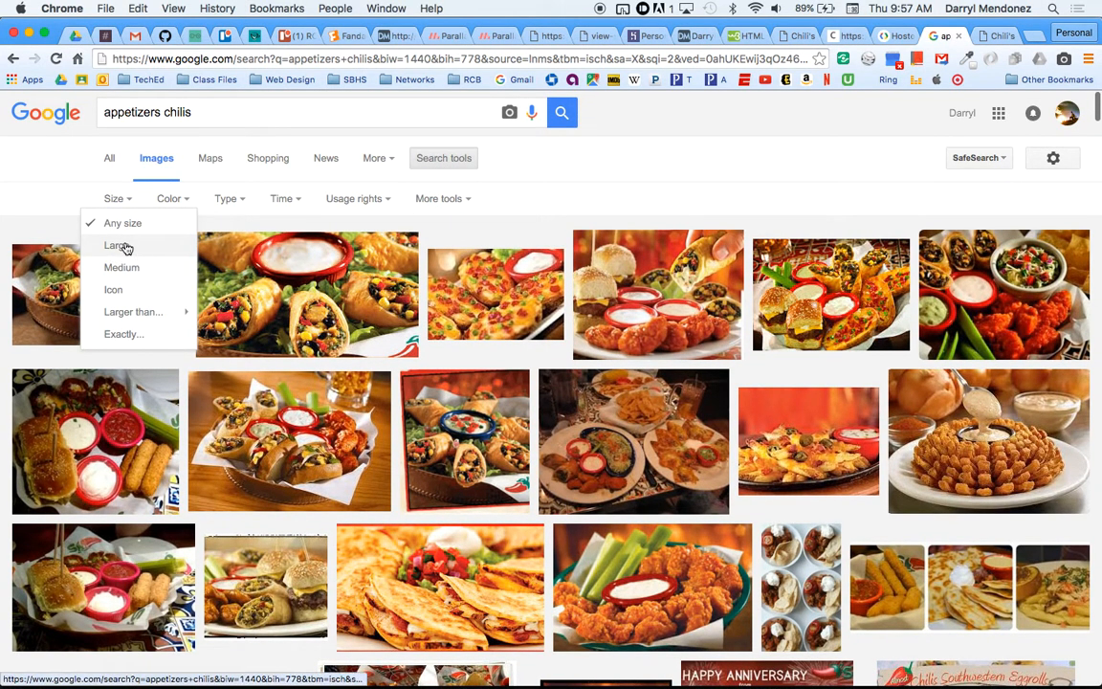
left_click(117, 245)
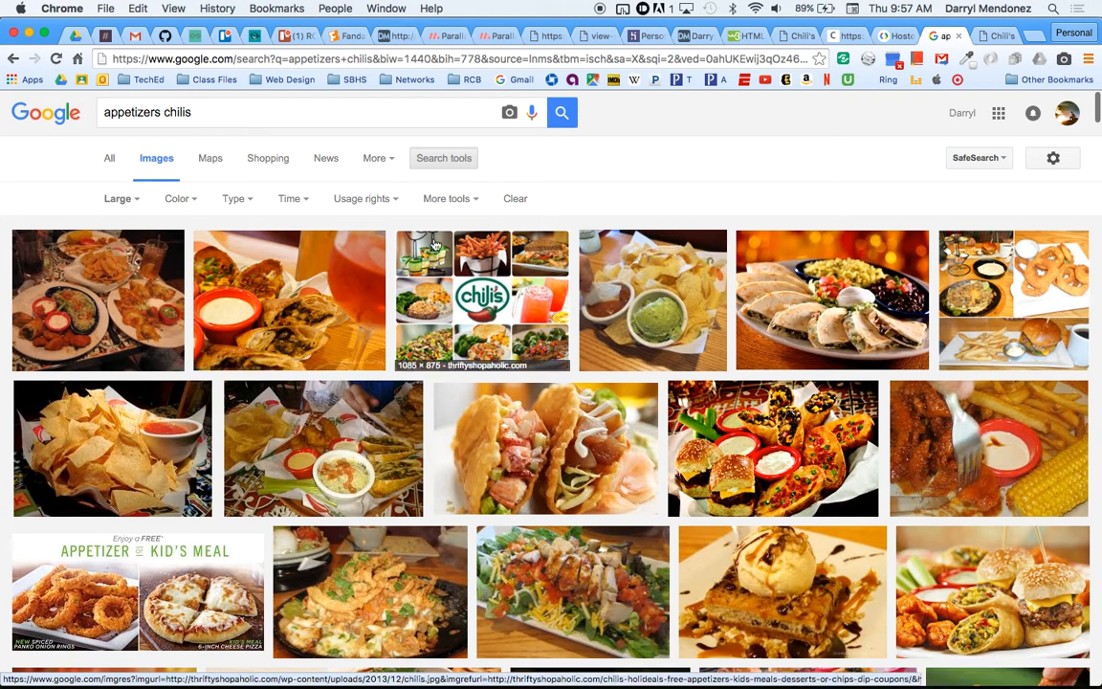
mouse_move(137, 215)
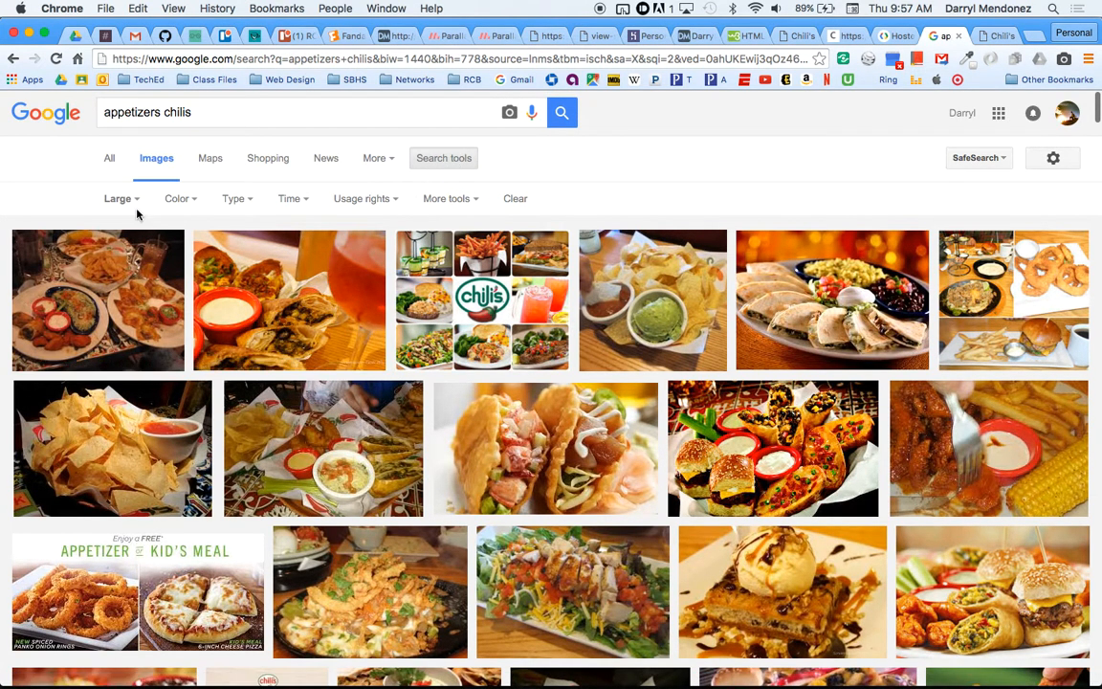
left_click(118, 198)
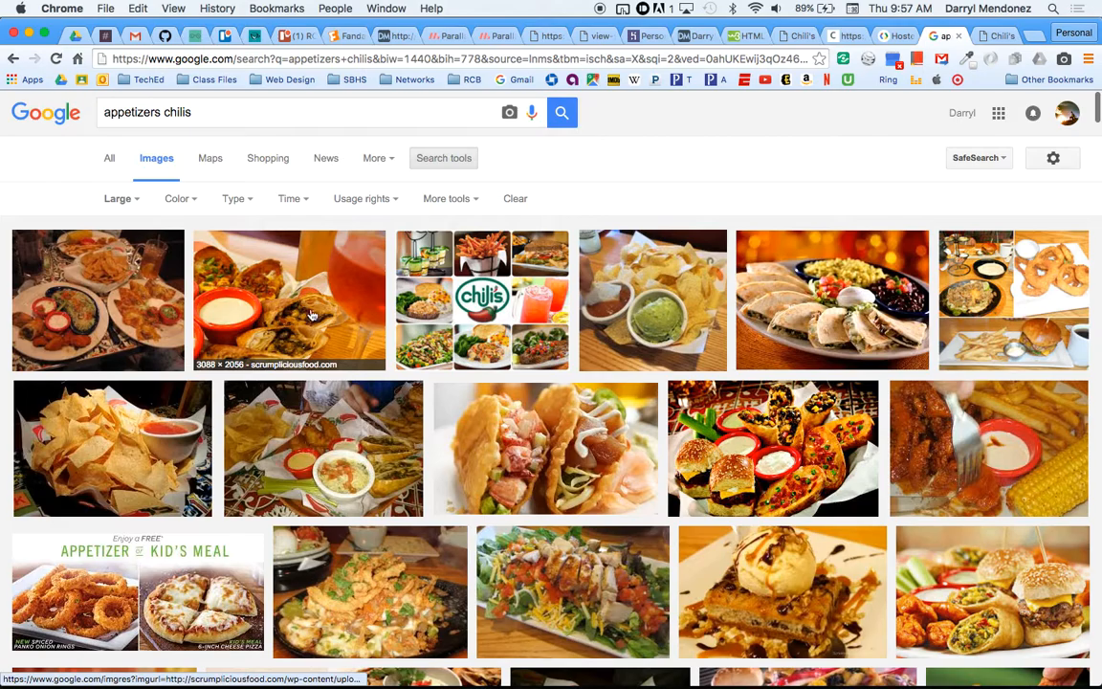
scroll("down", 3)
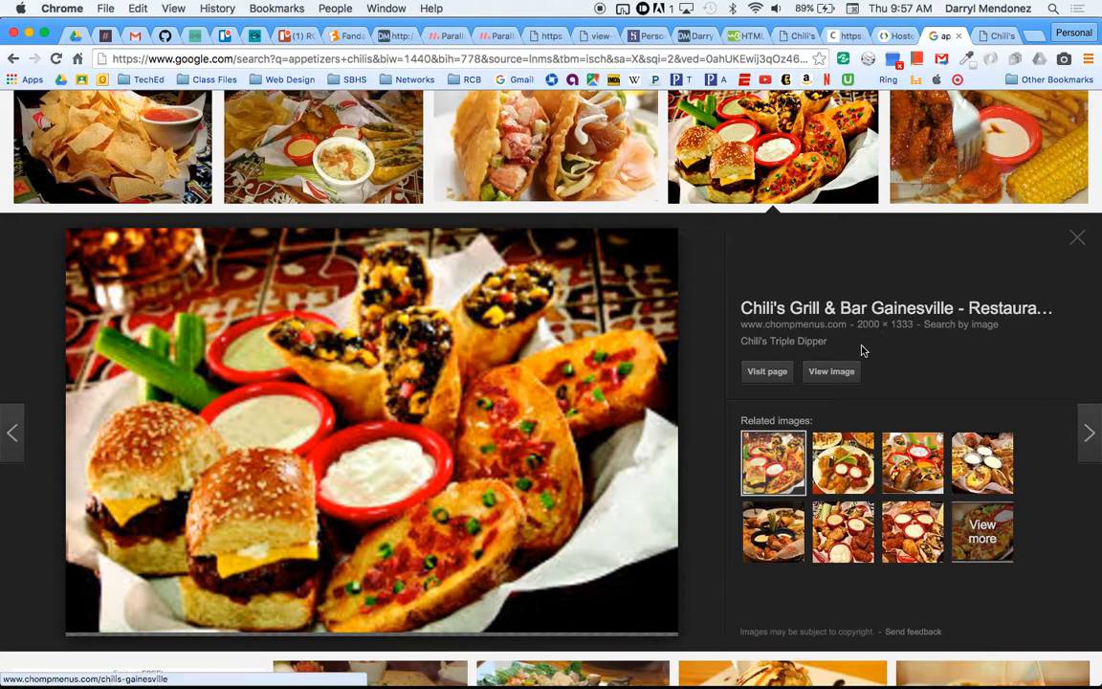
left_click(830, 371)
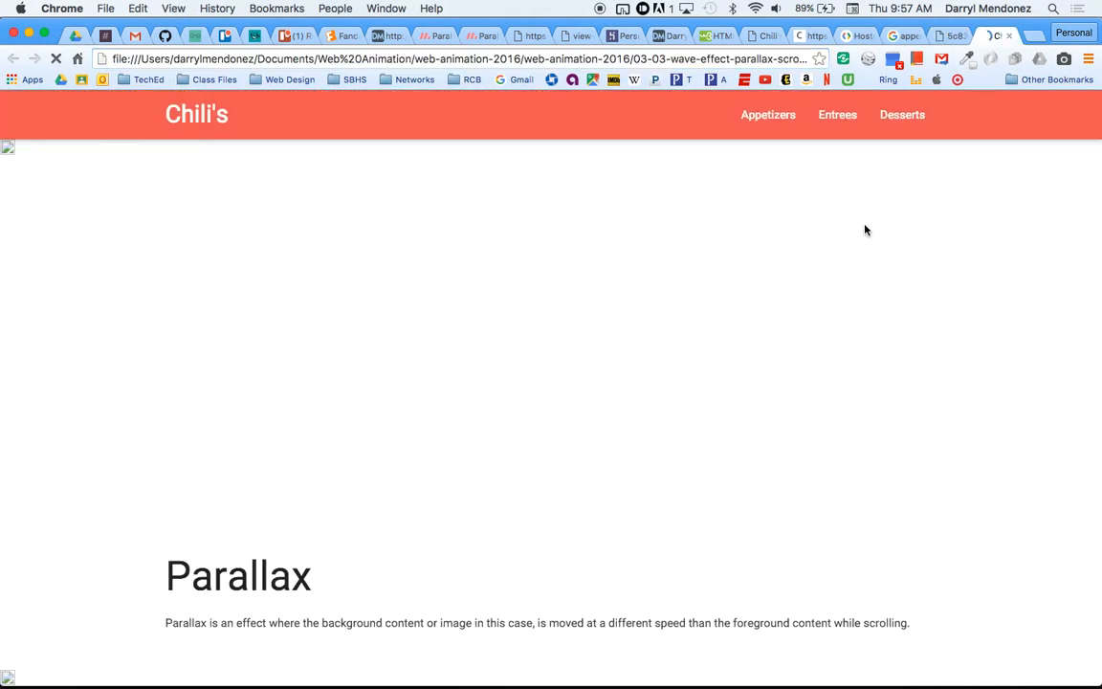
- Scroll the reloaded Chili's page to check the appetizer parallax photo
scroll("down", 3)
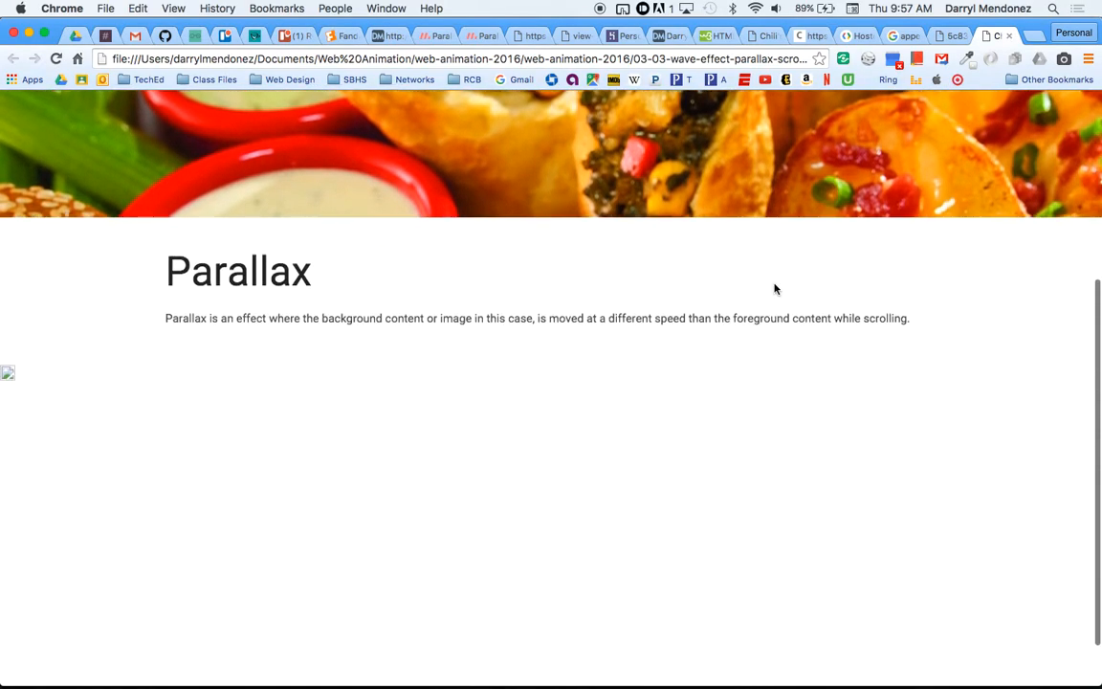
scroll("up", 3)
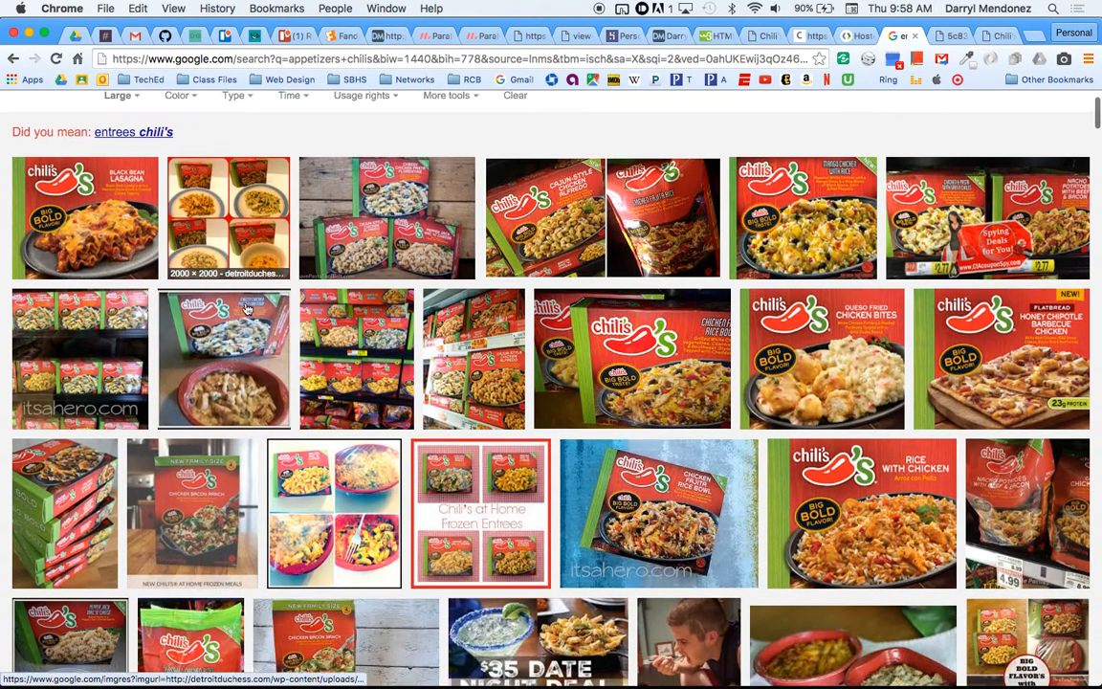
- Scroll entree image results and view the Chicken Bacon Ranch skillet photo full size
scroll("down", 3)
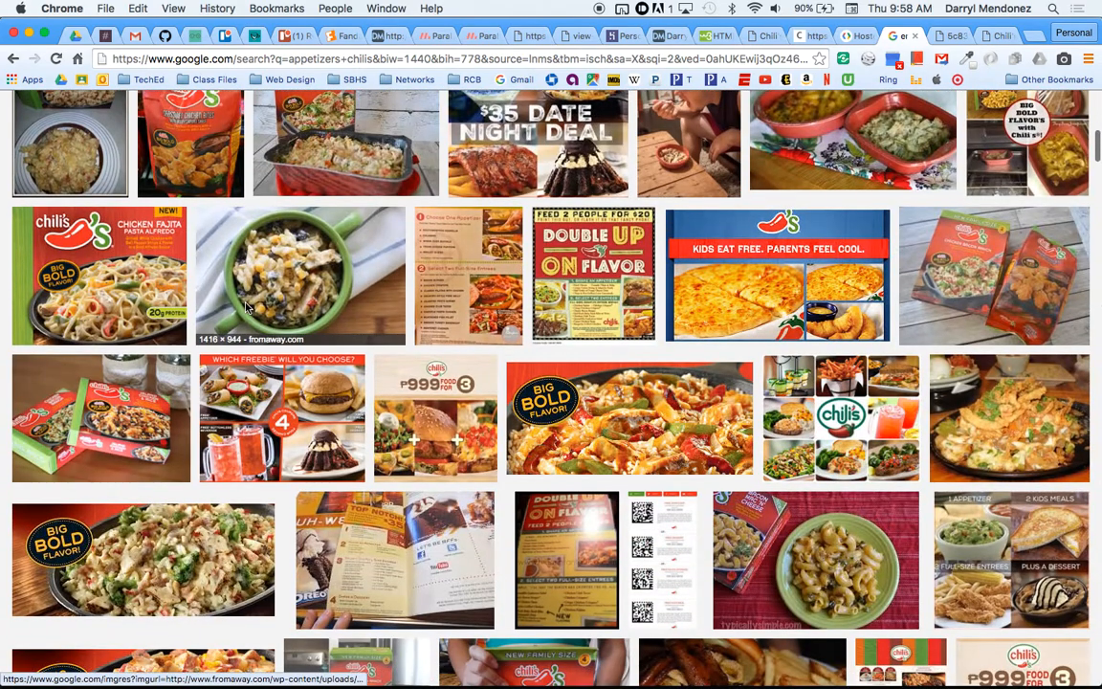
scroll("down", 3)
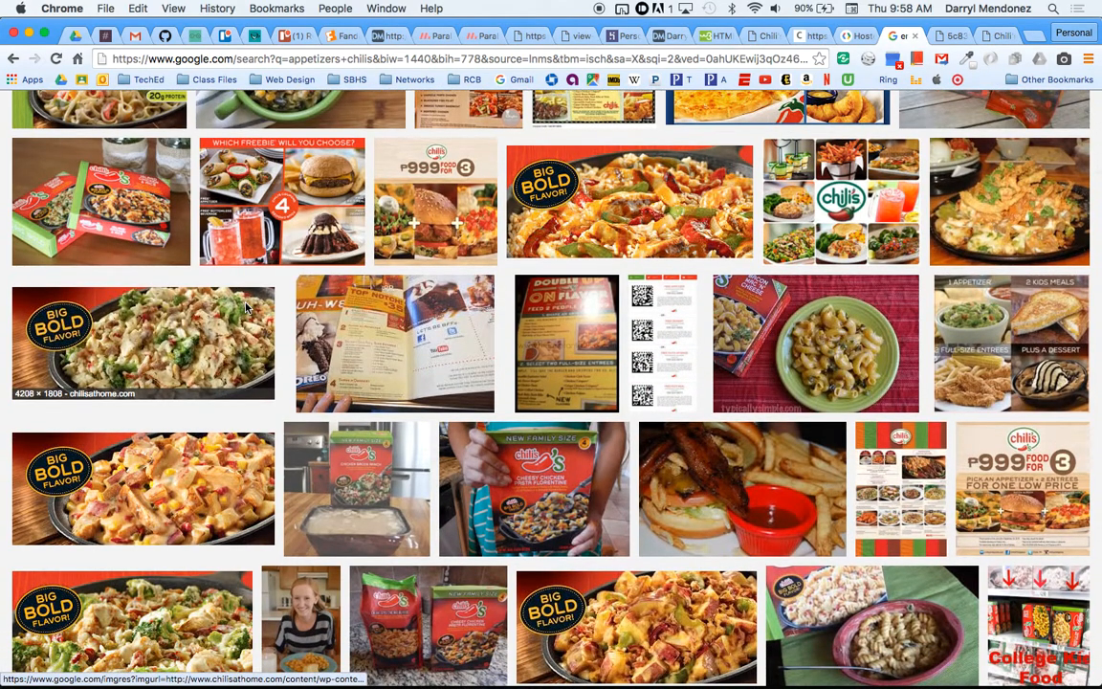
scroll("down", 3)
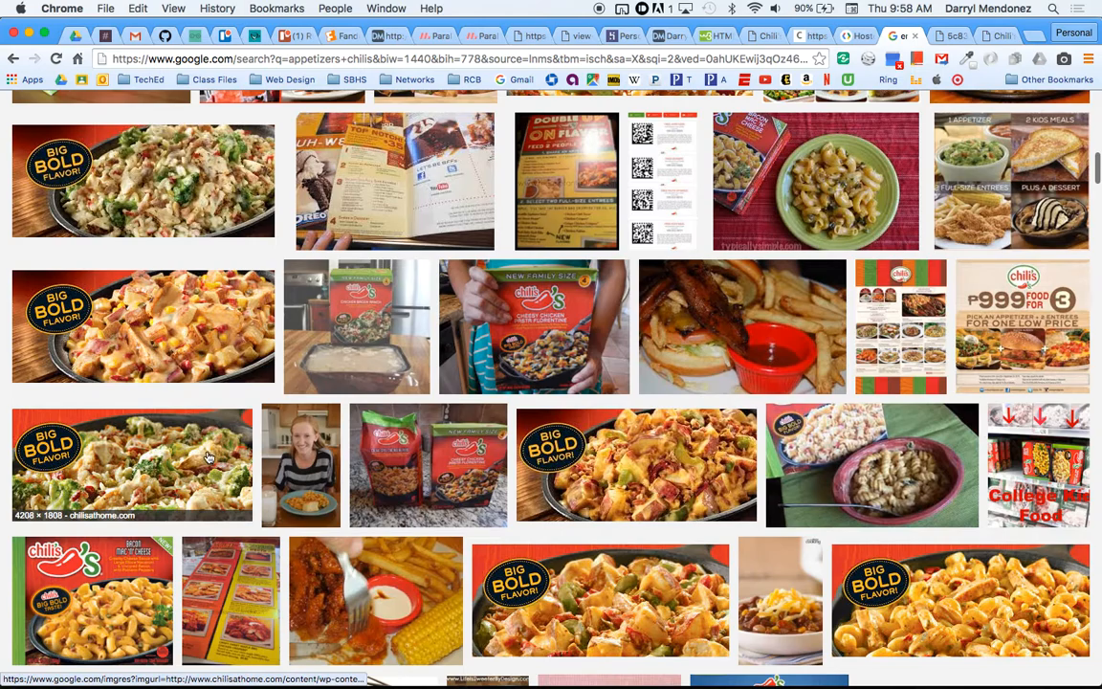
left_click(132, 464)
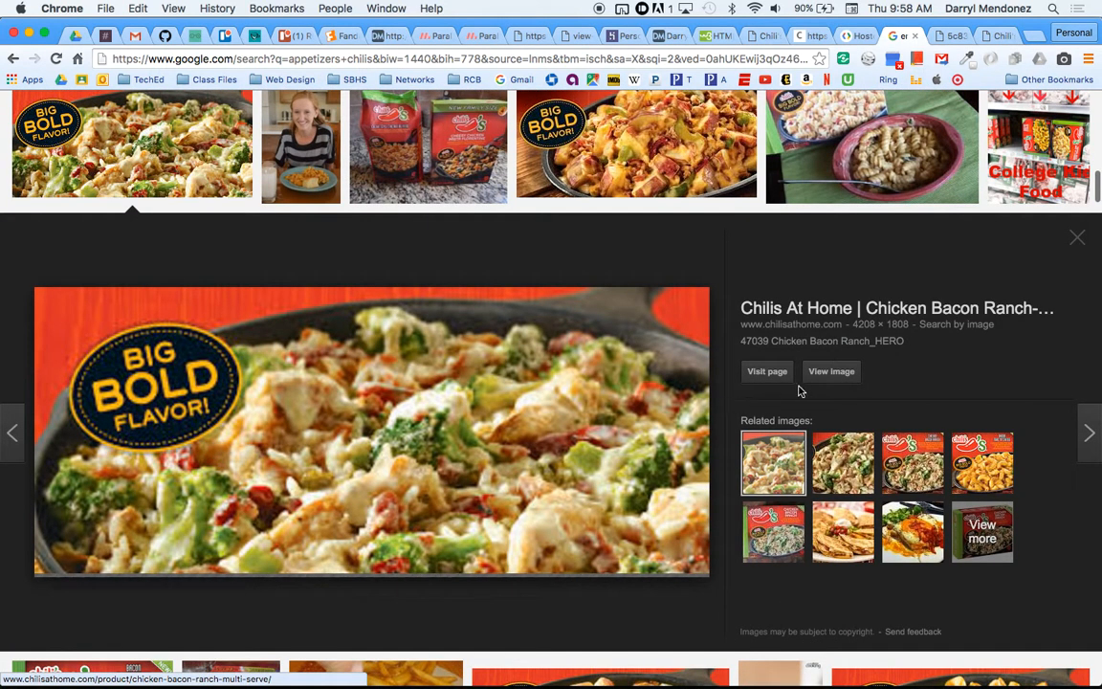
left_click(831, 372)
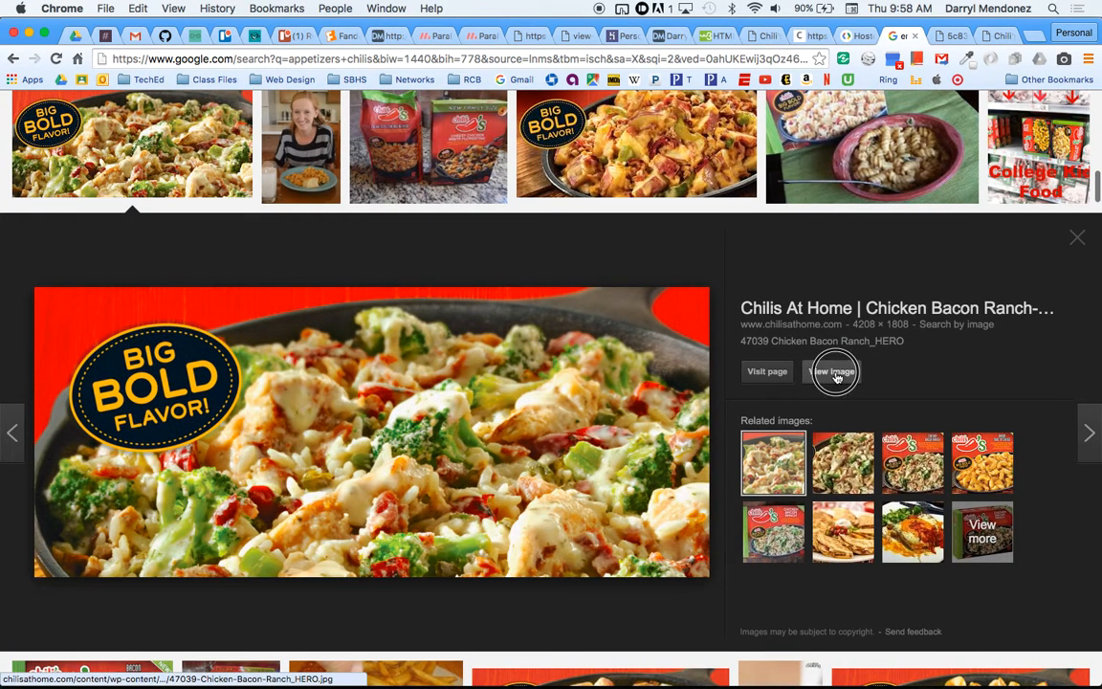
left_click(831, 371)
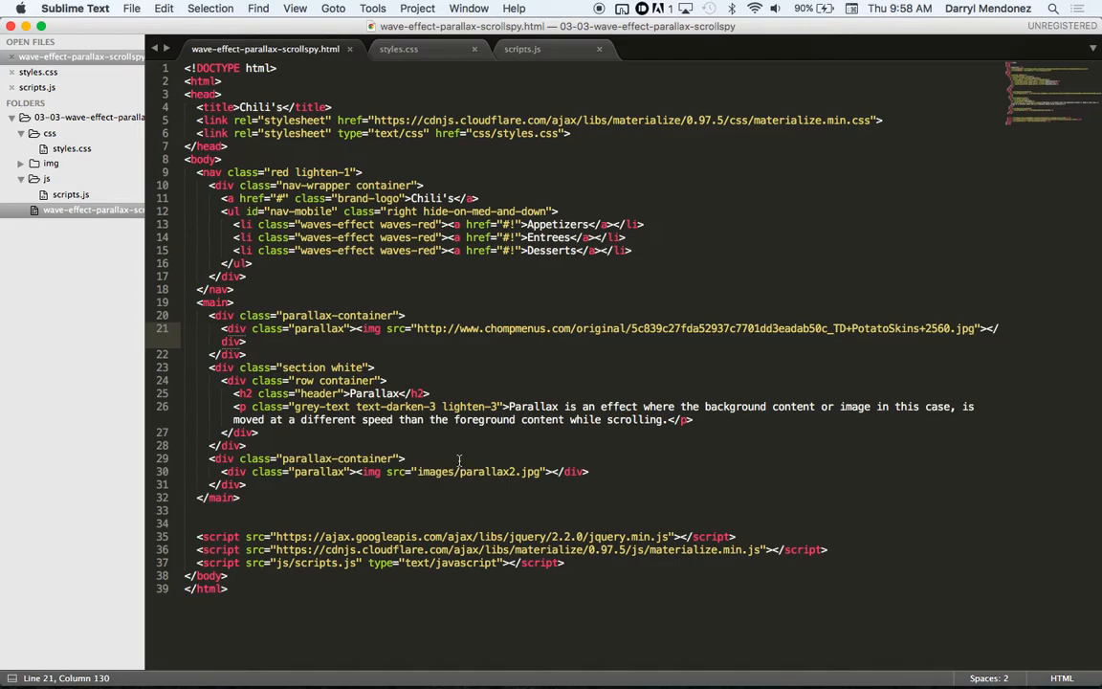
- Replace images/parallax2.jpg on line 30 with the chilisathome.com Chicken Bacon Ranch URL
left_click(419, 470)
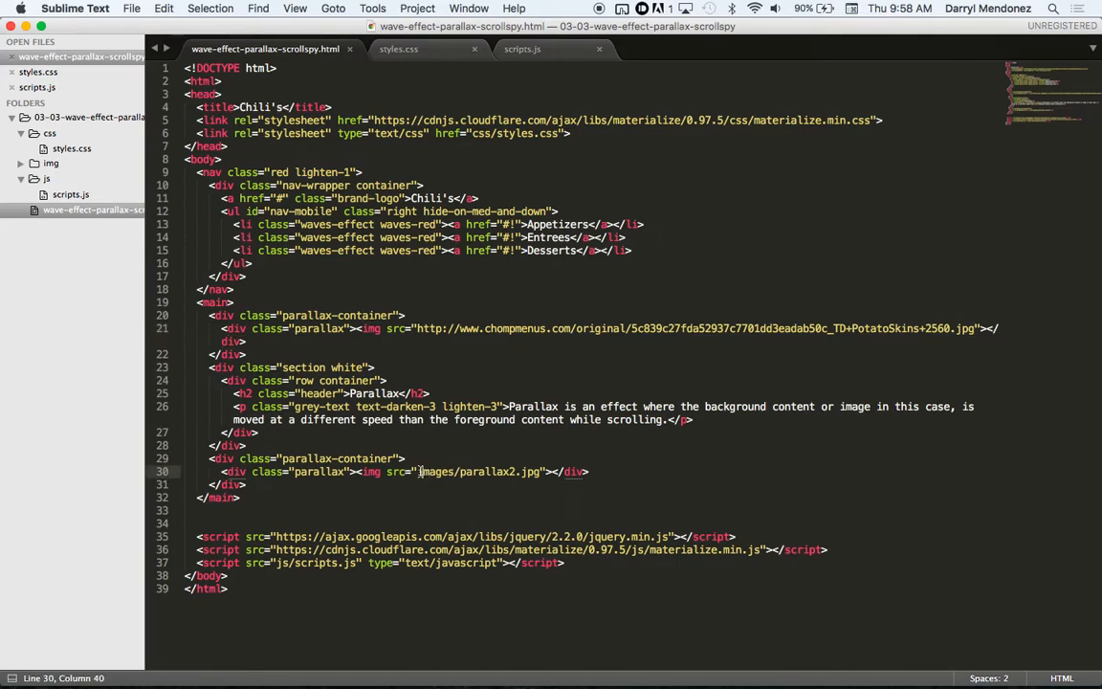
left_click_drag(418, 472, 533, 472)
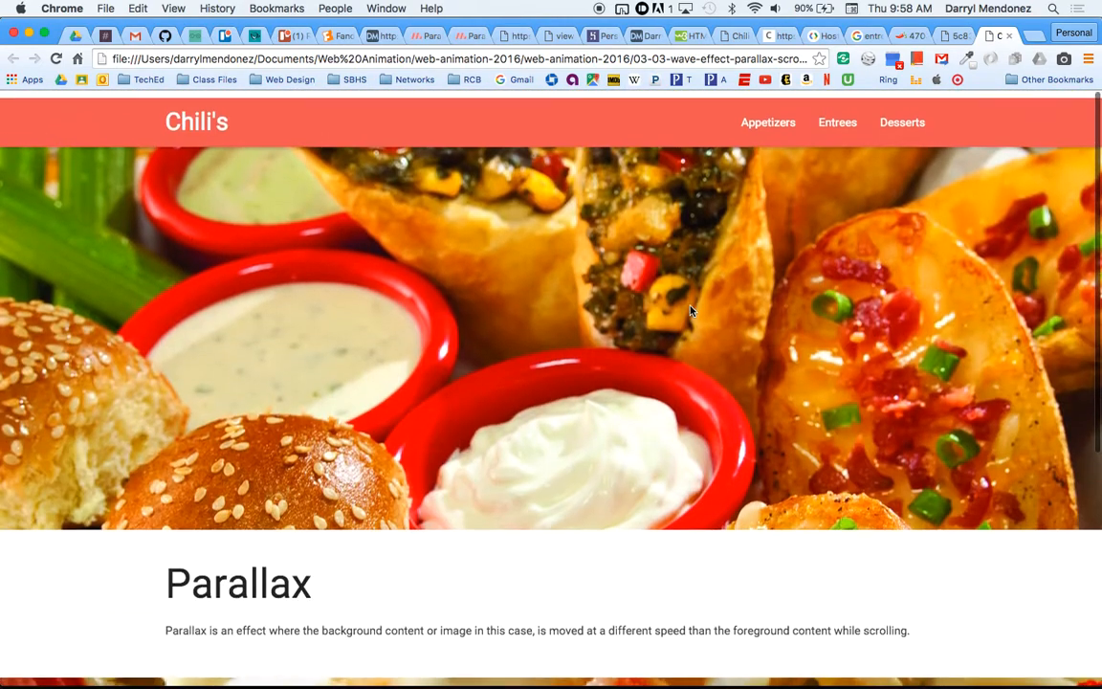
scroll("down", 3)
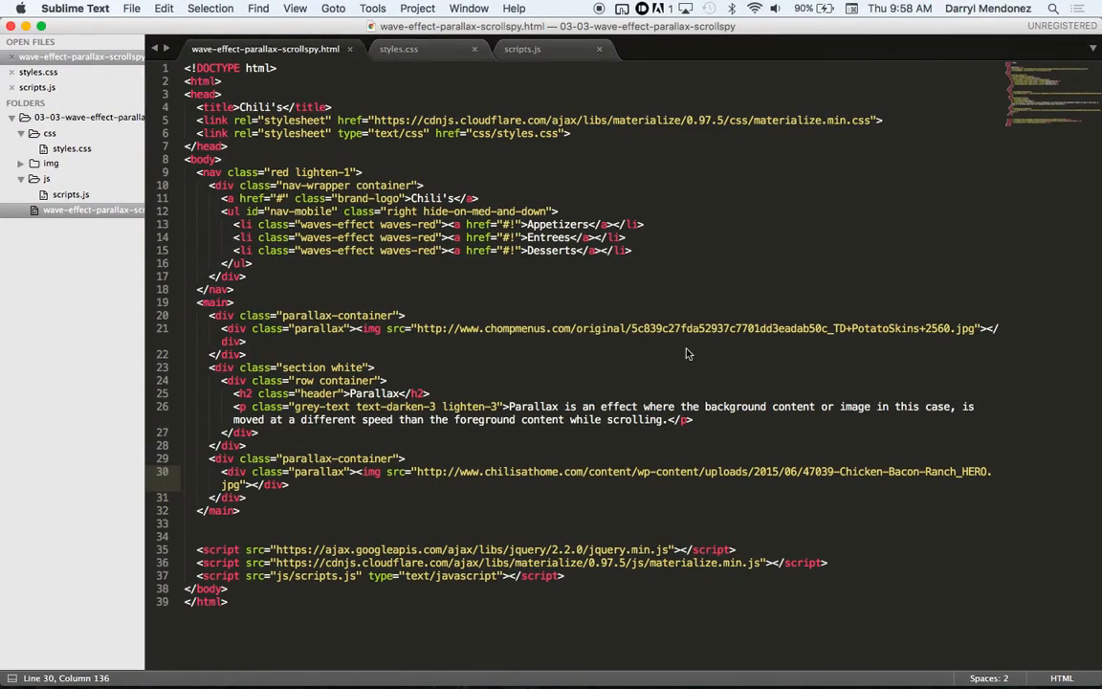
- Rename the Parallax heading to Appetizers with text 'Text or other stuff about appetizers'
double_click(368, 394)
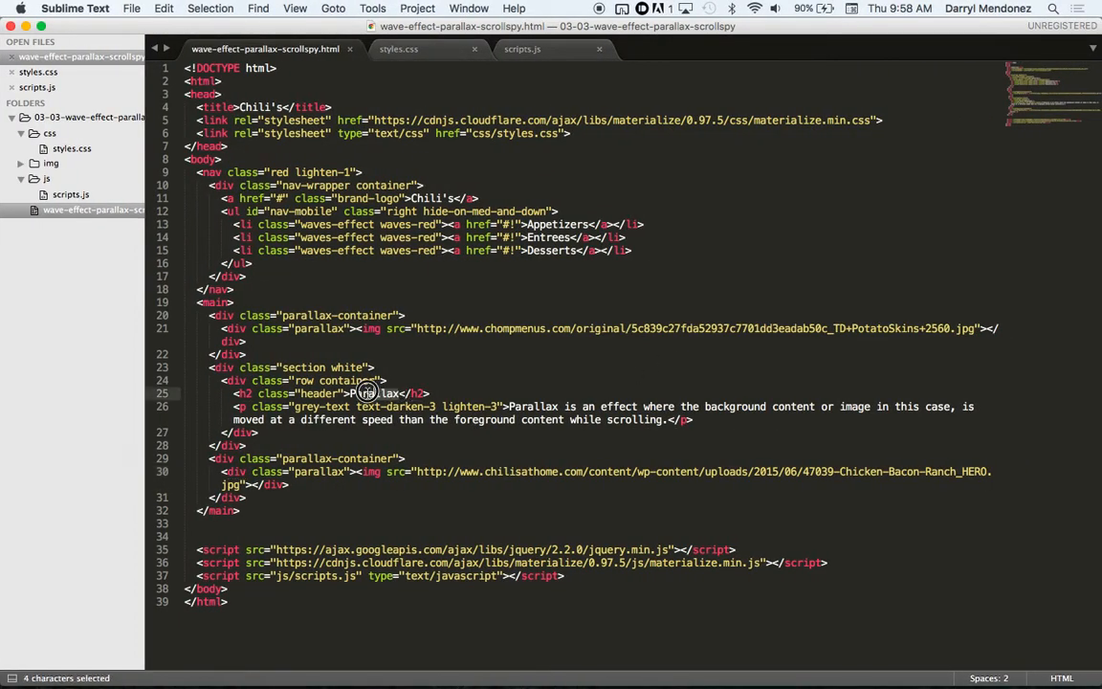
double_click(533, 405)
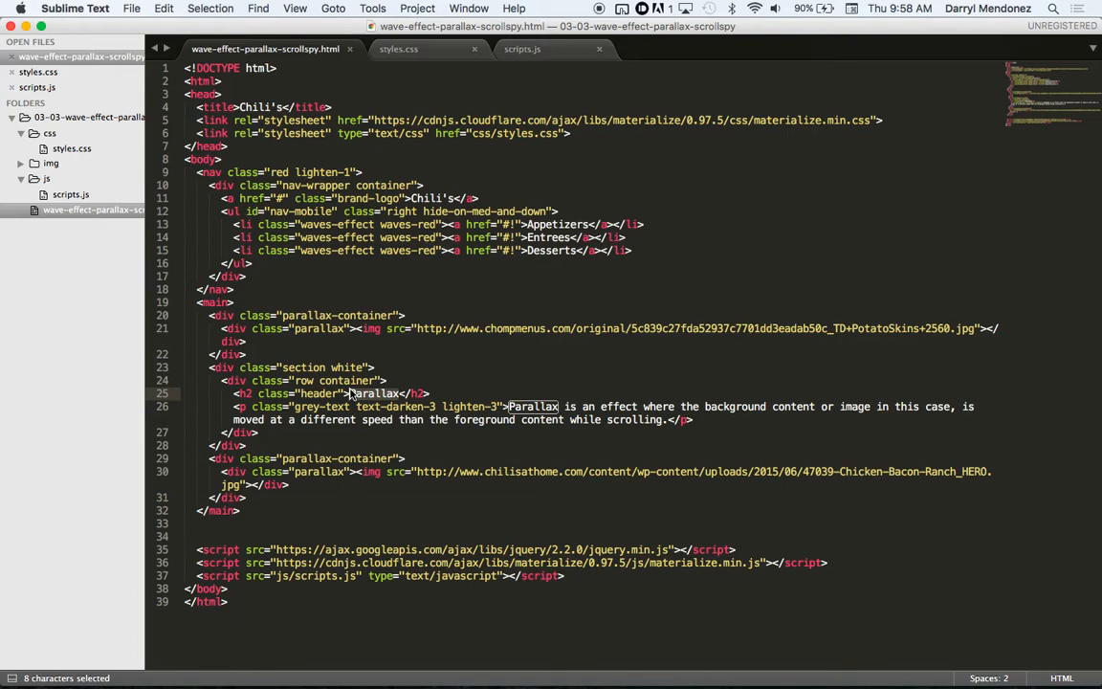
type("Appl")
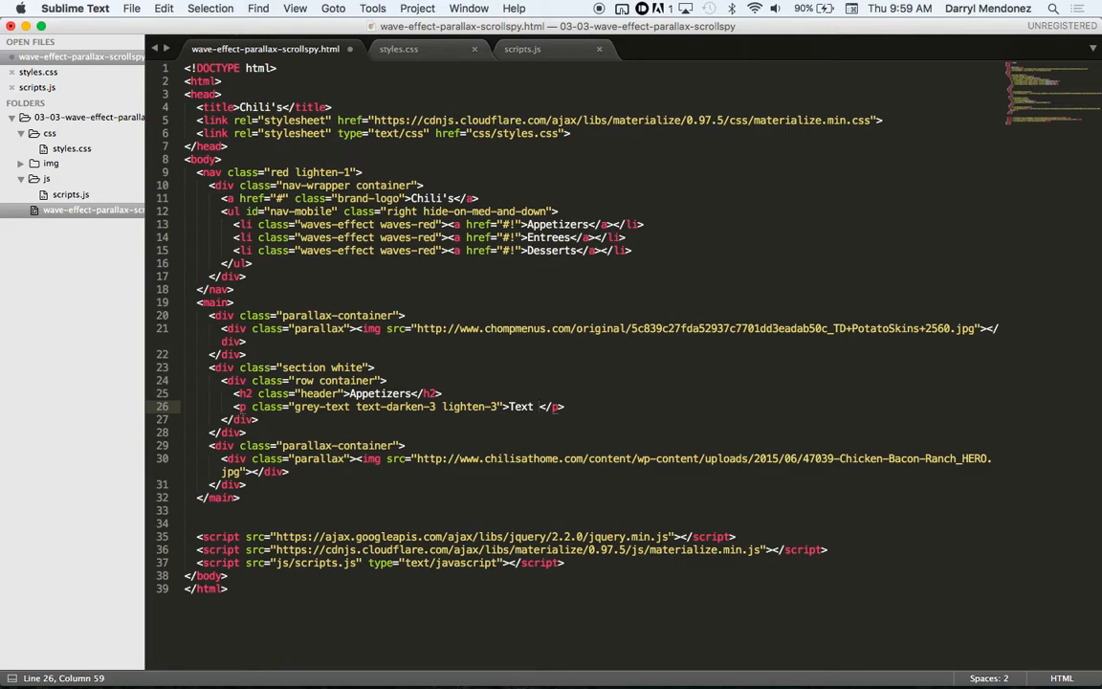
type("or other stuff about")
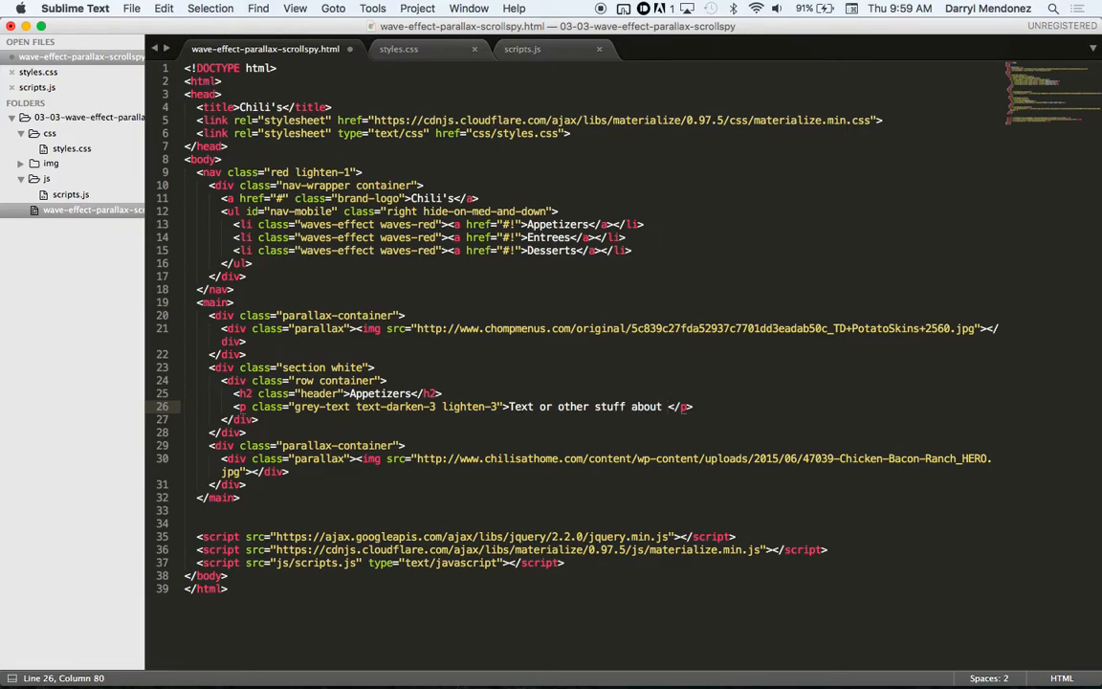
type("appetizers")
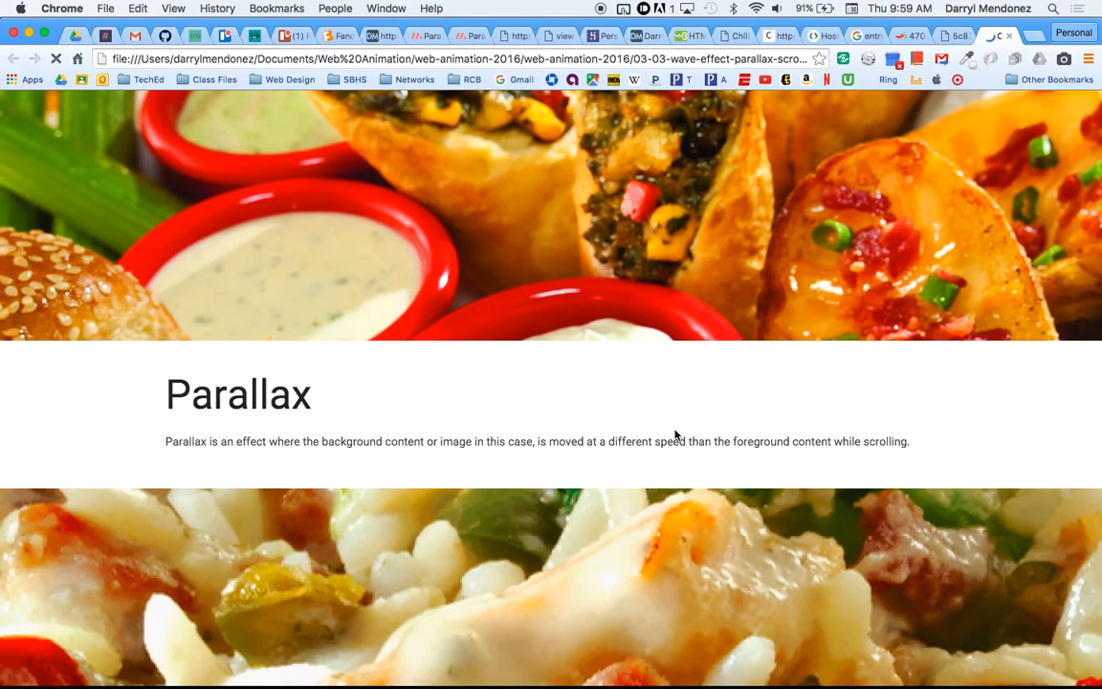
scroll("down", 3)
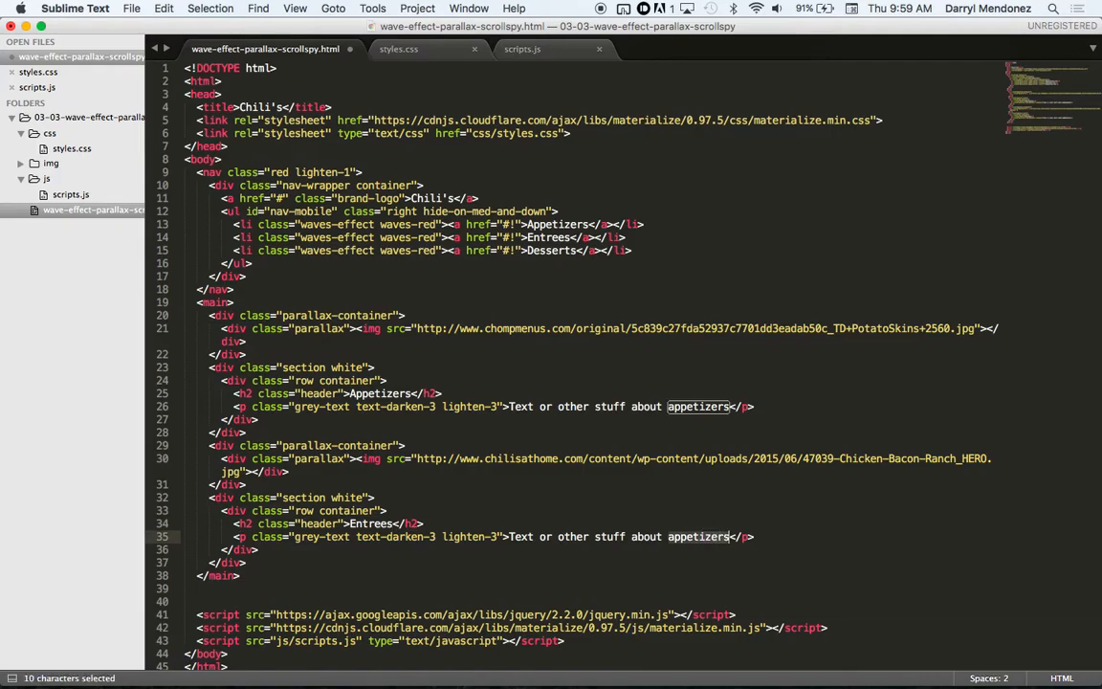
- Change the copied section to Entrees with entrees placeholder text, then check the reloaded page
type("entrees")
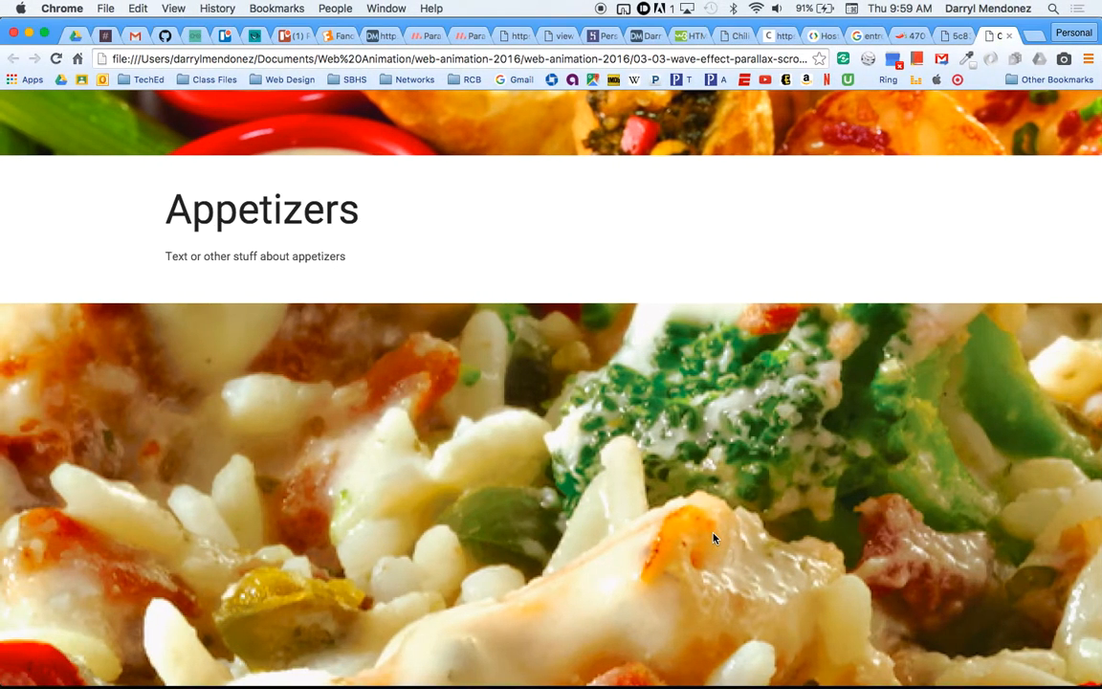
scroll("down", 3)
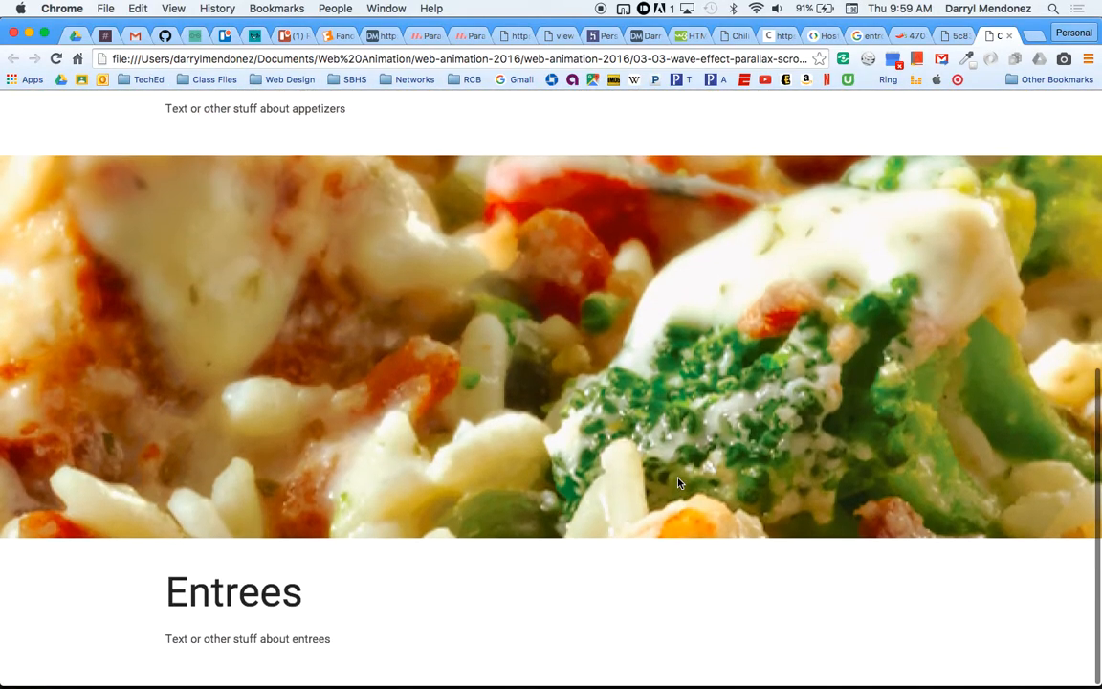
scroll("up", 3)
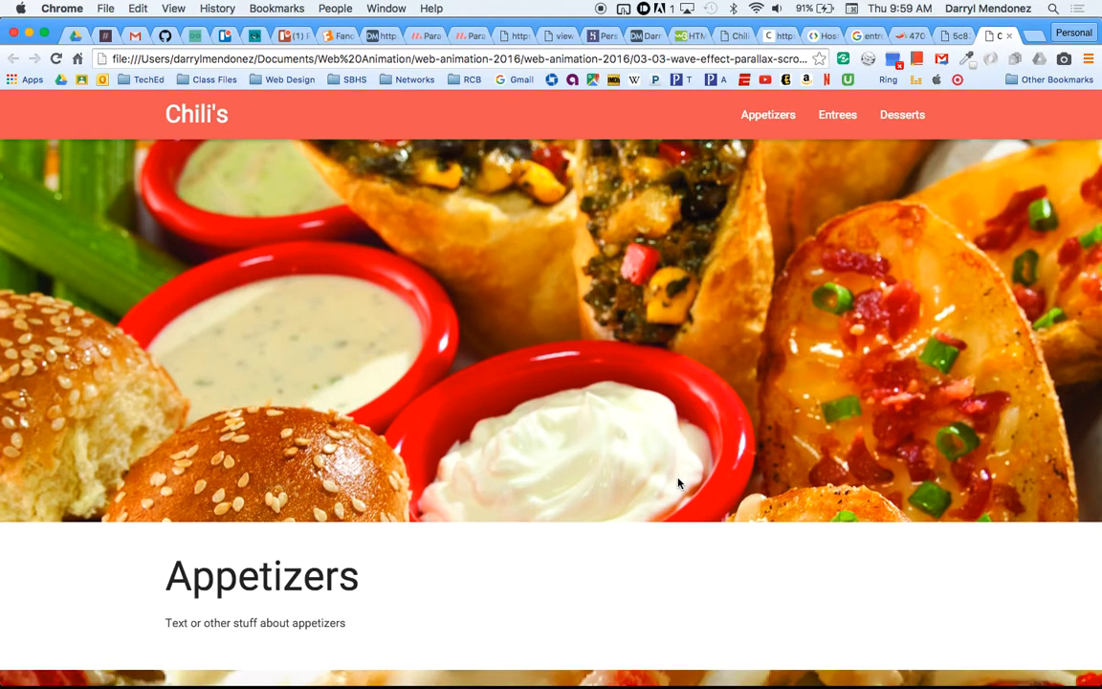
scroll("down", 3)
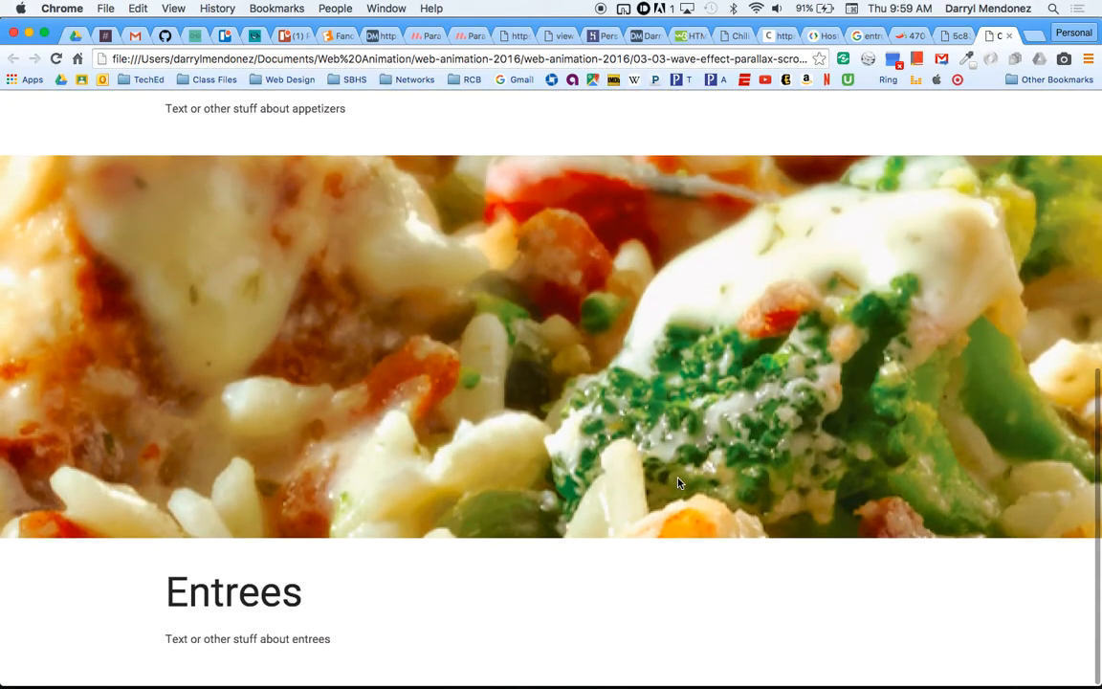
scroll("up", 3)
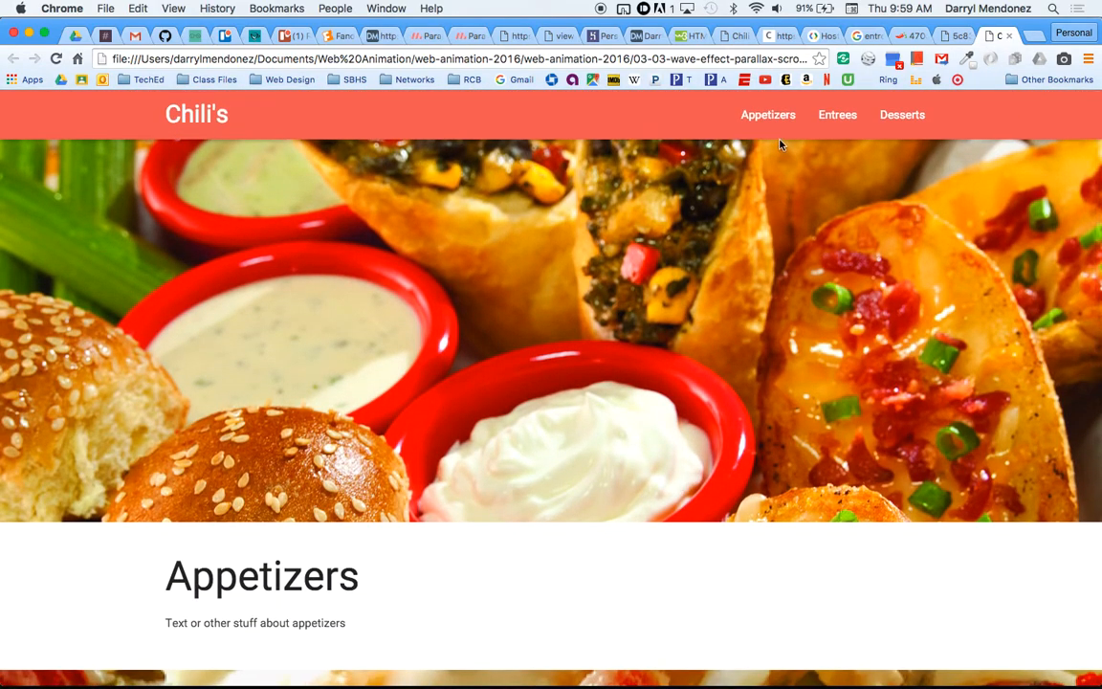
mouse_move(365, 120)
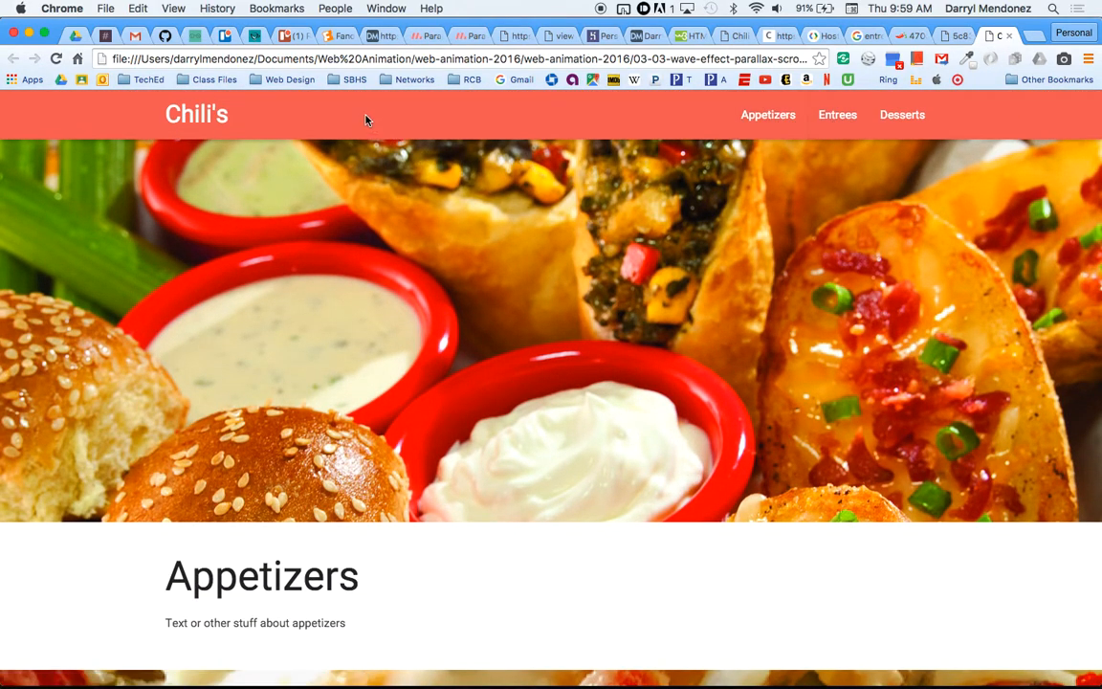
- Search the Materialize docs for 'scro' and find the Scrollspy jQuery initialization code
left_click(423, 36)
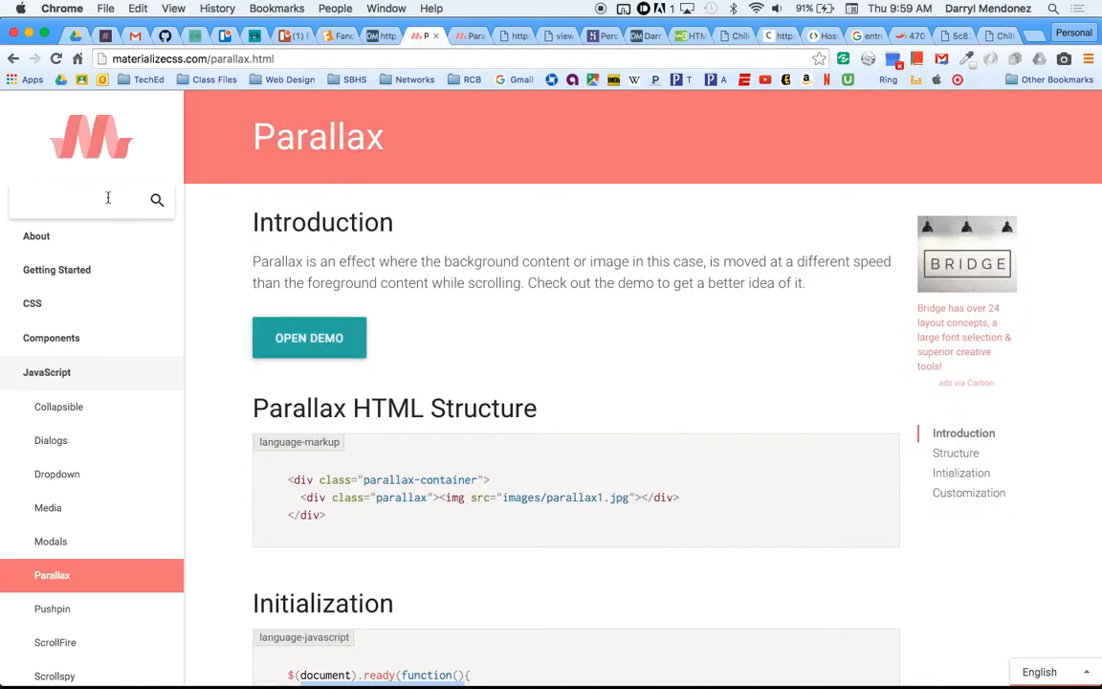
type("scro")
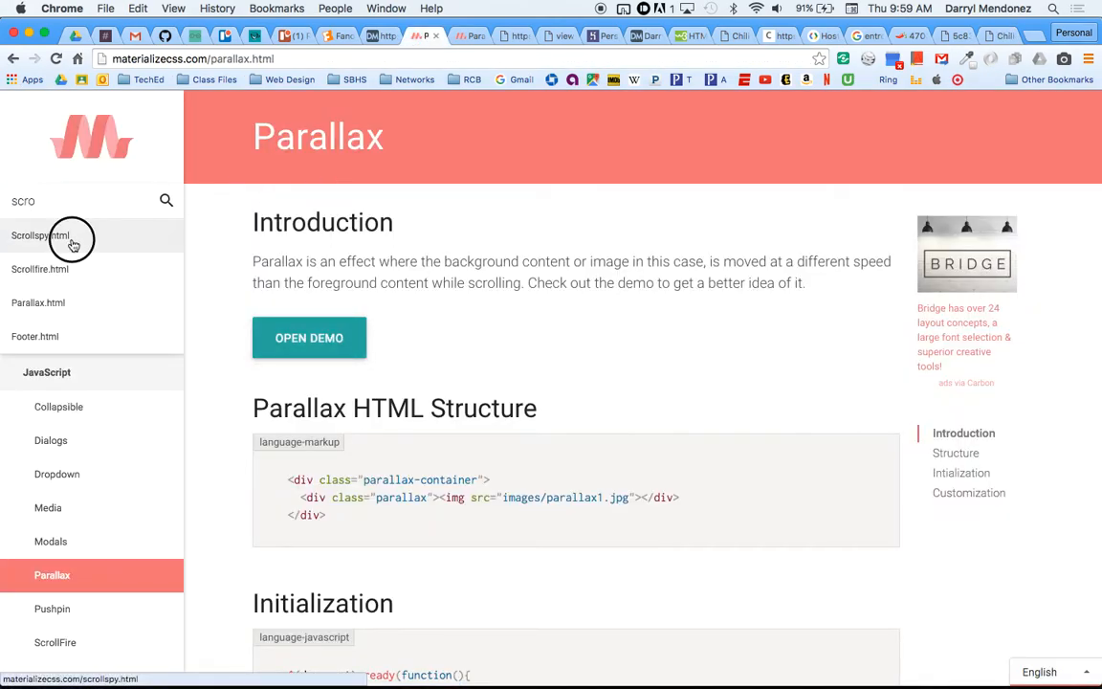
left_click(39, 235)
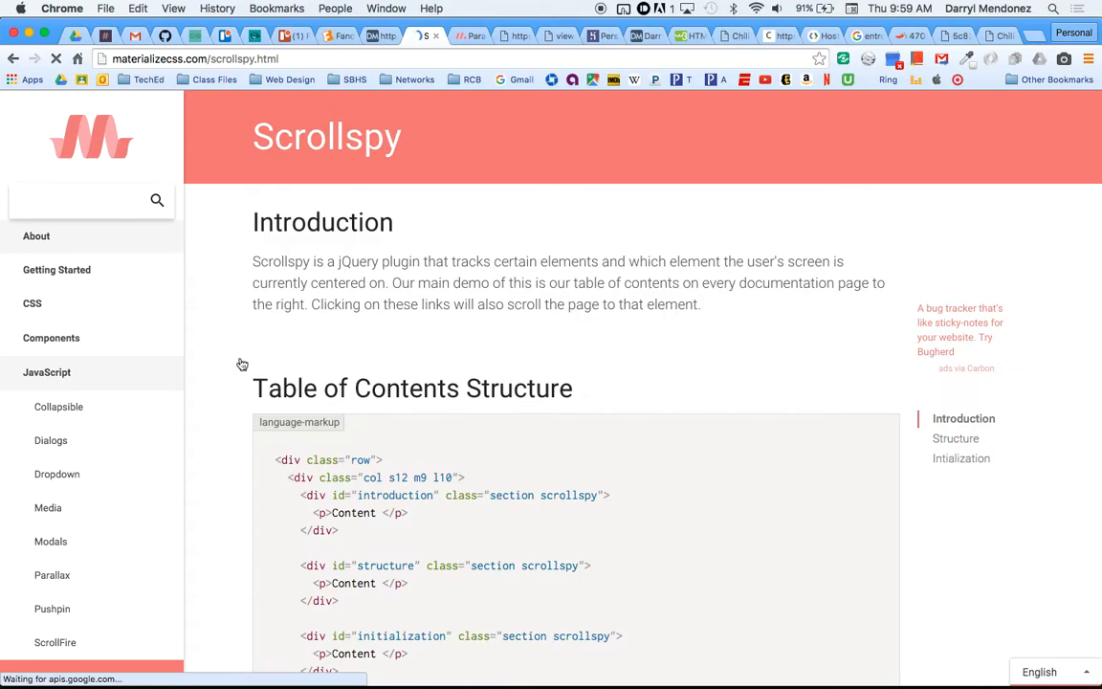
scroll("down", 3)
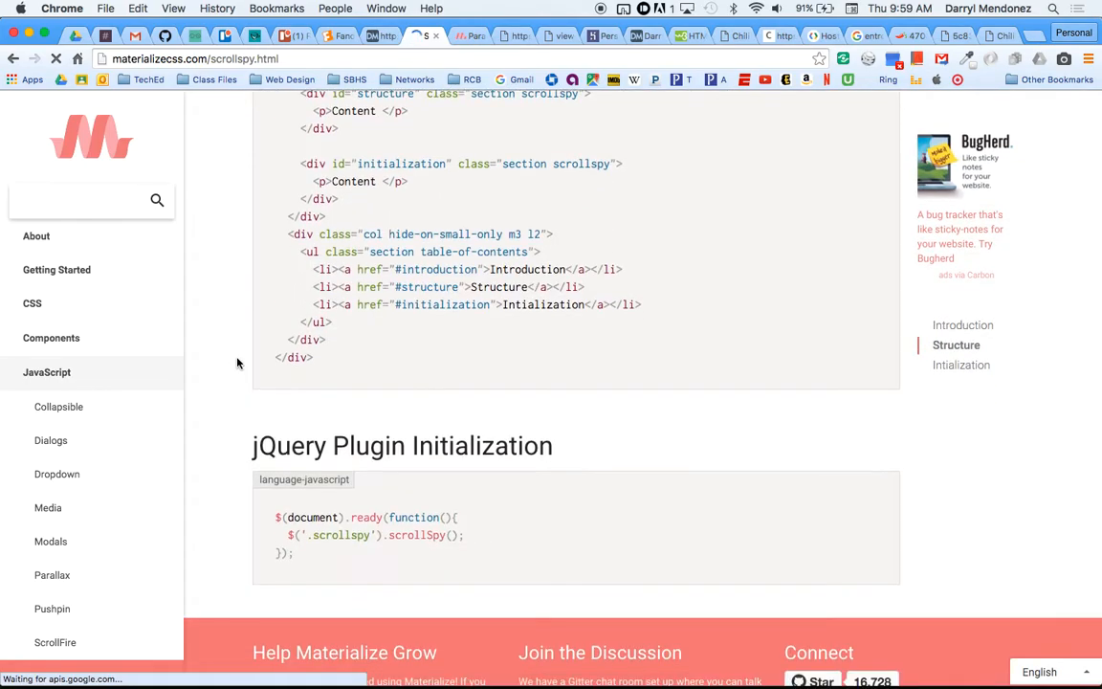
scroll("up", 3)
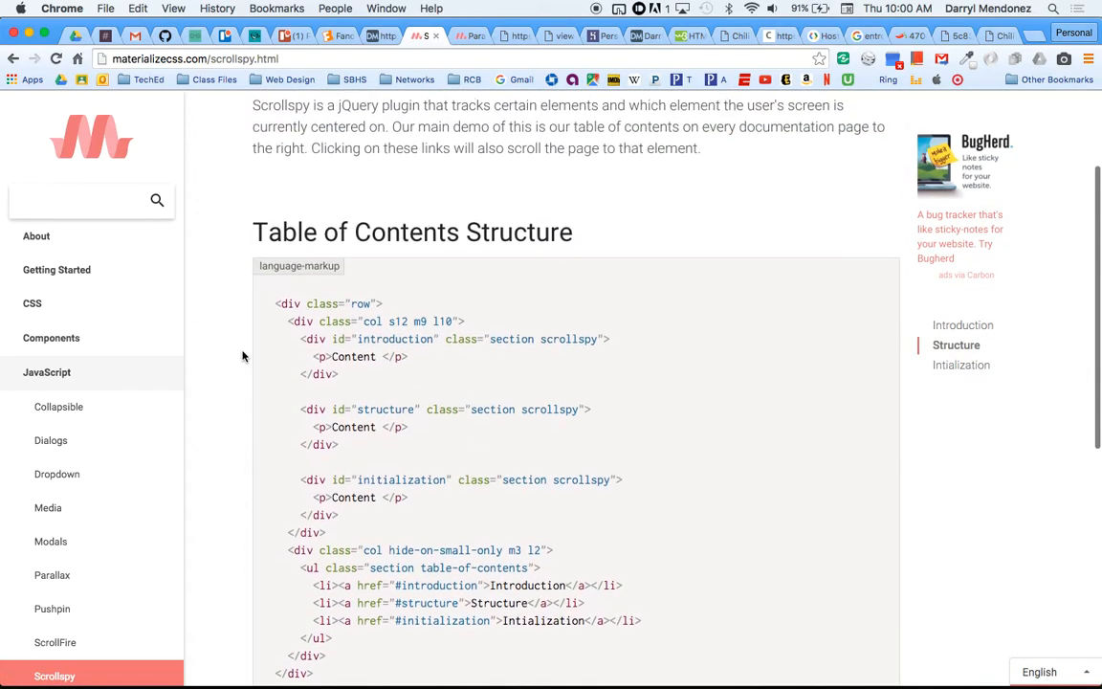
scroll("down", 3)
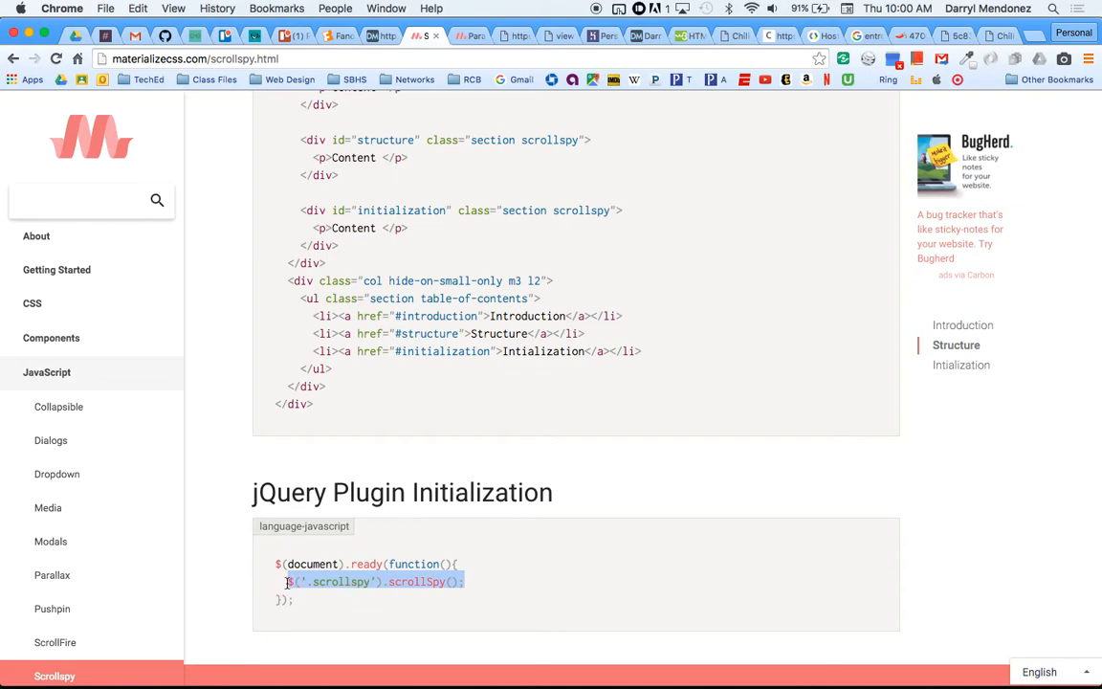
mouse_move(445, 499)
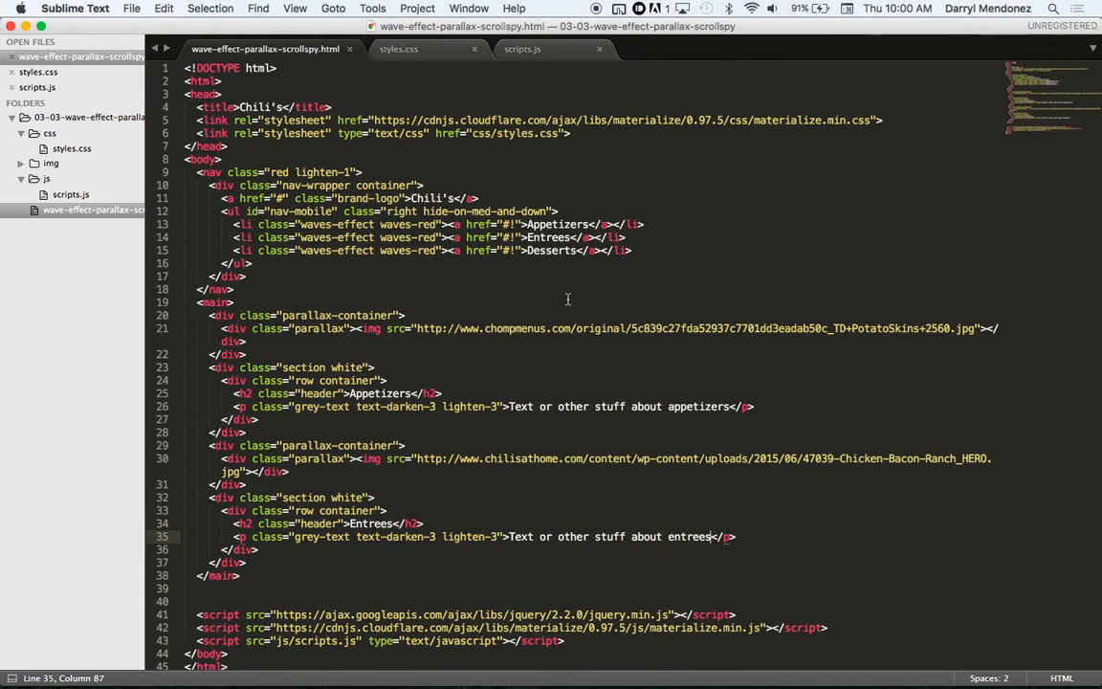
- In scripts.js, comment the parallax call with /* For parallaxing images */
left_click(522, 48)
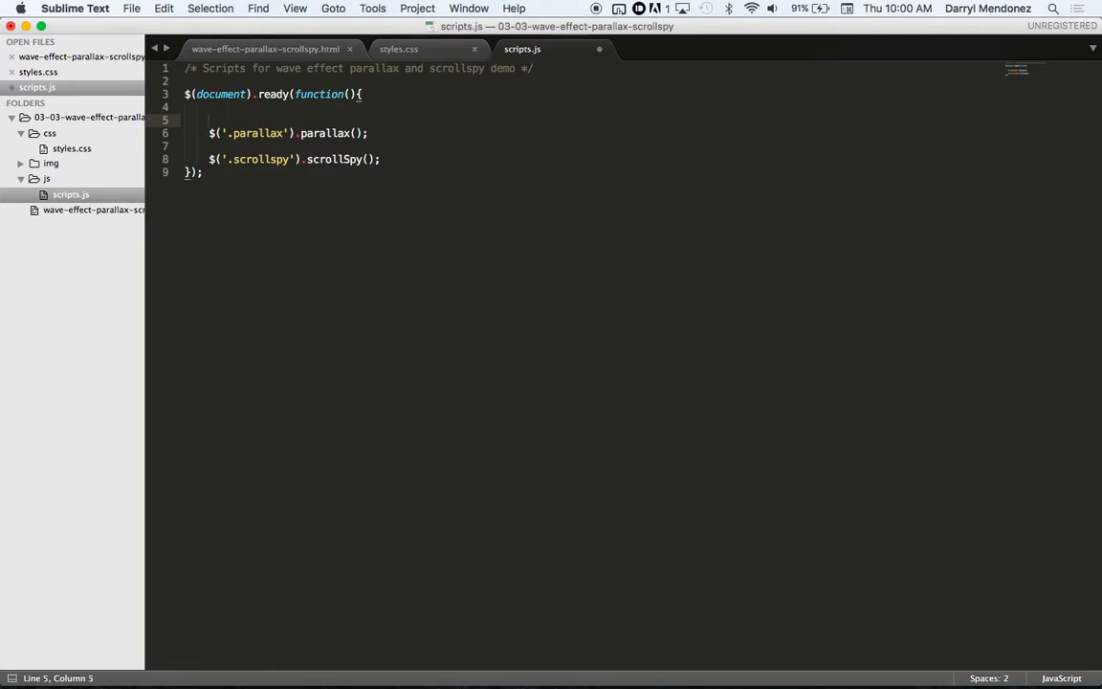
type("/g")
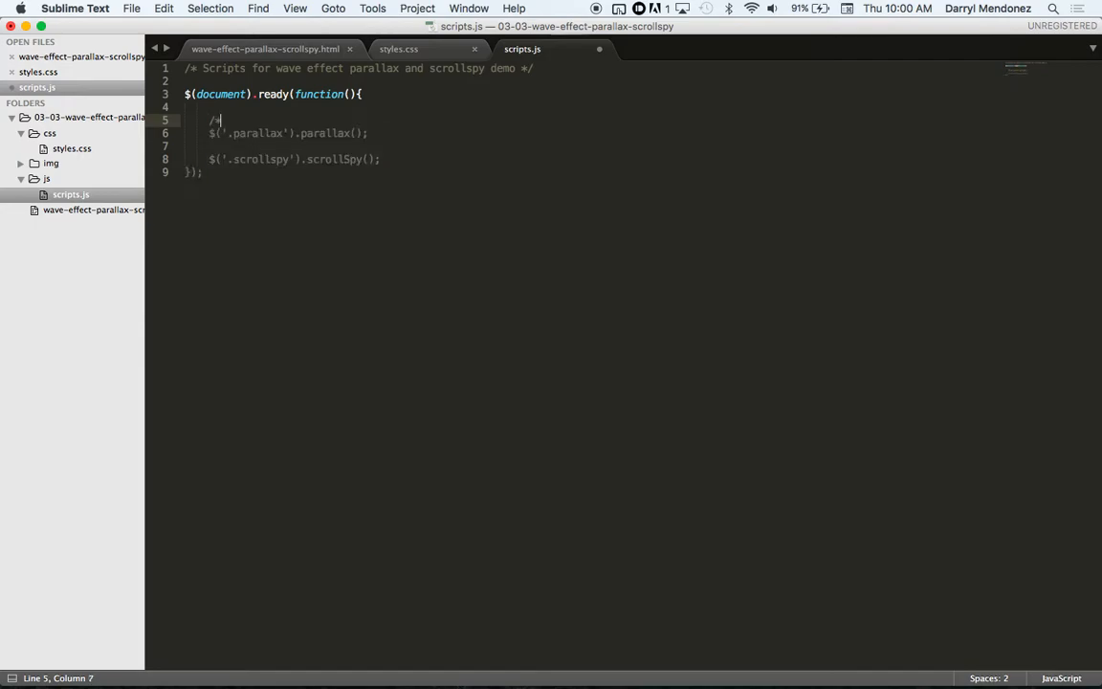
type("For p")
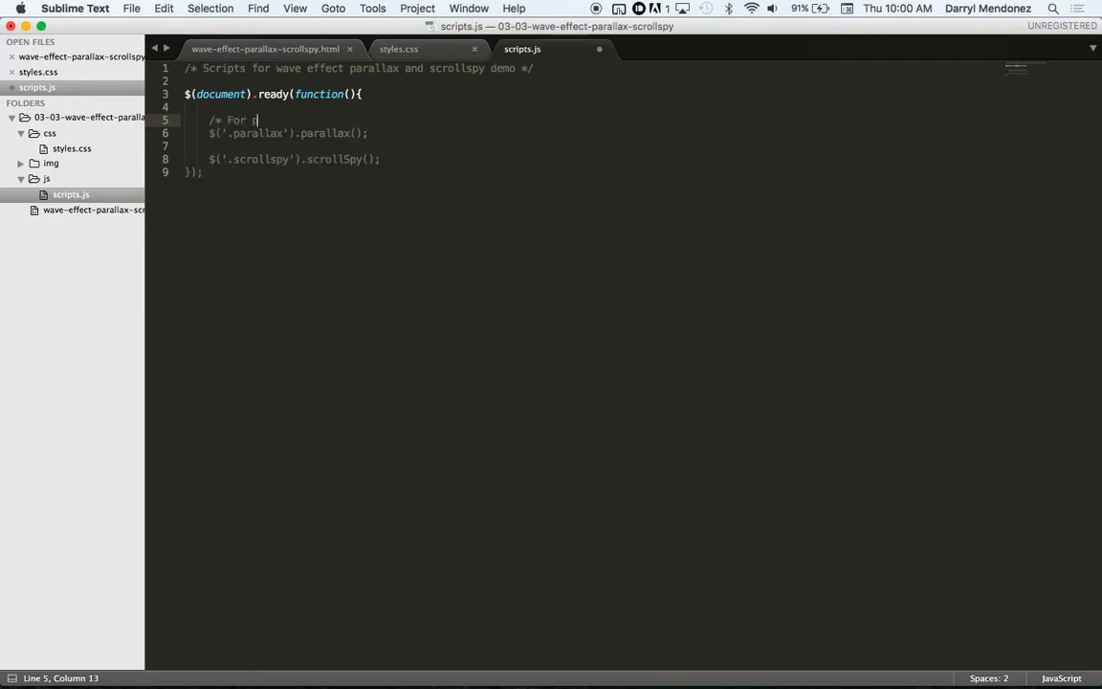
type("parallaxing")
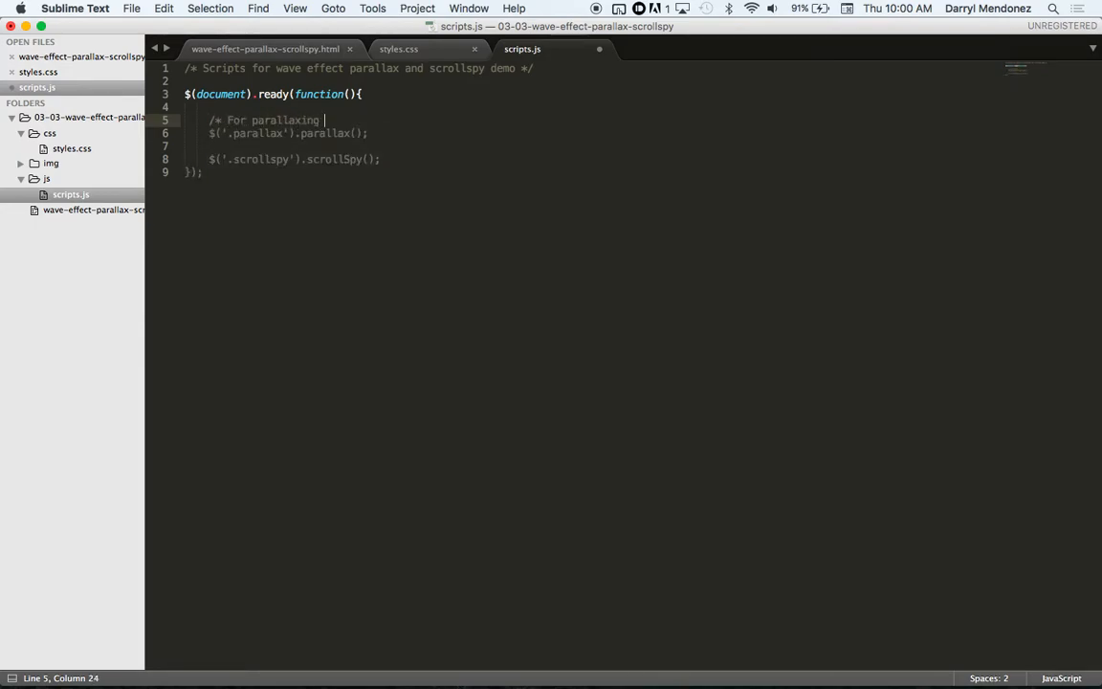
type("images")
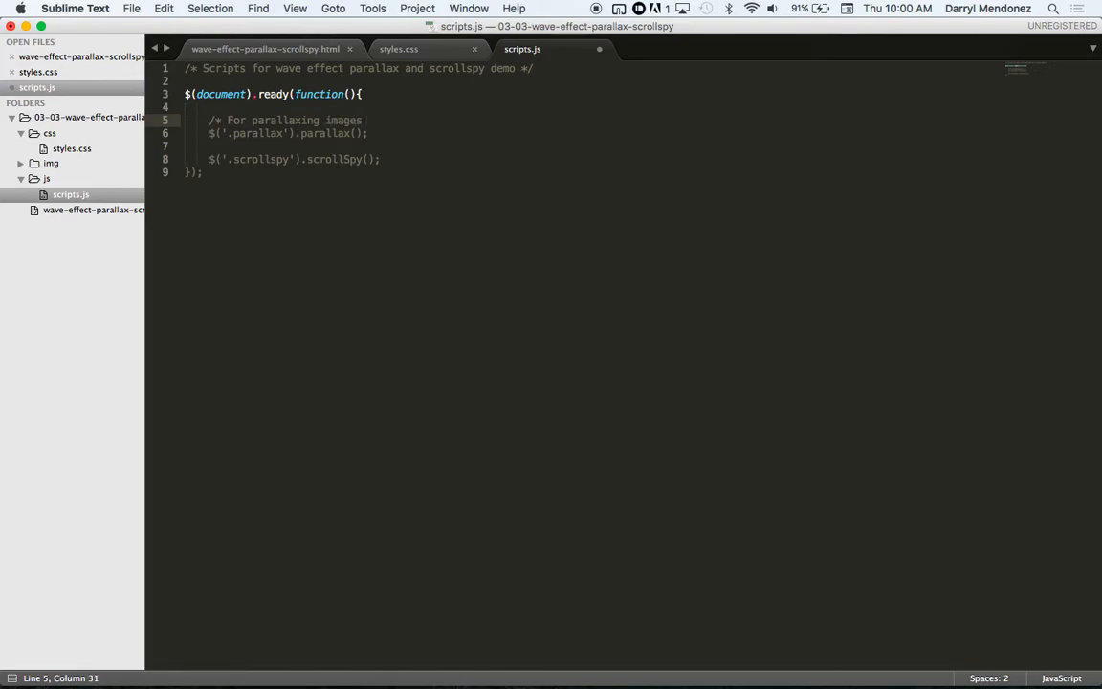
type("*/")
type("/")
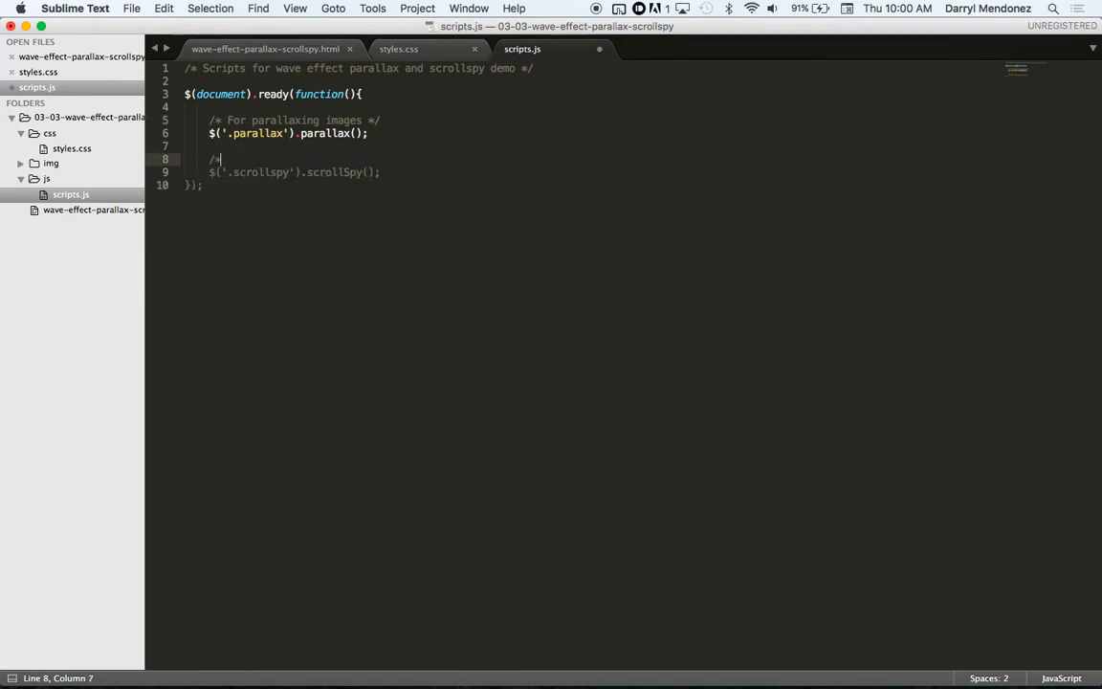
- Add the comment /* To scroll to a section from navbar */ above the scrollSpy call
type("*")
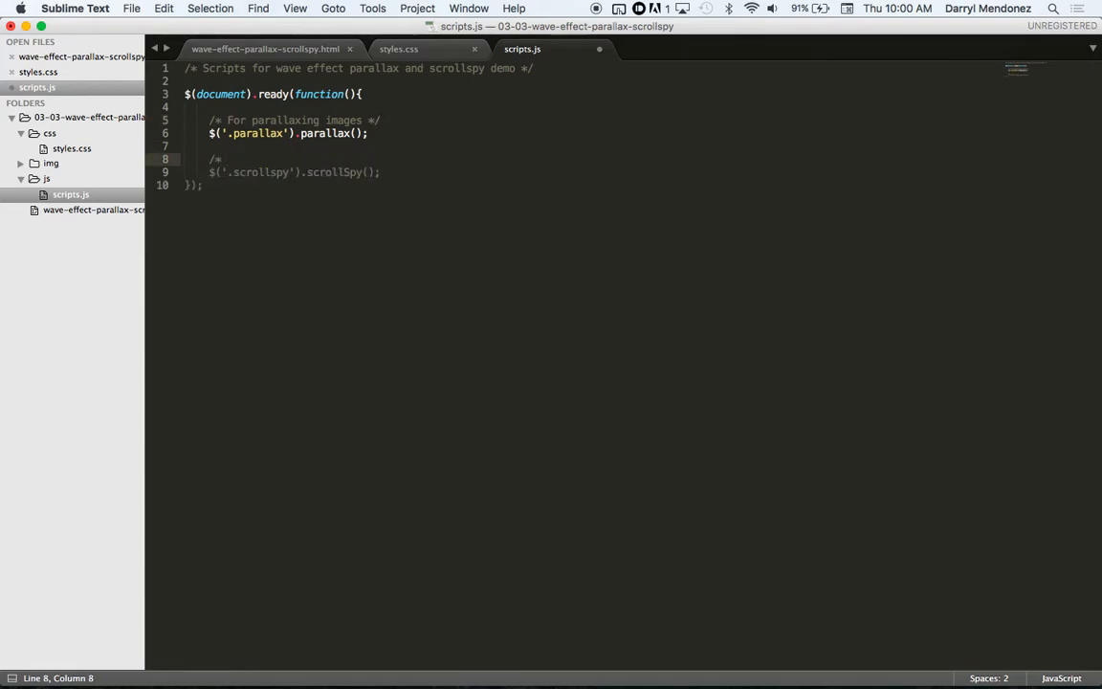
type("To scroll")
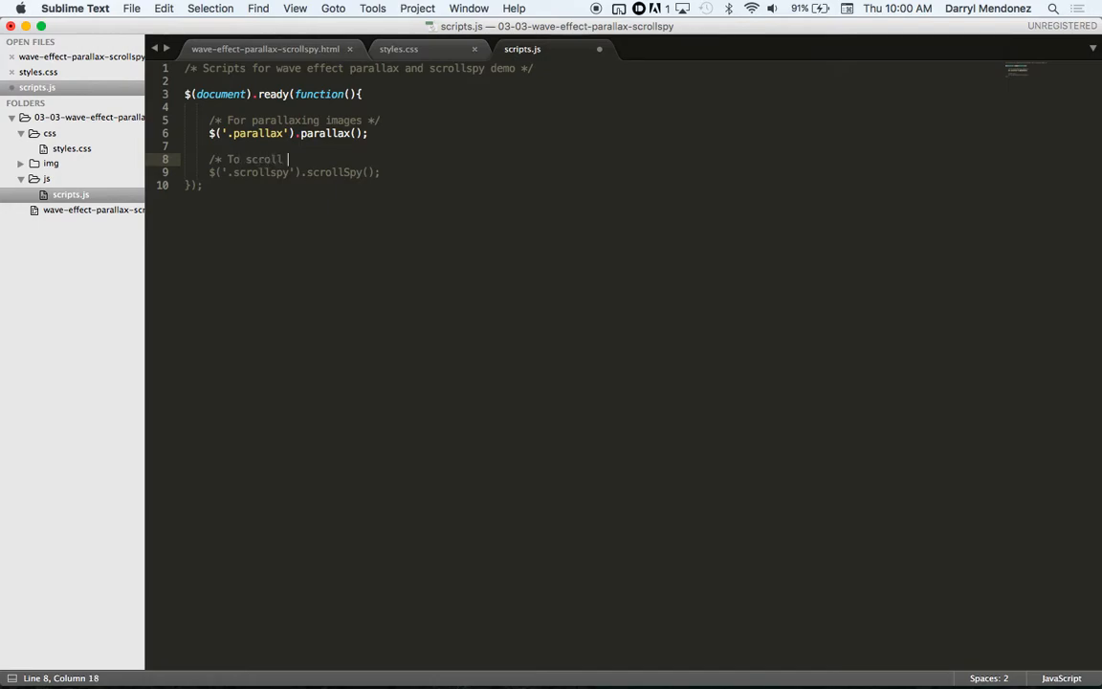
type("to a")
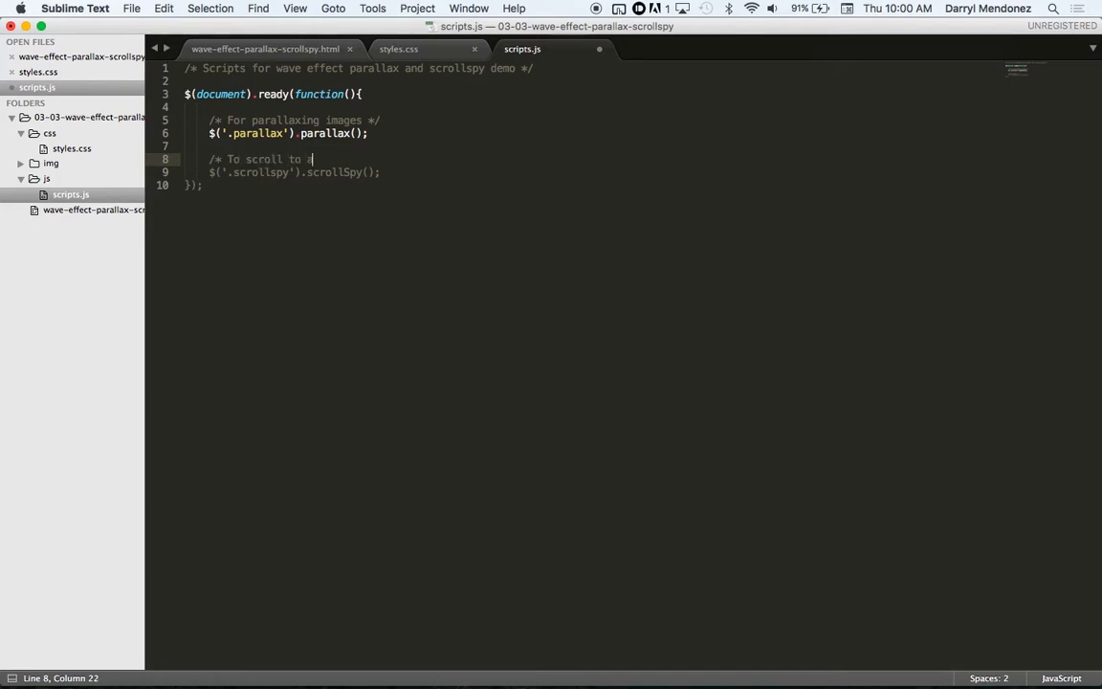
type("a section from")
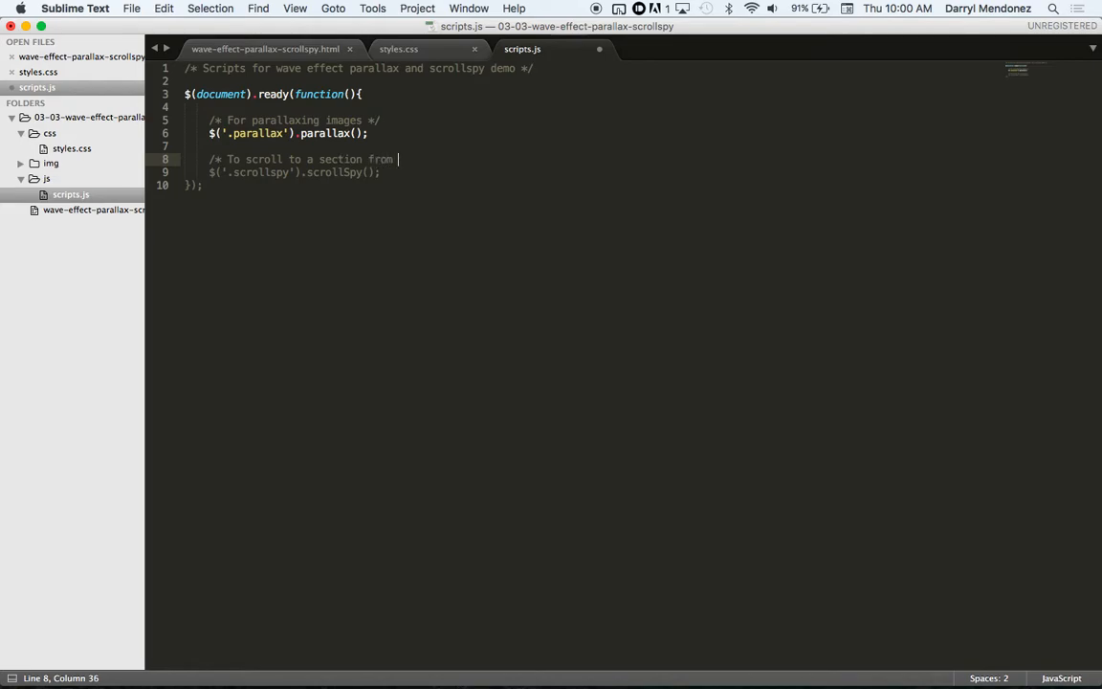
type("navbar")
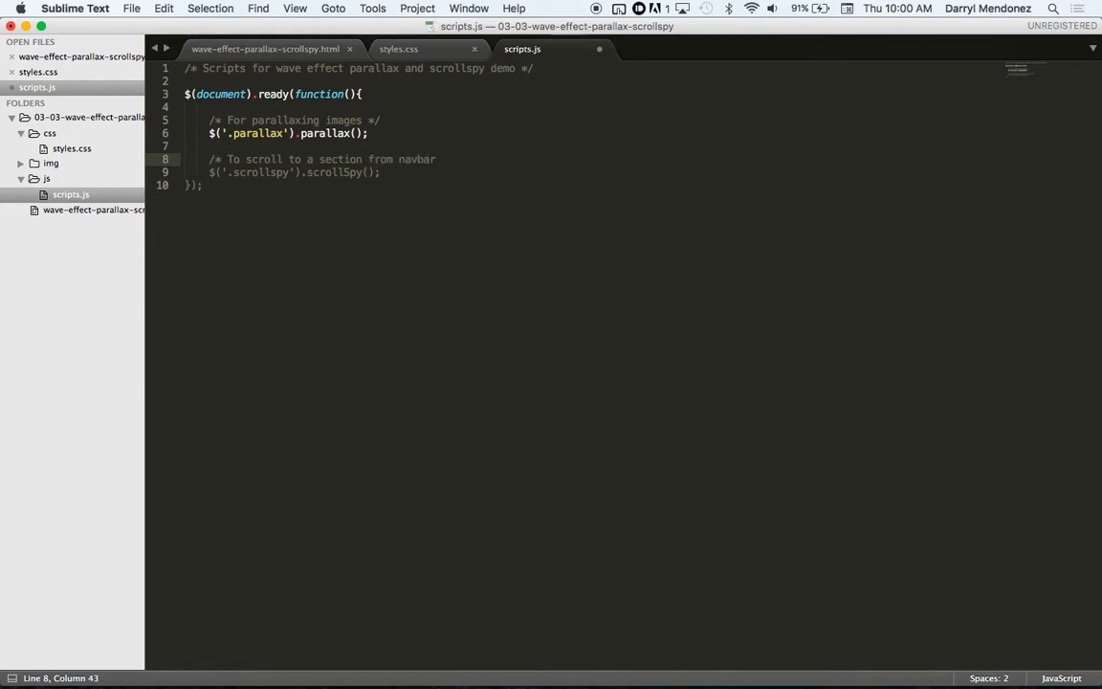
type("*/")
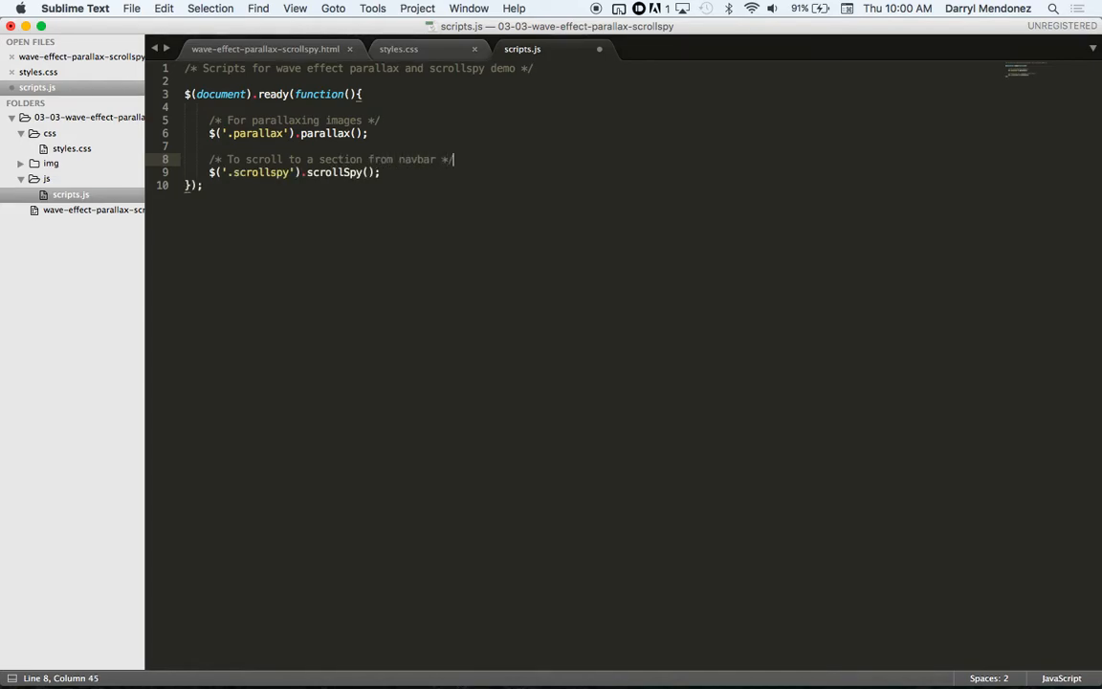
left_click(62, 8)
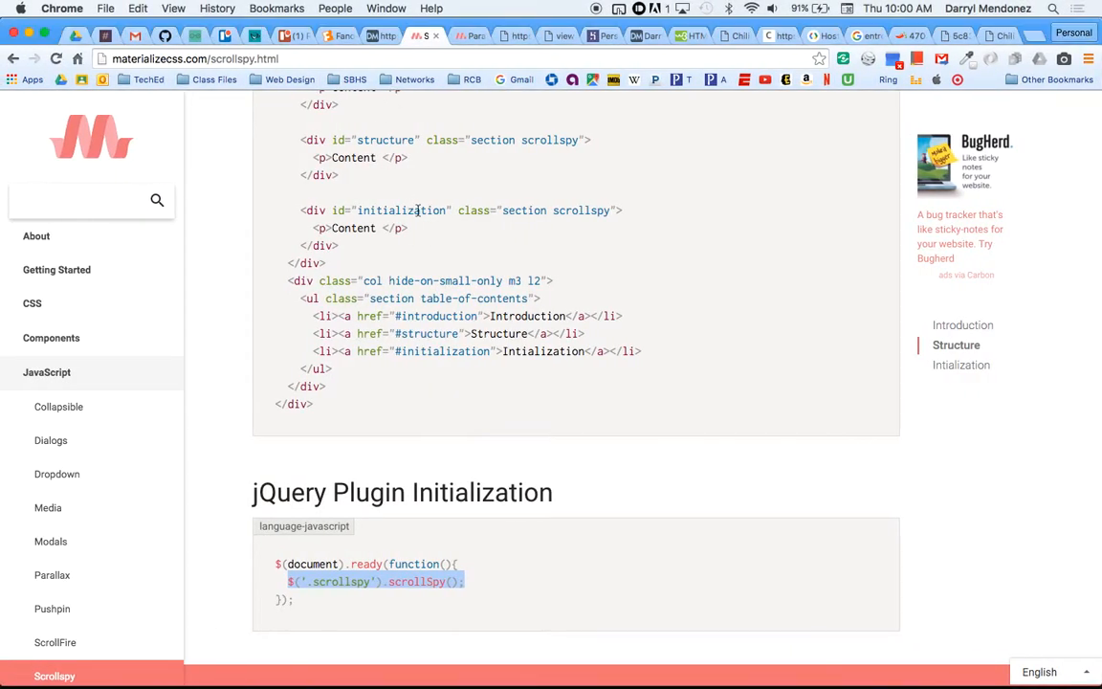
scroll("up", 3)
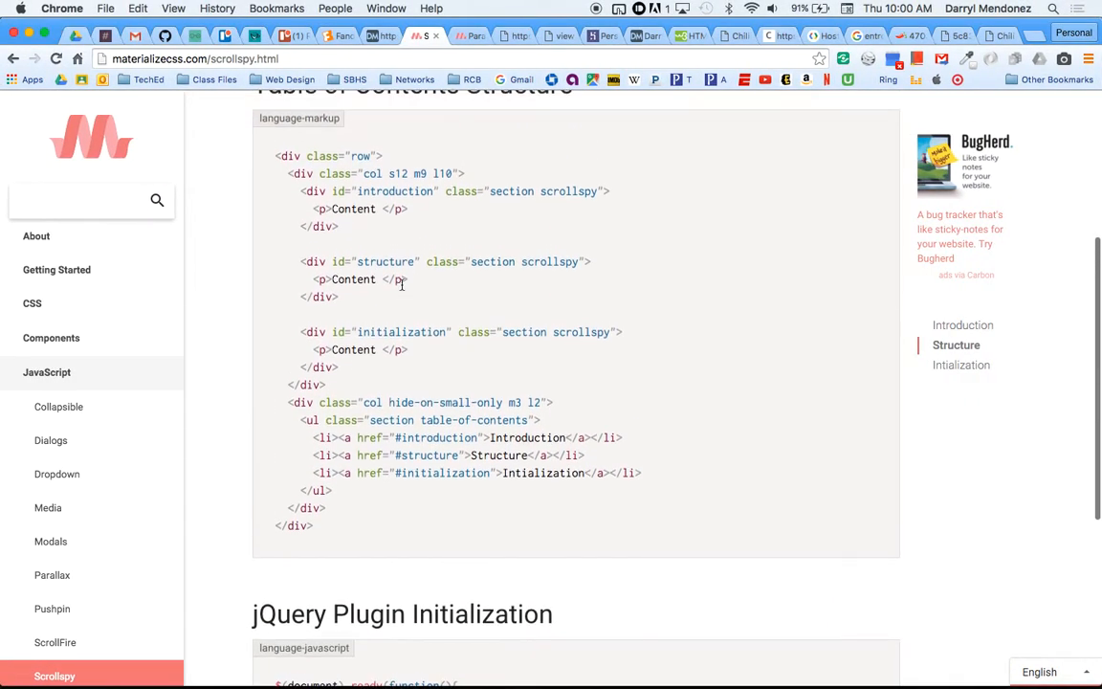
scroll("up", 3)
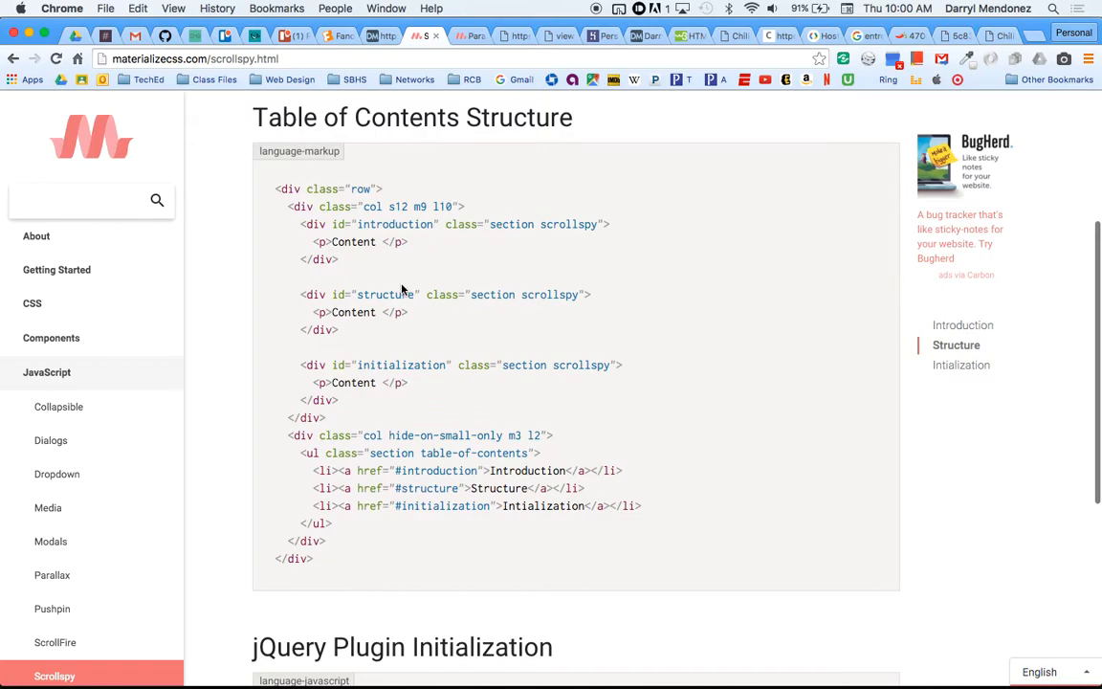
scroll("down", 3)
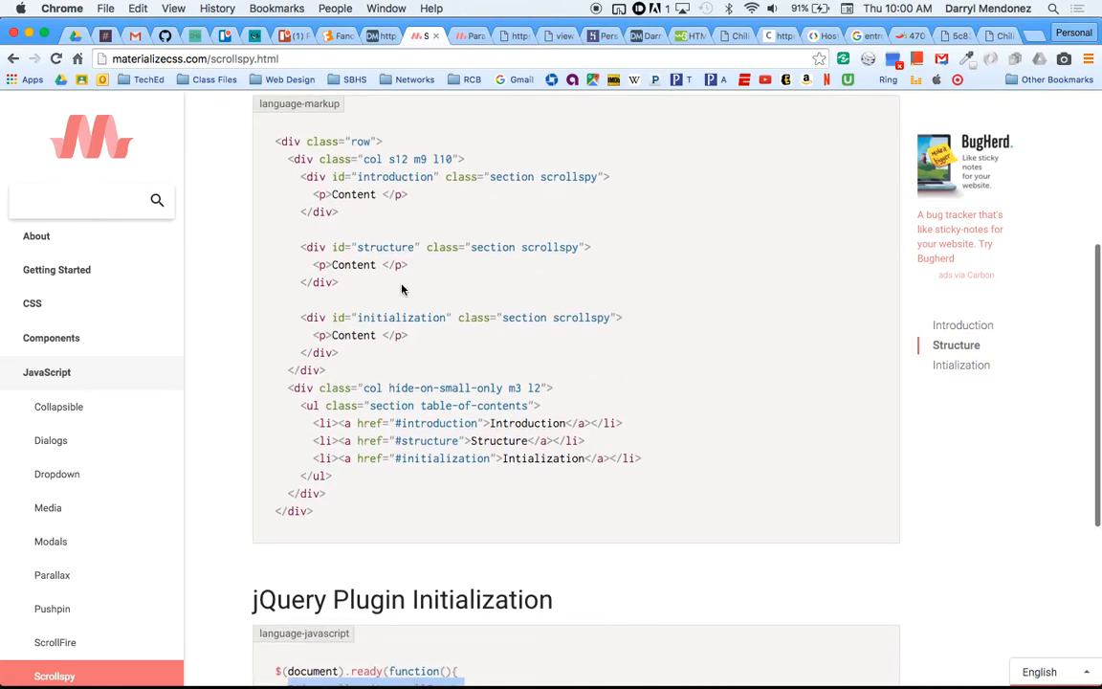
scroll("up", 3)
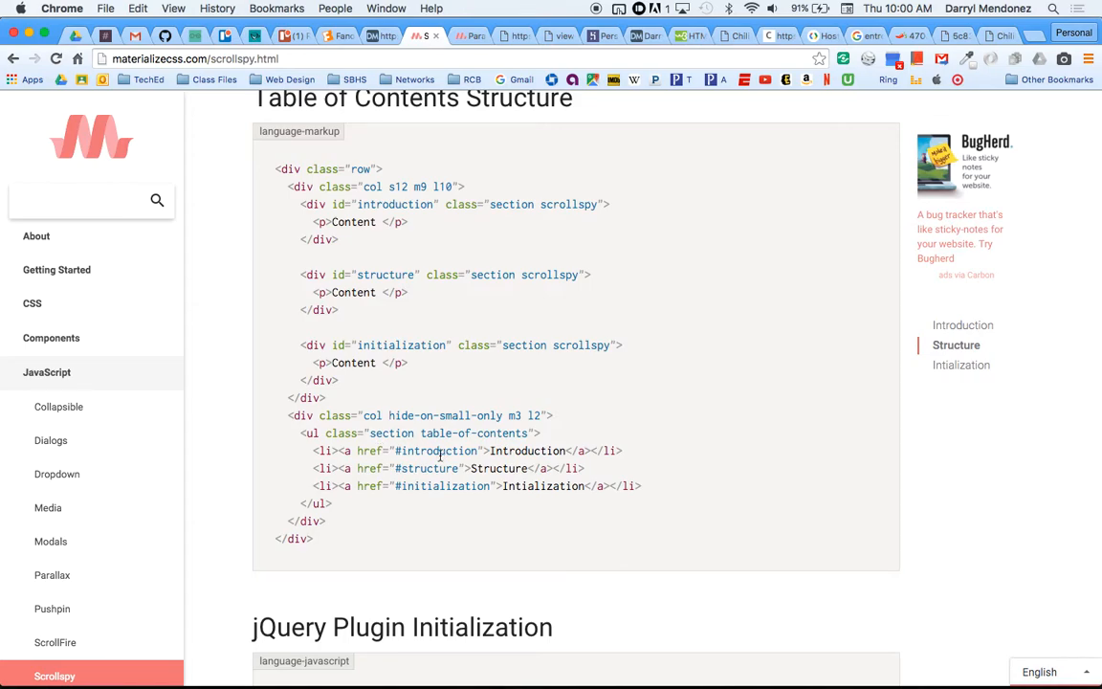
mouse_move(446, 245)
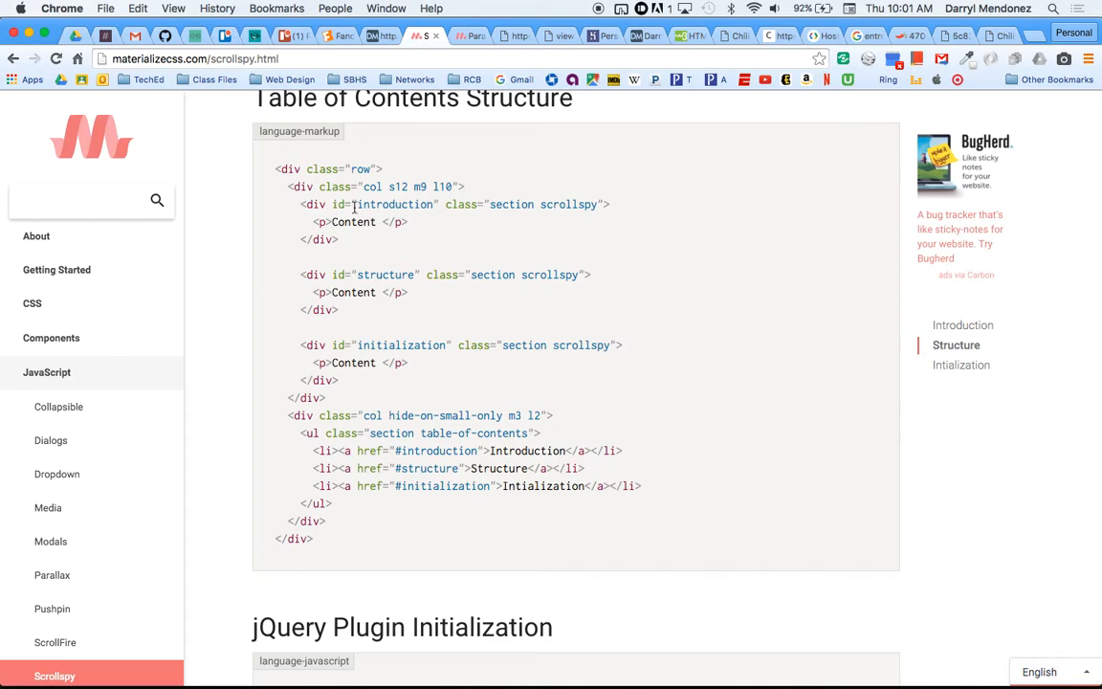
mouse_move(597, 204)
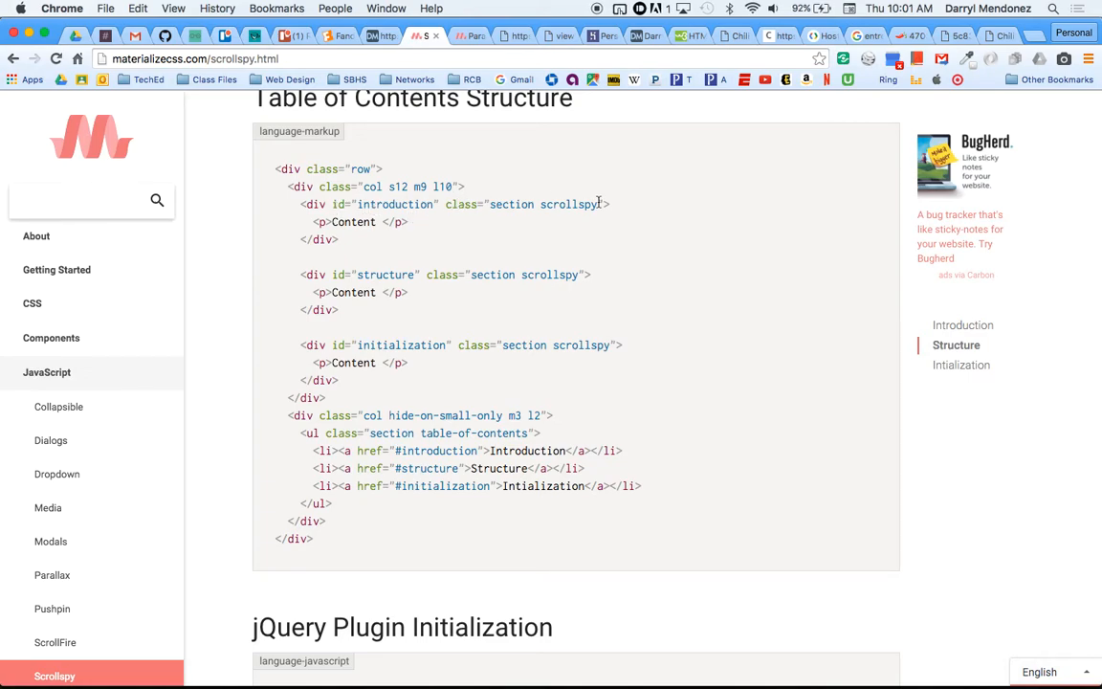
mouse_move(383, 221)
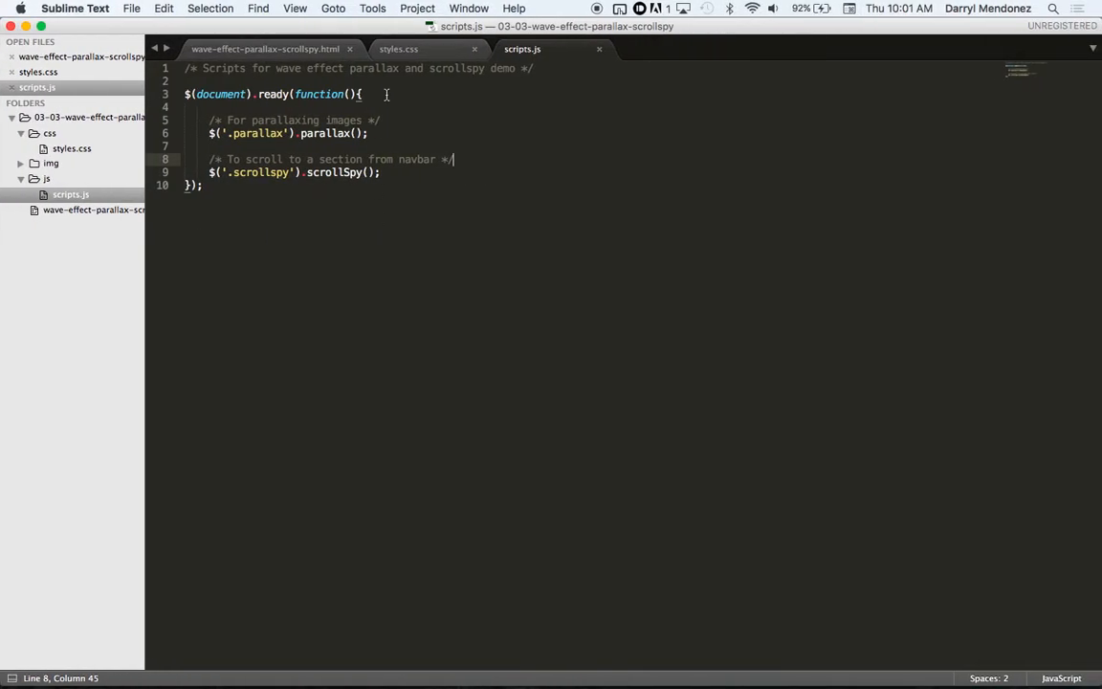
- Add ids appetizers and entrees with class scrollspy to both h2 headings, then save
left_click(265, 49)
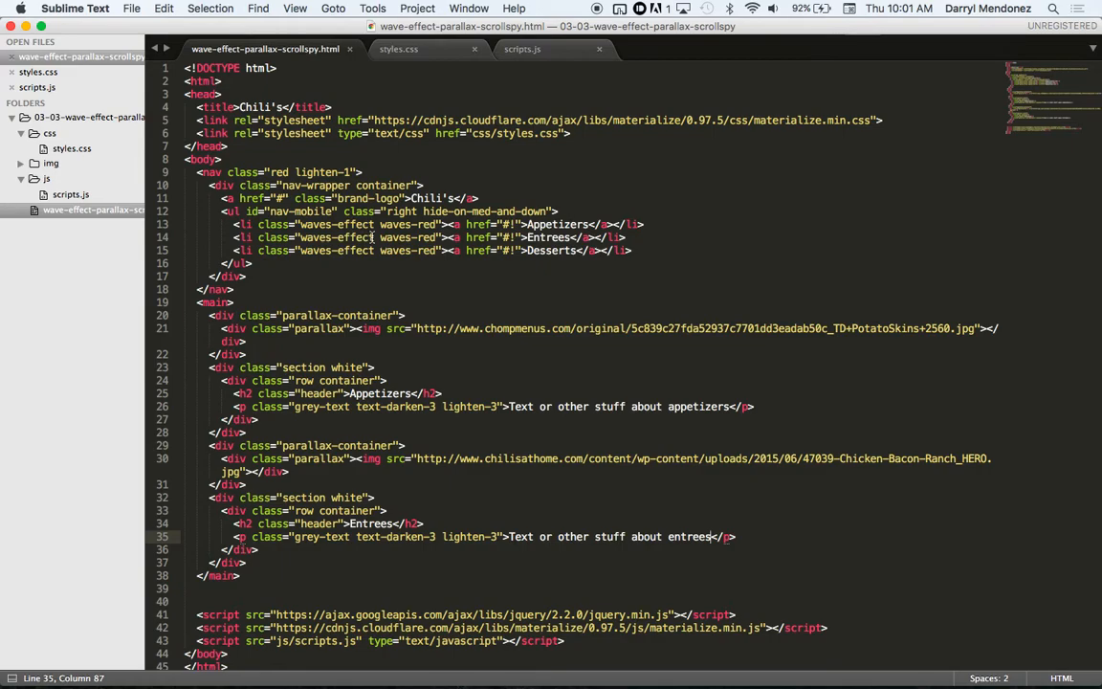
mouse_move(384, 359)
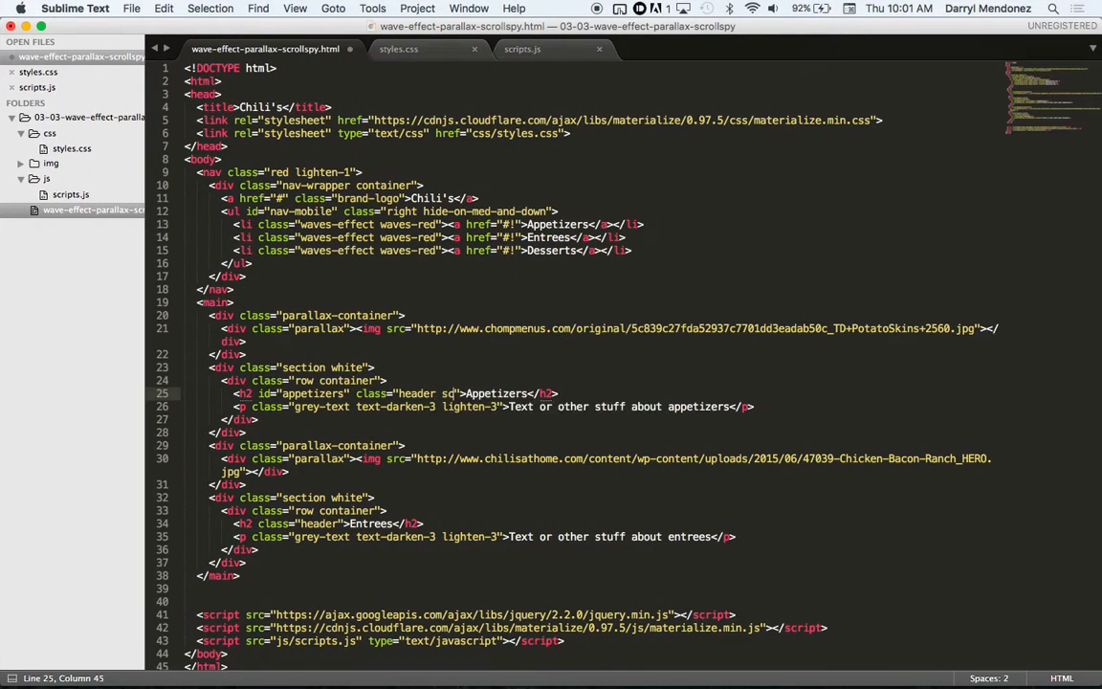
type("scrollspy")
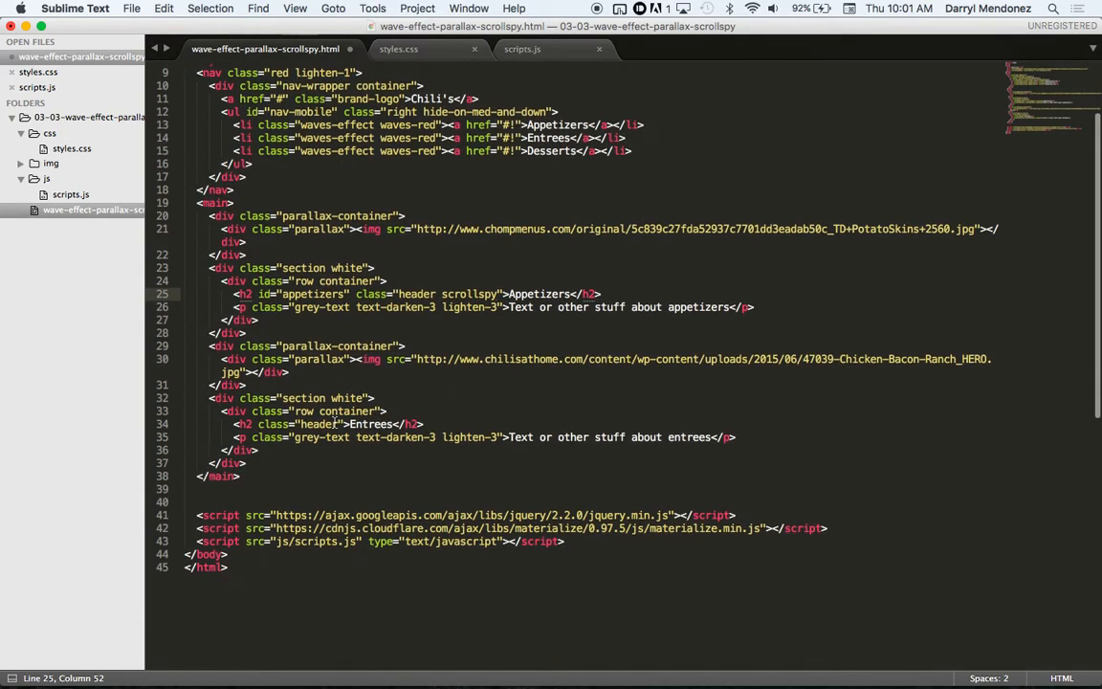
left_click(258, 423)
type(" id=\"entrees")
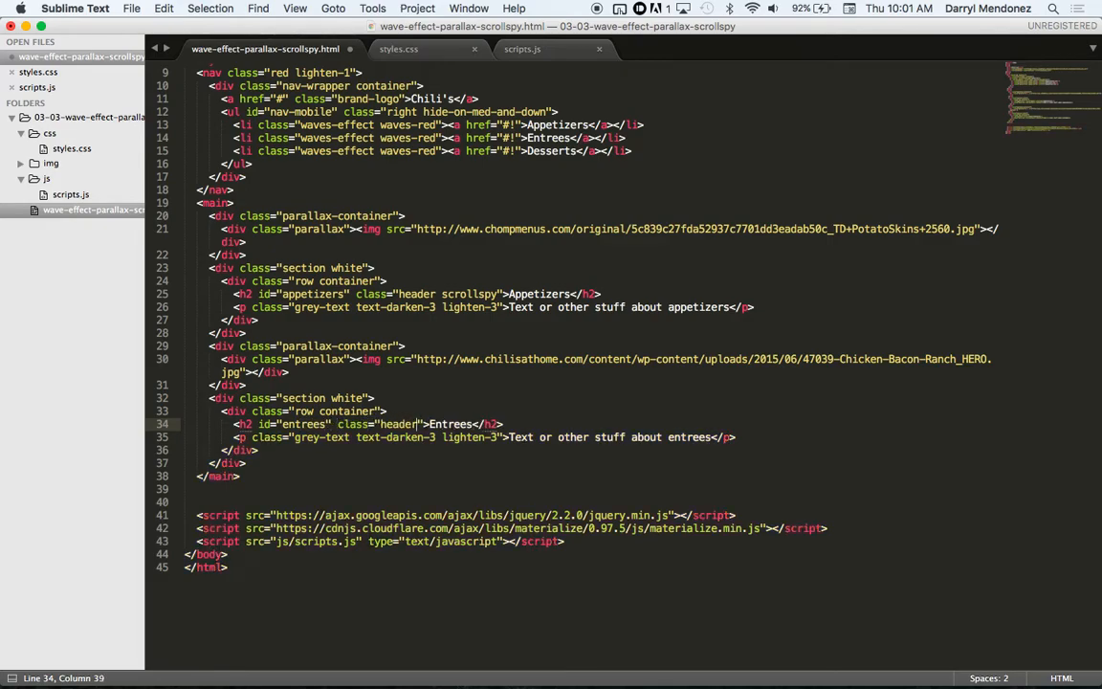
type("scrollspy")
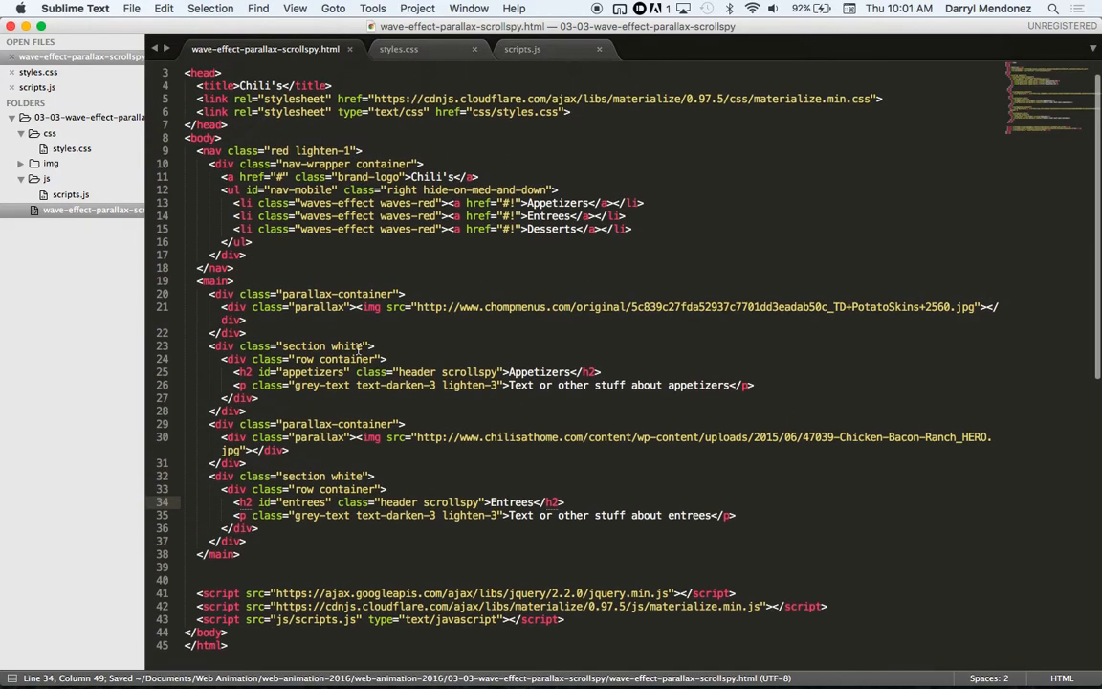
left_click(514, 203)
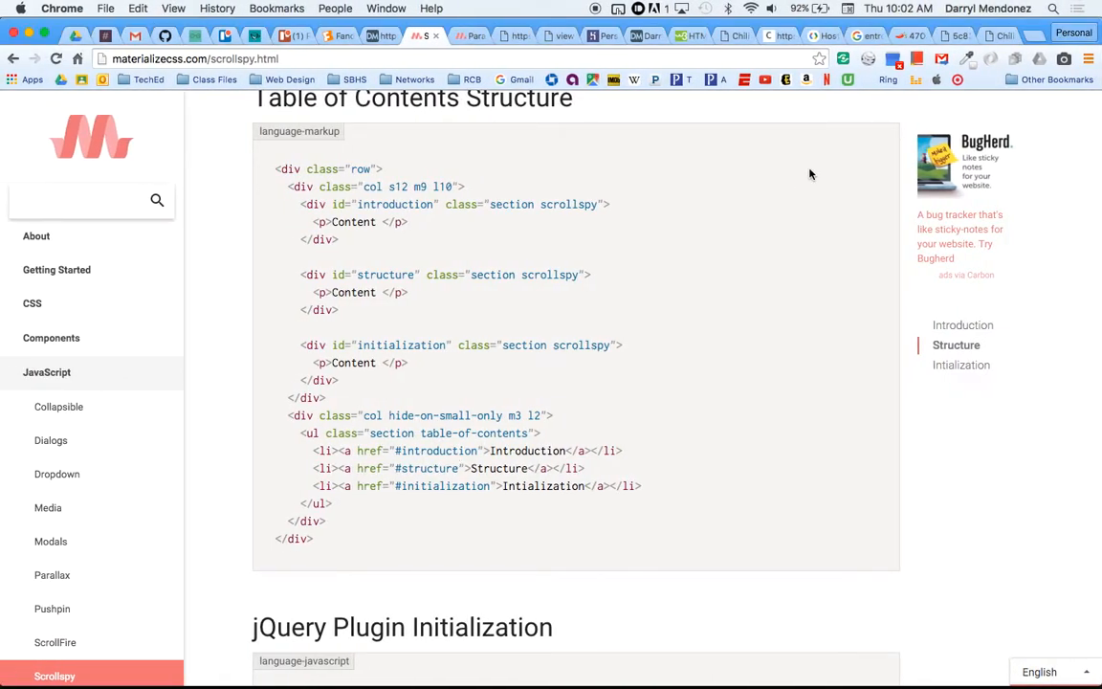
- Test the Chili's navbar links scrolling to Appetizers and Entrees in Chrome, then return to the editor
left_click(998, 36)
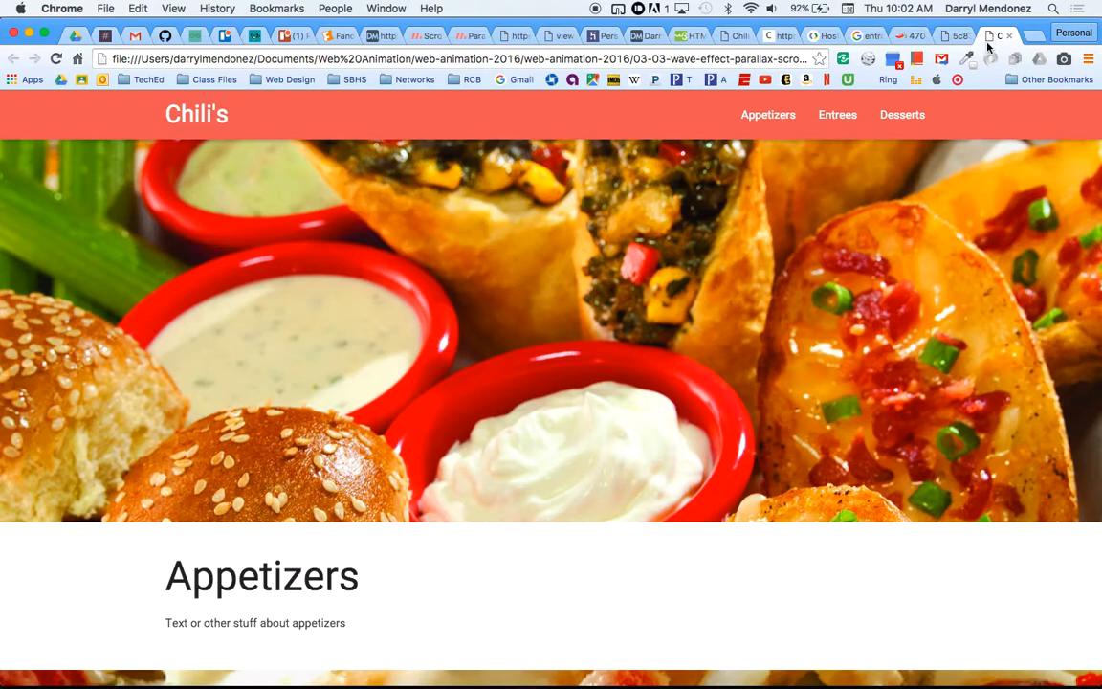
mouse_move(833, 155)
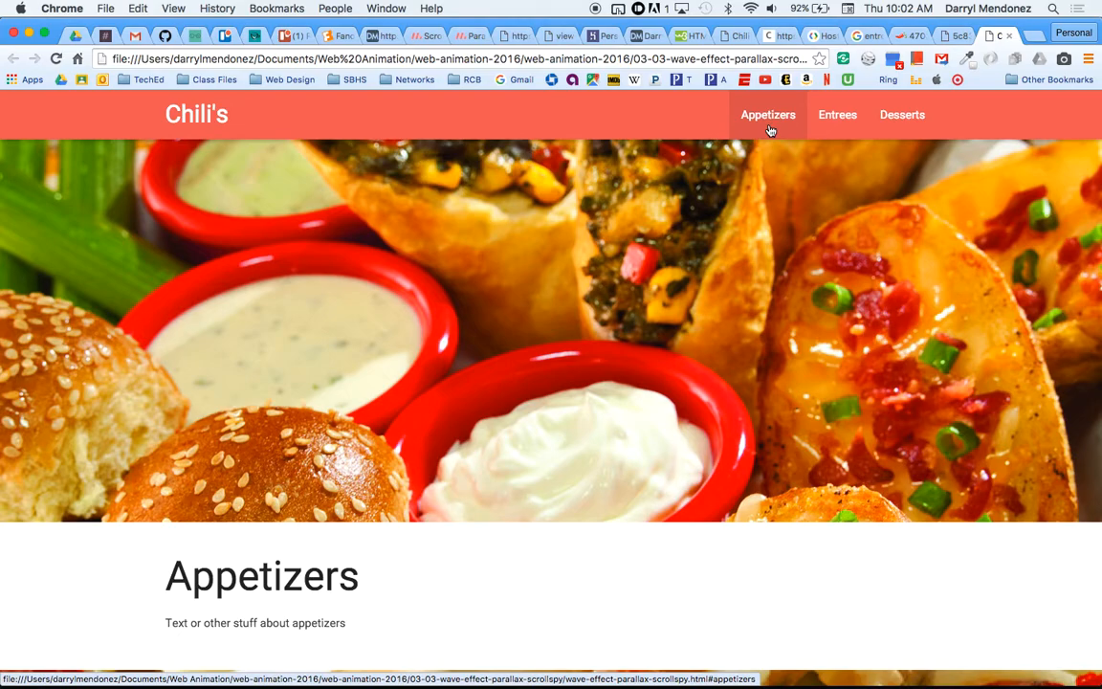
scroll("down", 3)
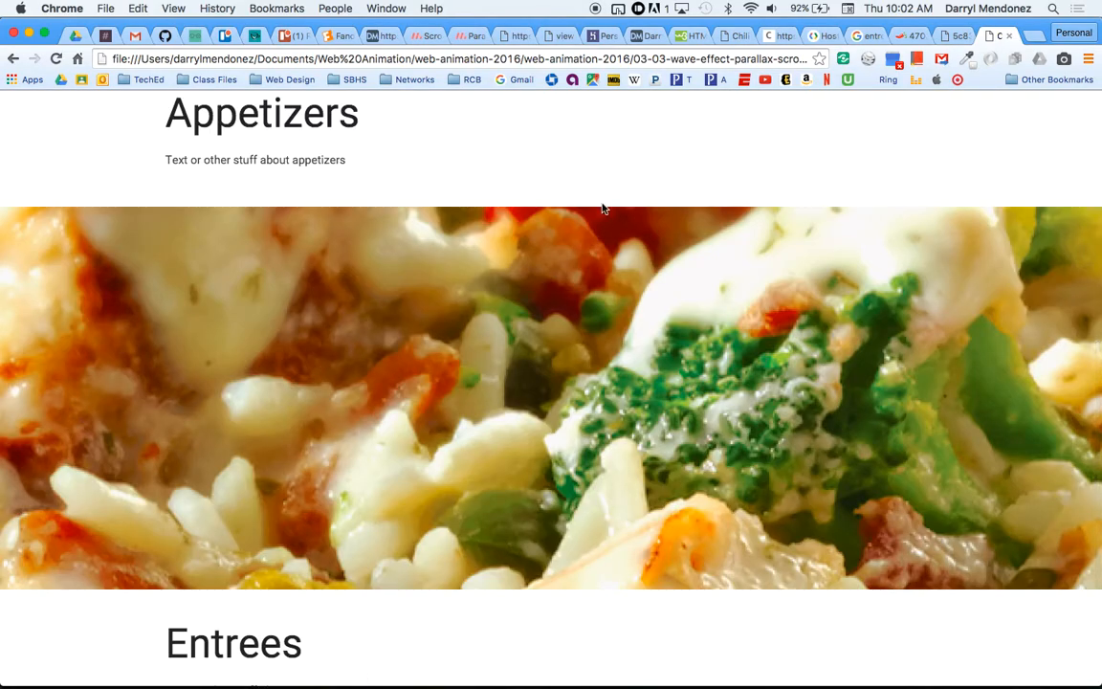
scroll("up", 3)
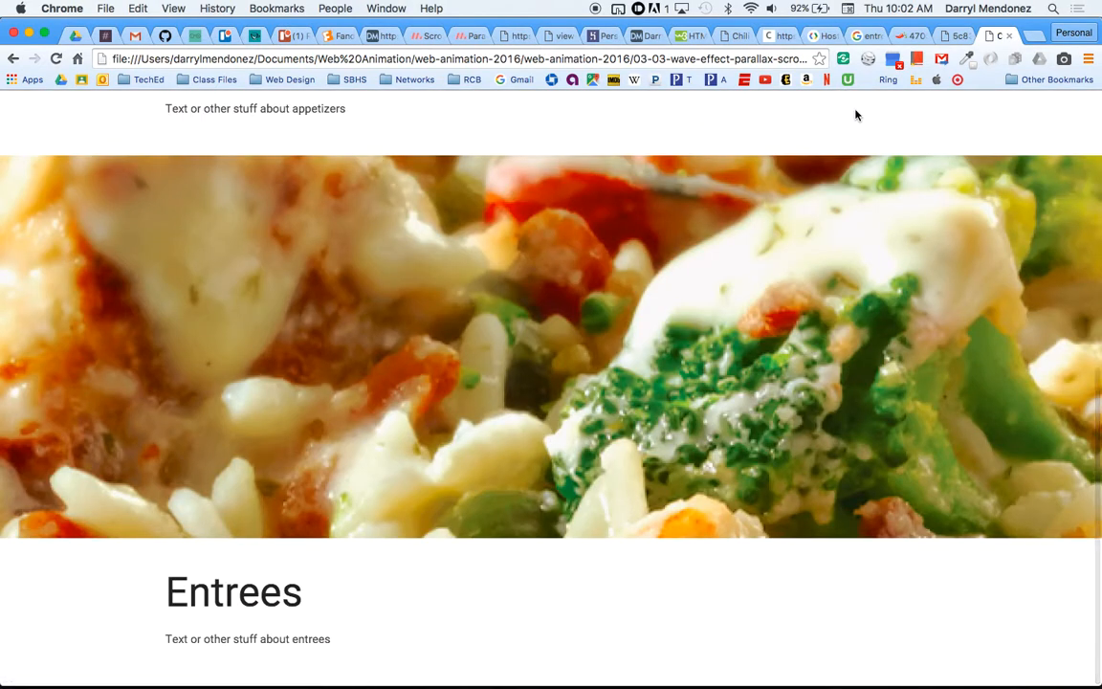
mouse_move(519, 495)
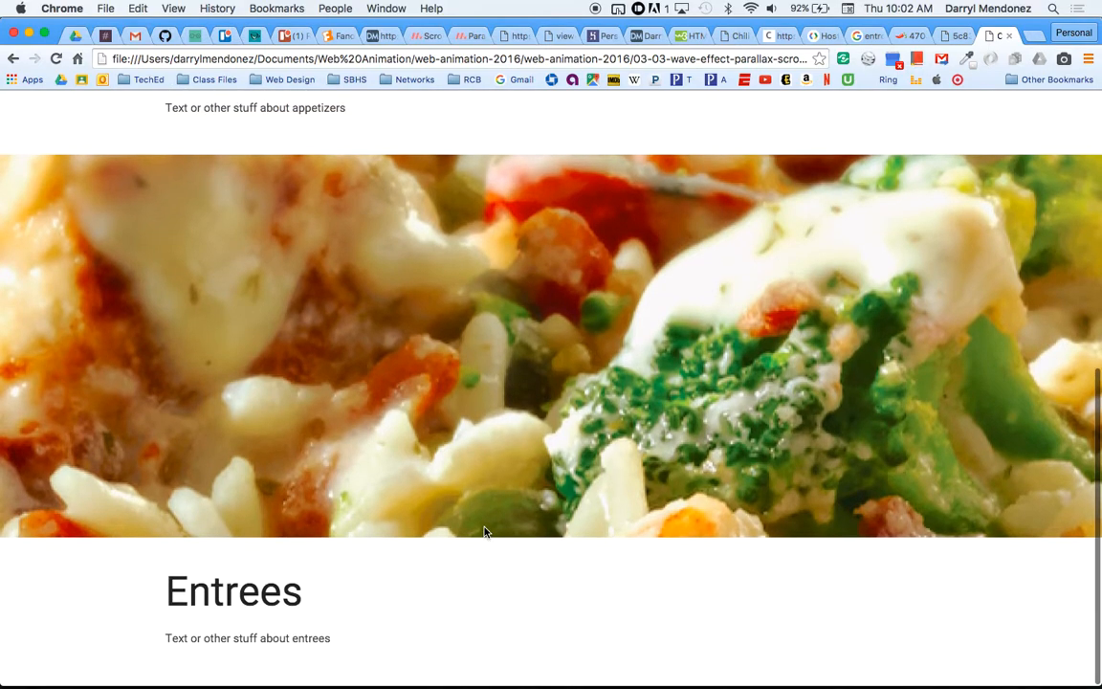
scroll("up", 3)
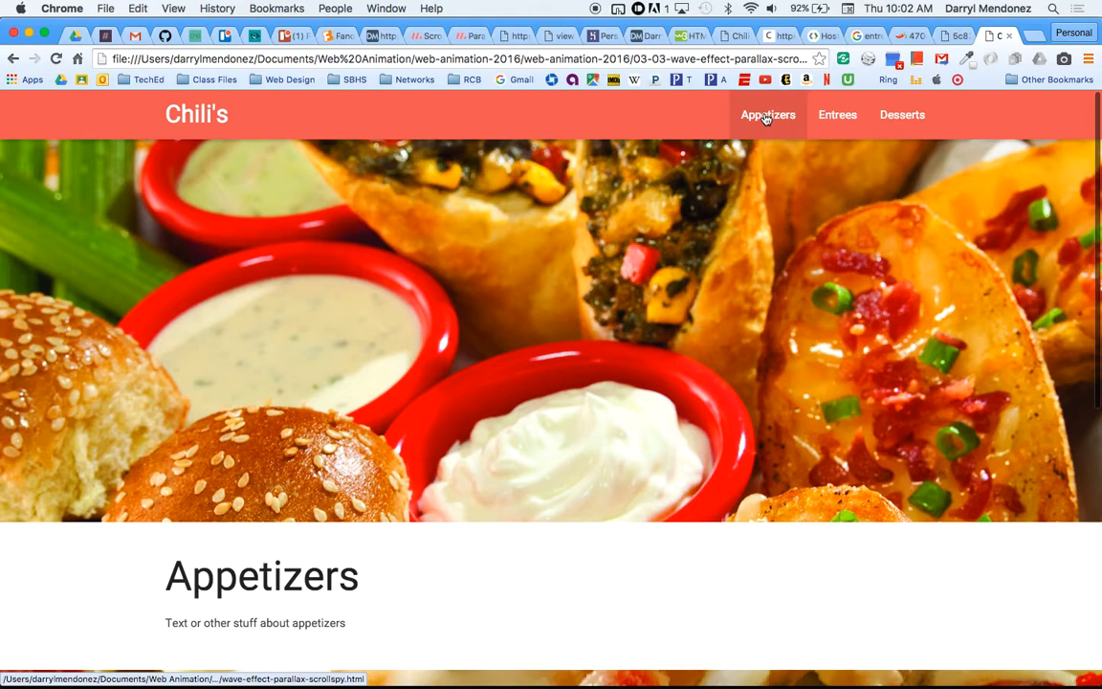
mouse_move(655, 247)
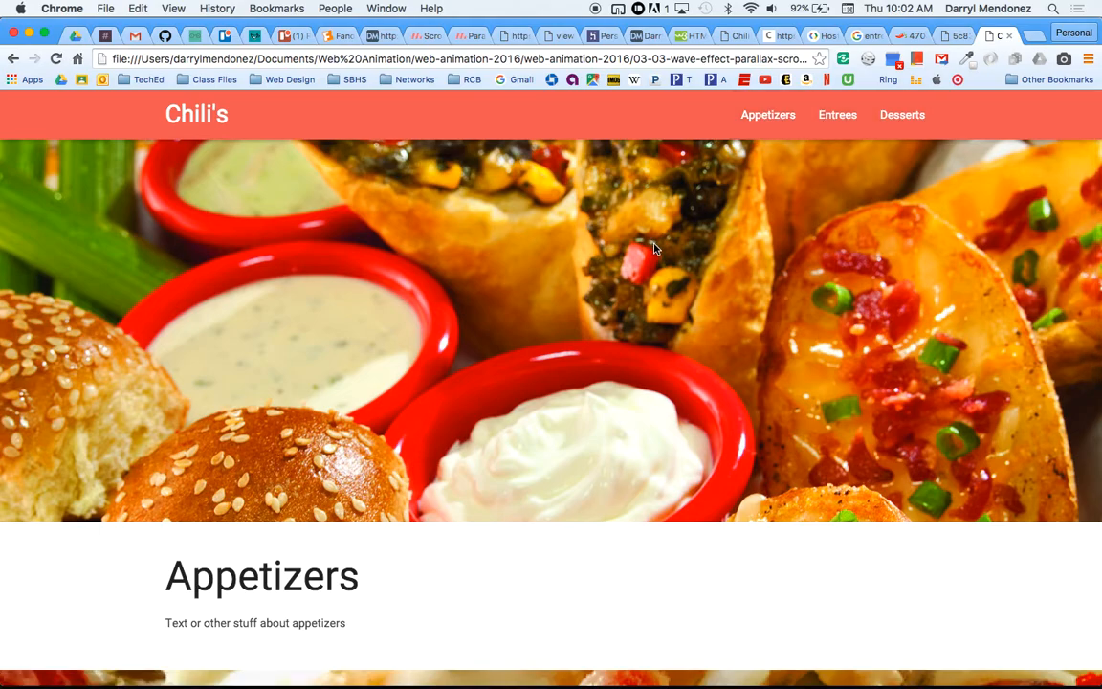
scroll("down", 3)
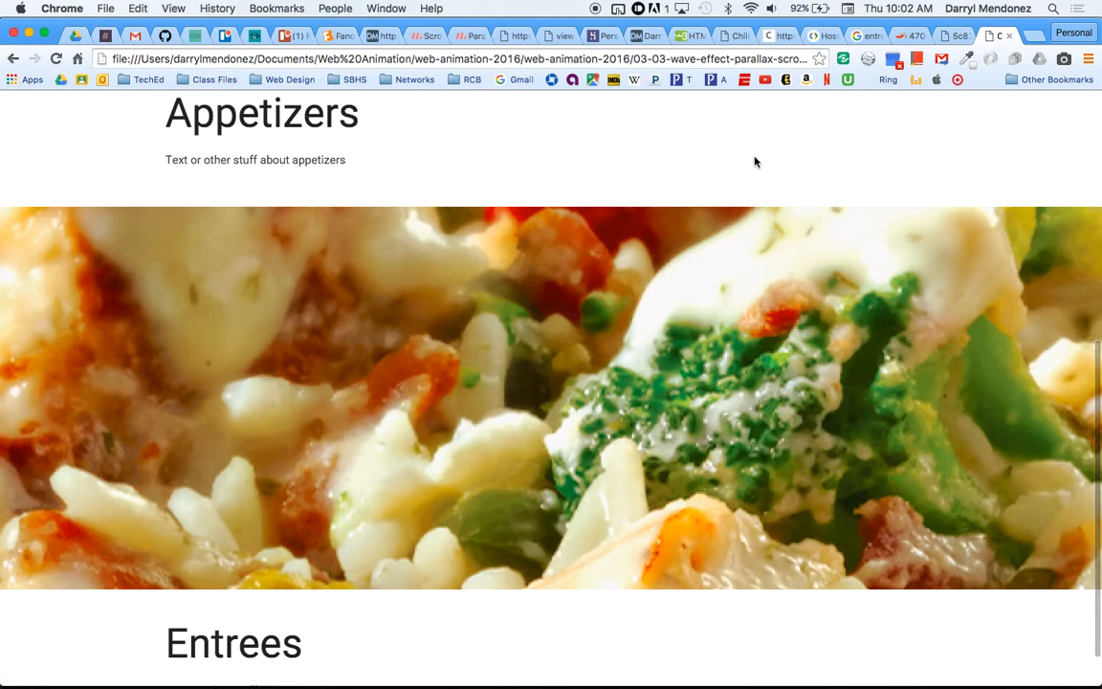
scroll("down", 3)
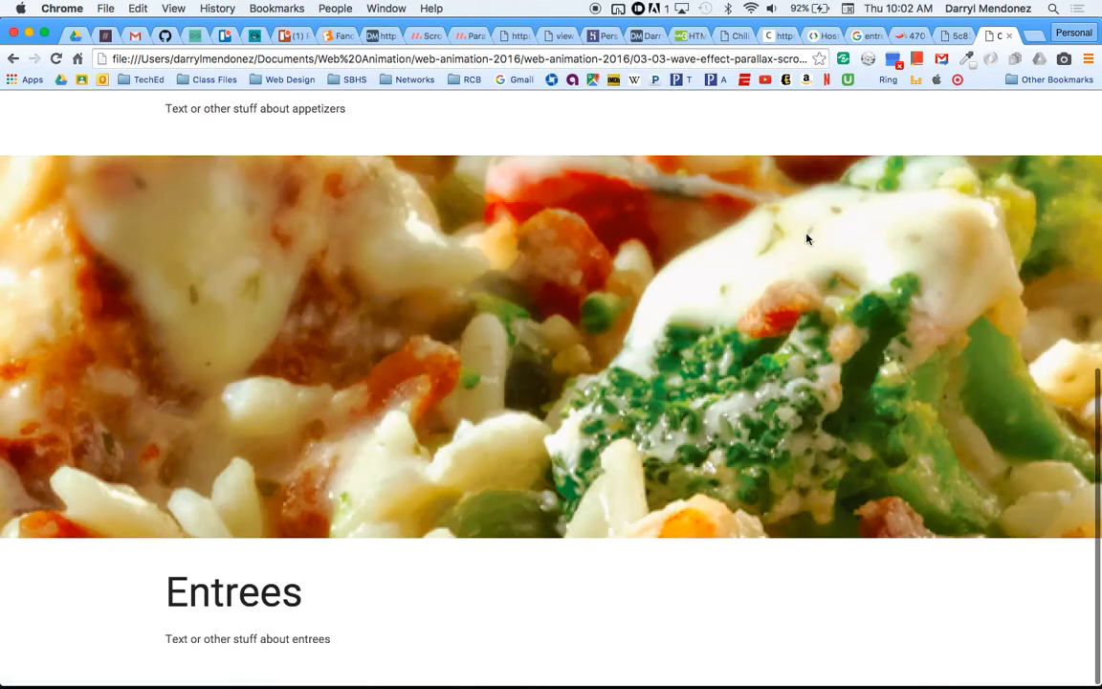
scroll("up", 3)
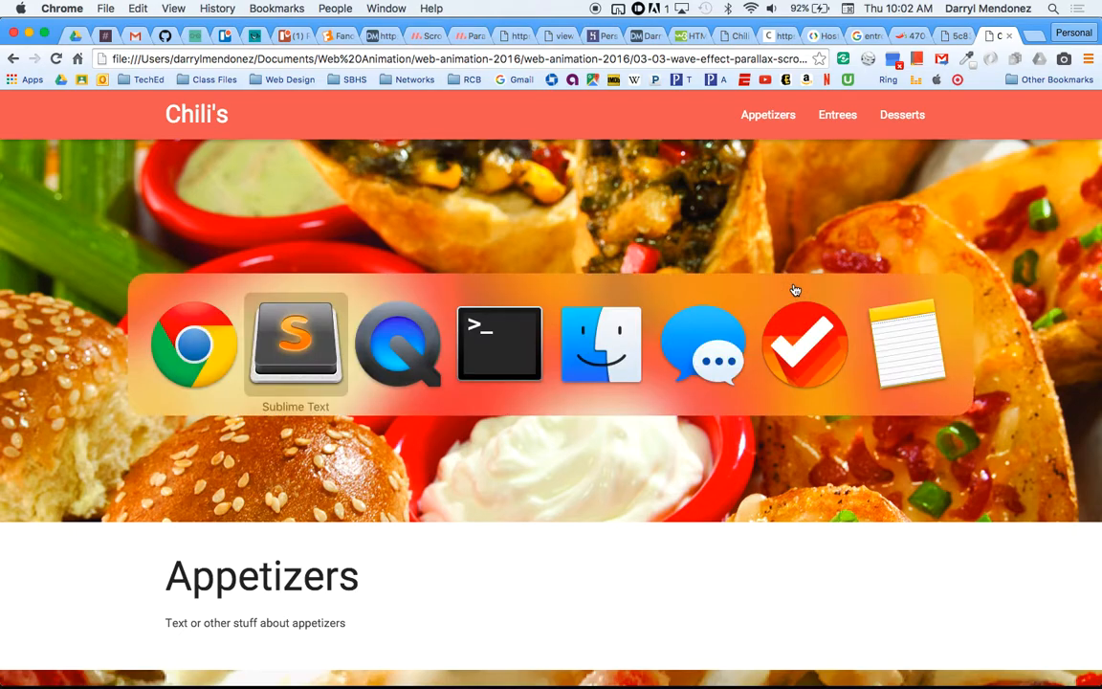
left_click(296, 344)
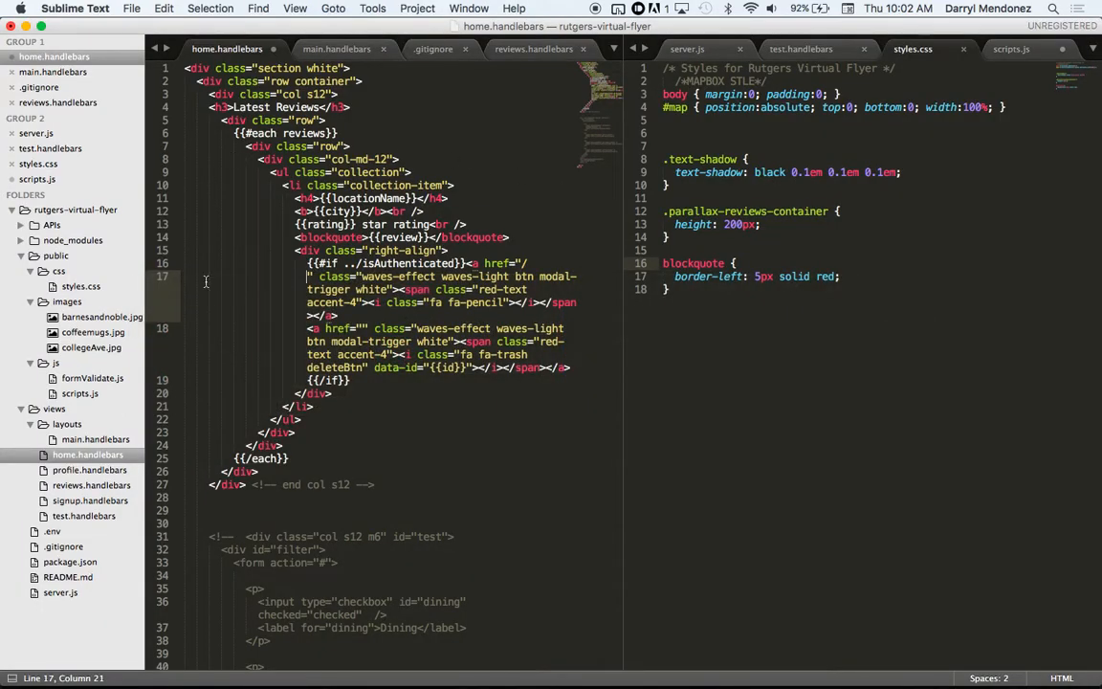